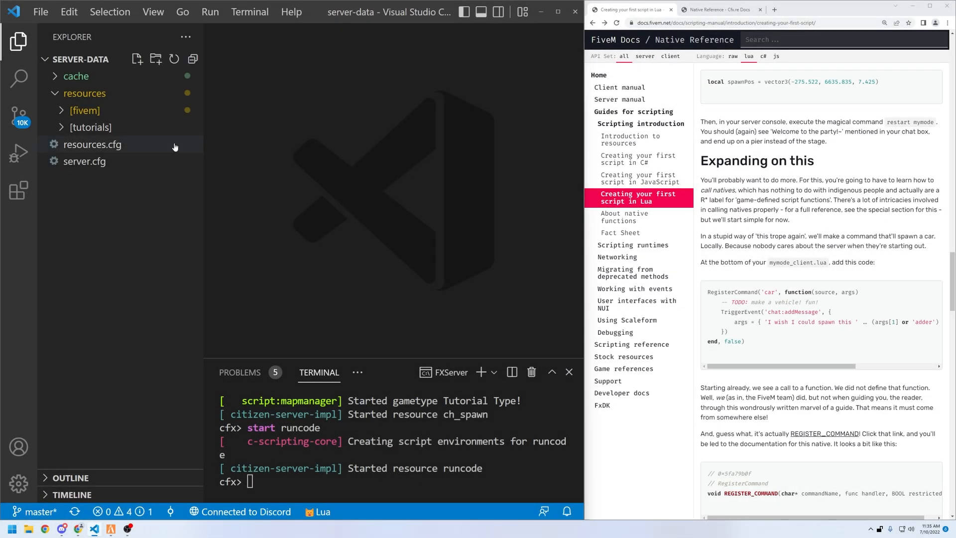
# Create the ch_car folder under [tutorials] with fxmanifest.lua and an empty client/client.lua.
pyautogui.click(90, 126)
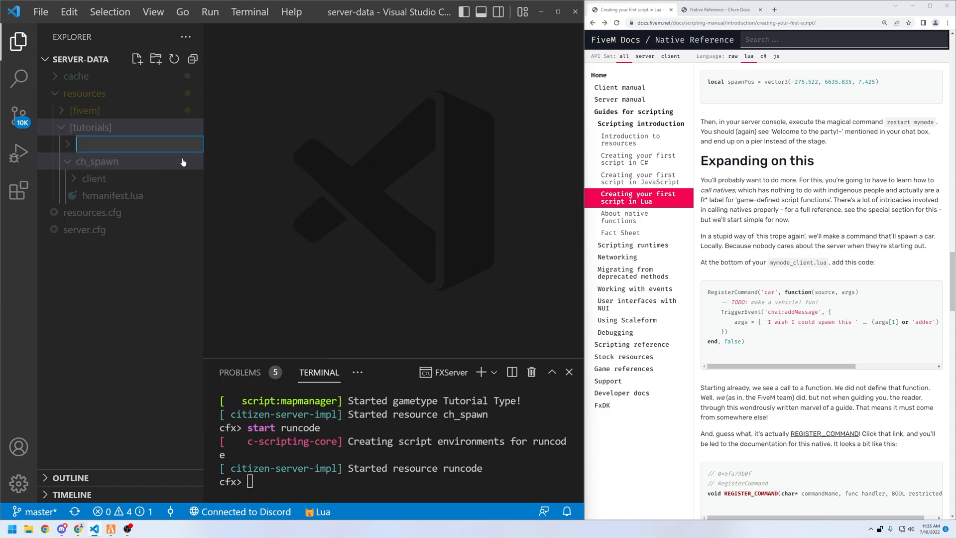
pyautogui.write('ch_car')
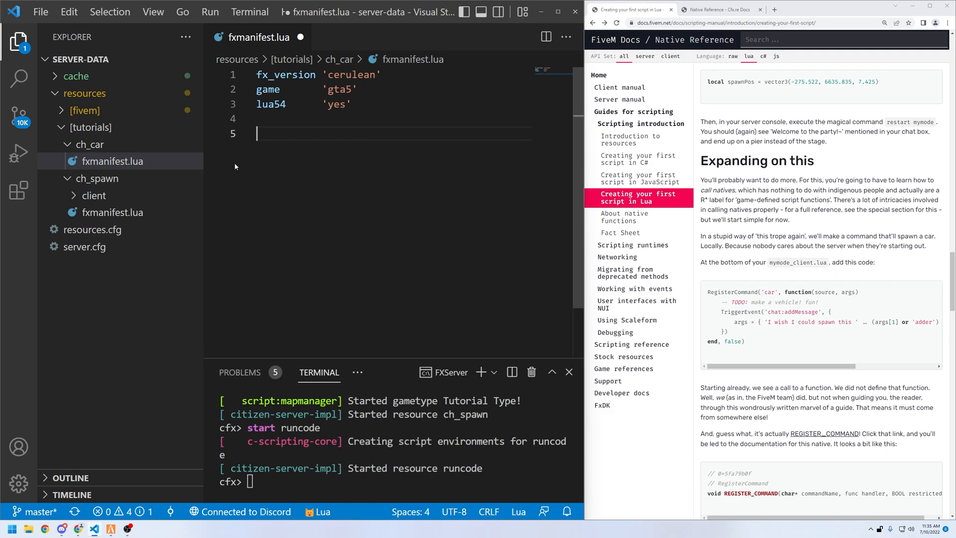
pyautogui.write('cl')
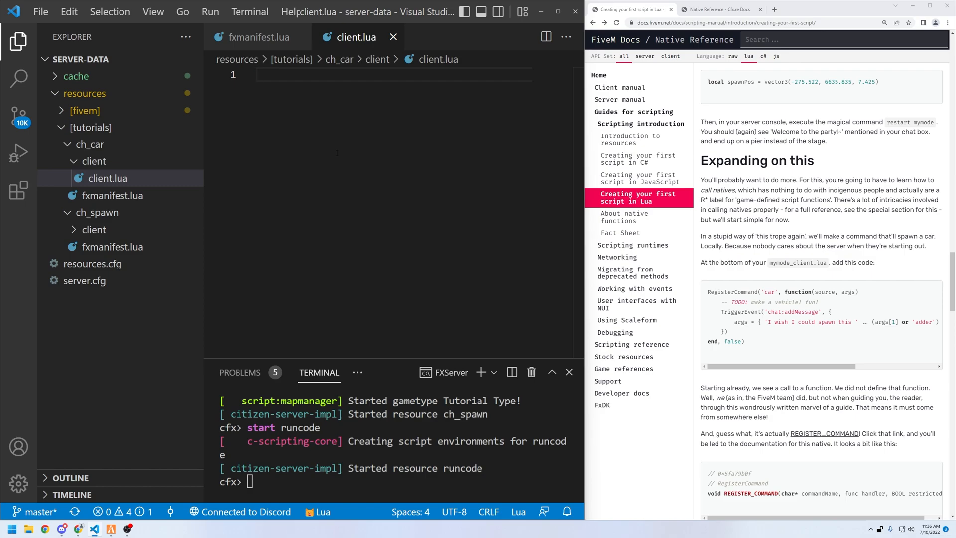
pyautogui.moveTo(614, 39)
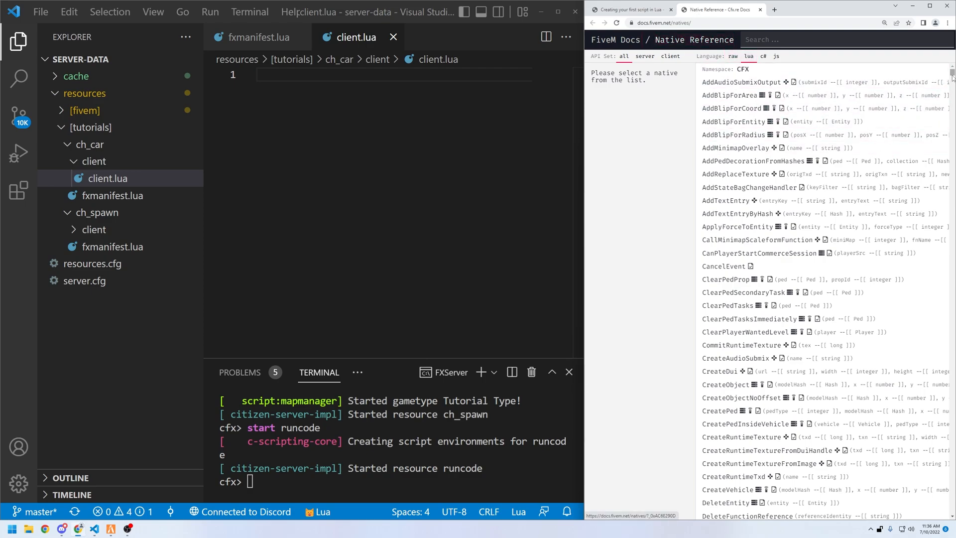
# Cycle the Native Reference language through raw and JavaScript, ending on Lua.
pyautogui.scroll(-3)
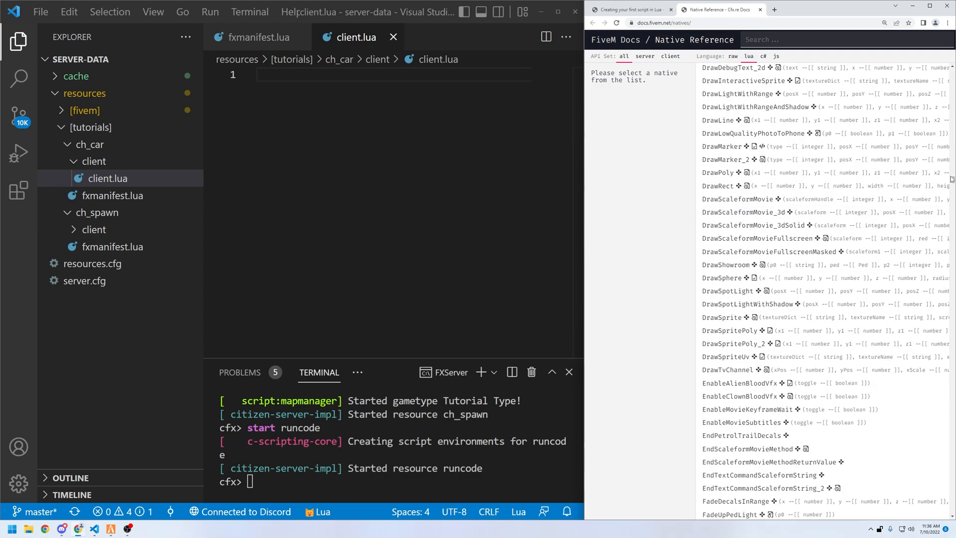
pyautogui.scroll(3)
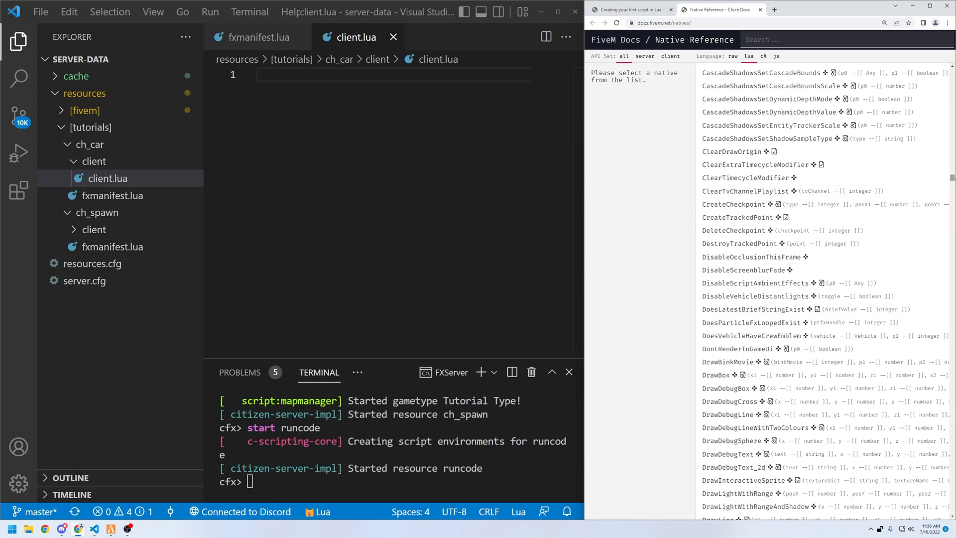
pyautogui.scroll(-3)
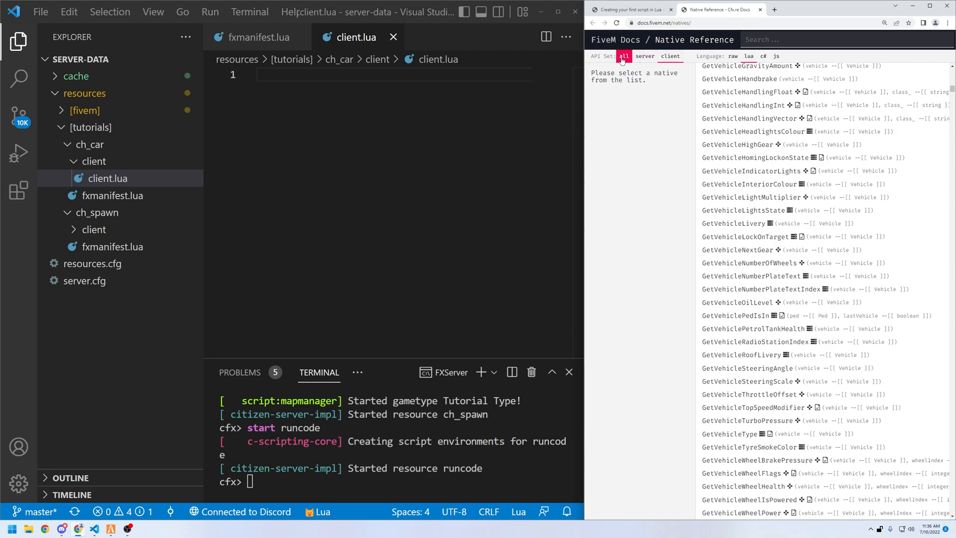
pyautogui.click(733, 55)
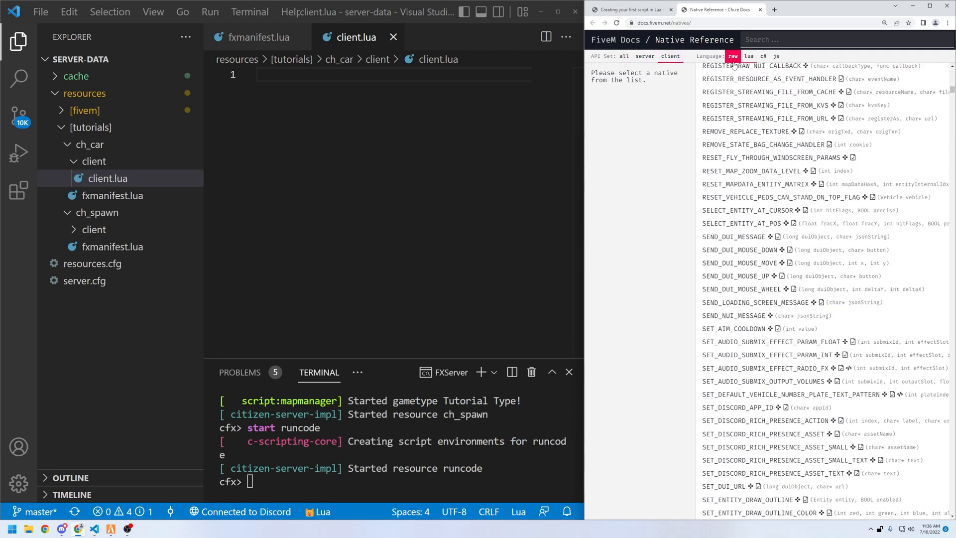
pyautogui.click(775, 55)
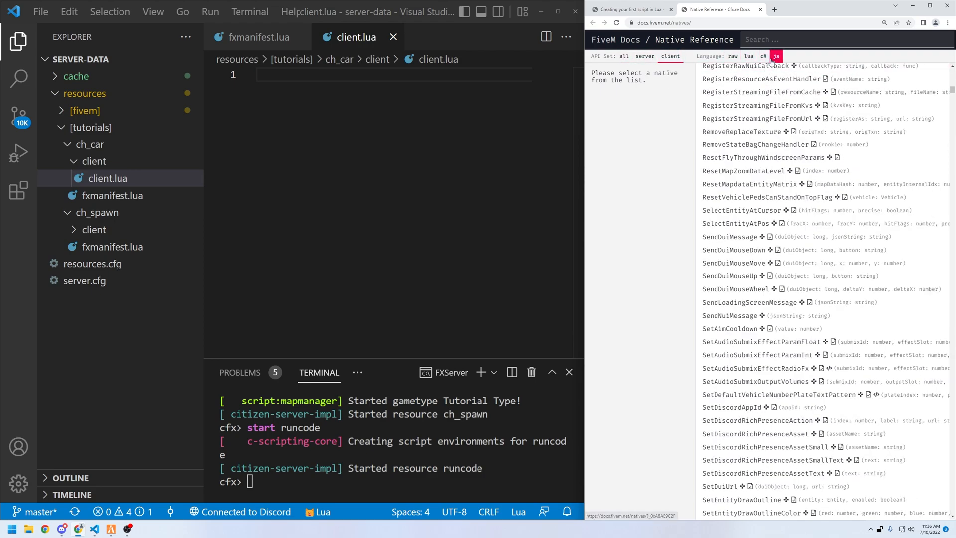
pyautogui.click(670, 56)
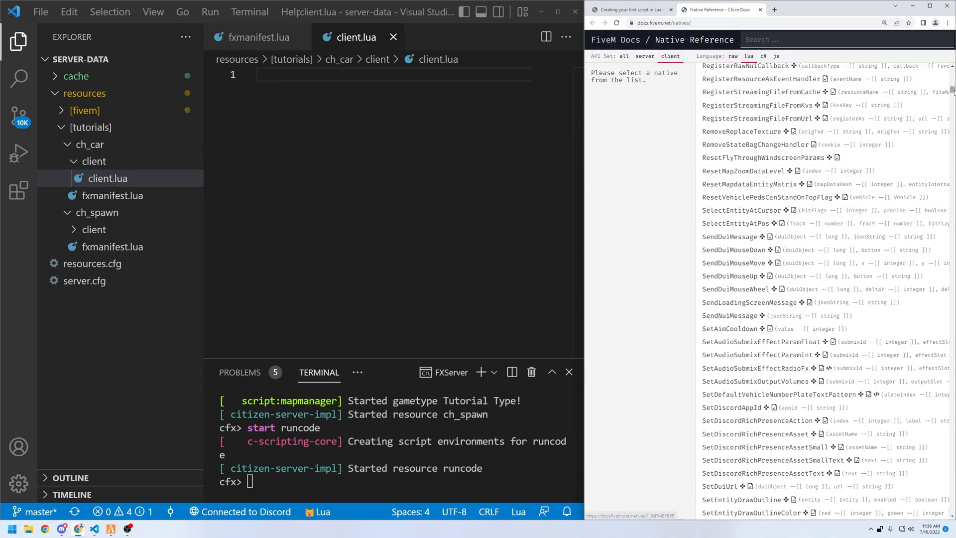
# Scroll the client natives list to the IsEntityAPed entry.
pyautogui.scroll(3)
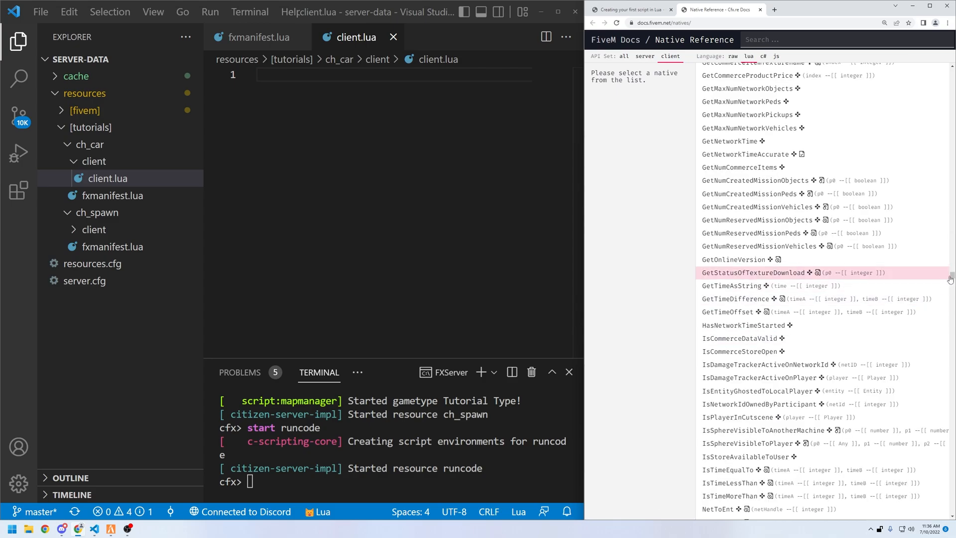
pyautogui.scroll(-3)
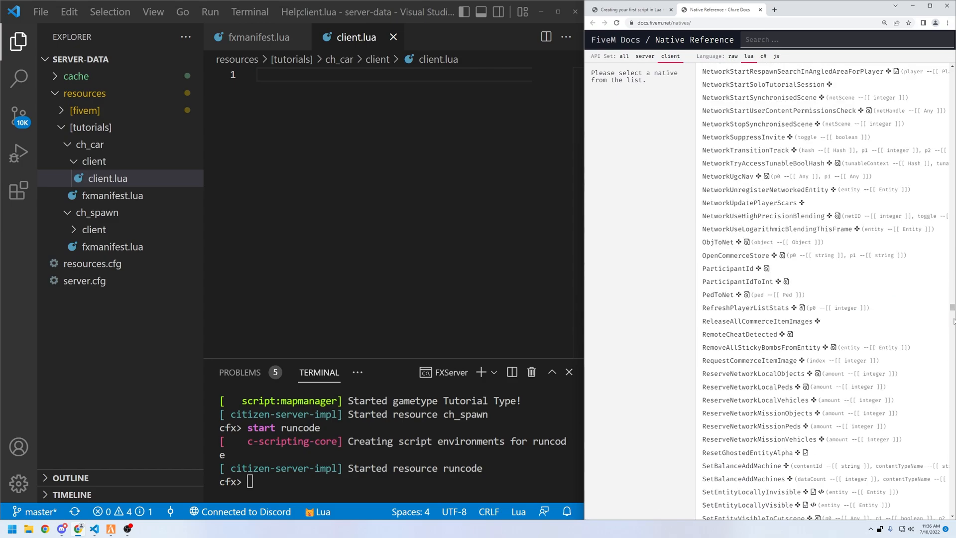
pyautogui.scroll(-3)
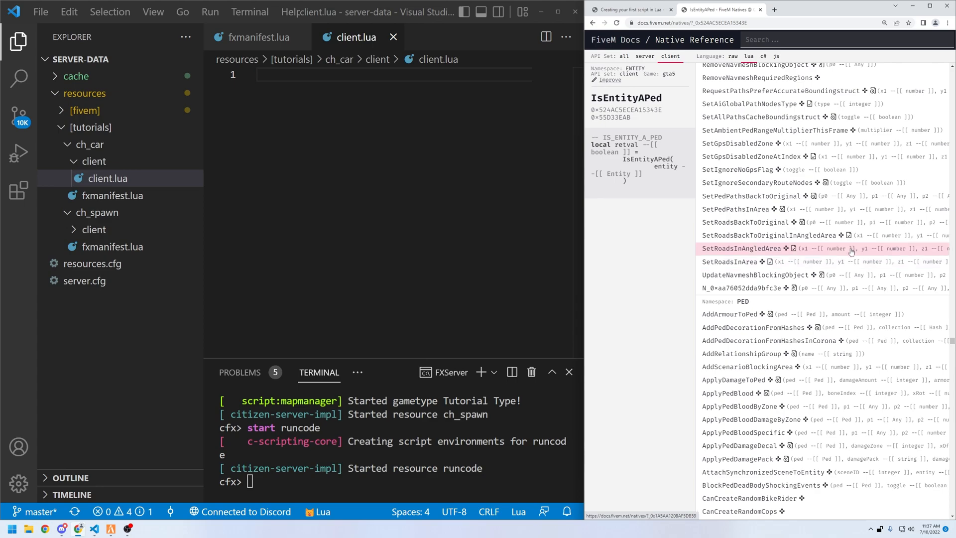
pyautogui.scroll(-3)
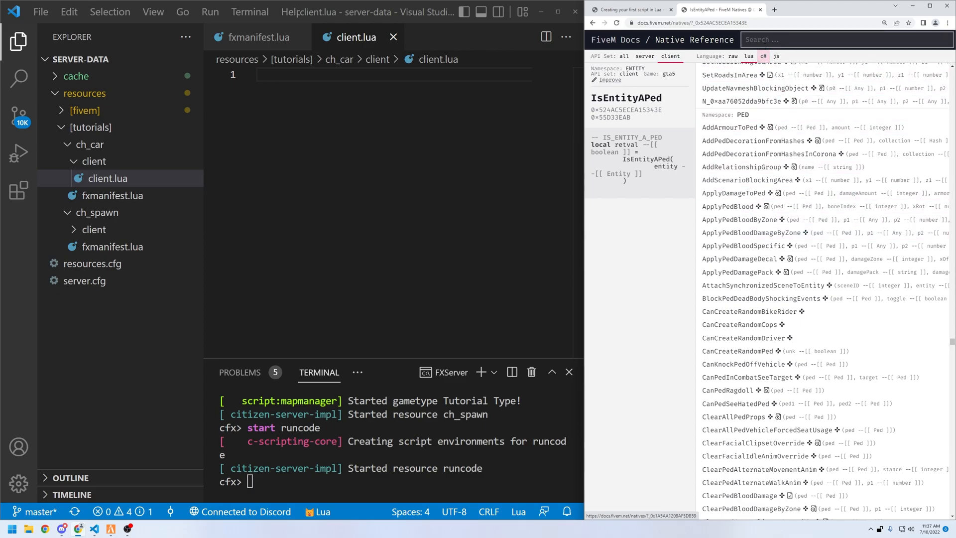
pyautogui.write('vehicle')
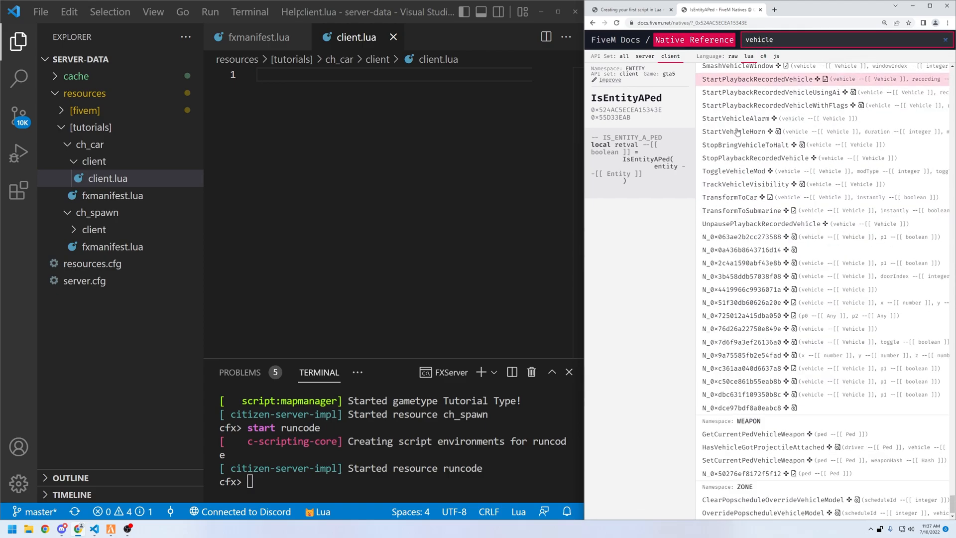
pyautogui.scroll(-3)
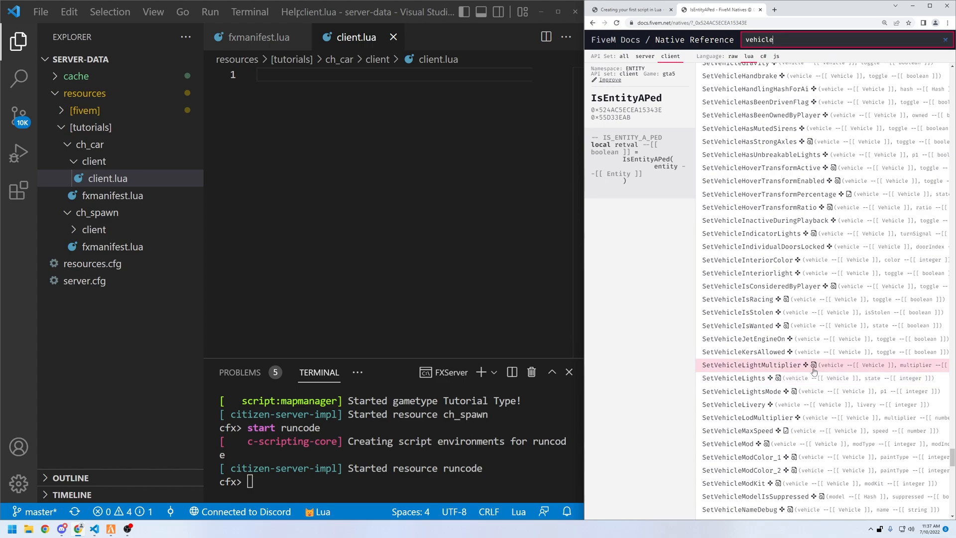
pyautogui.moveTo(753, 404)
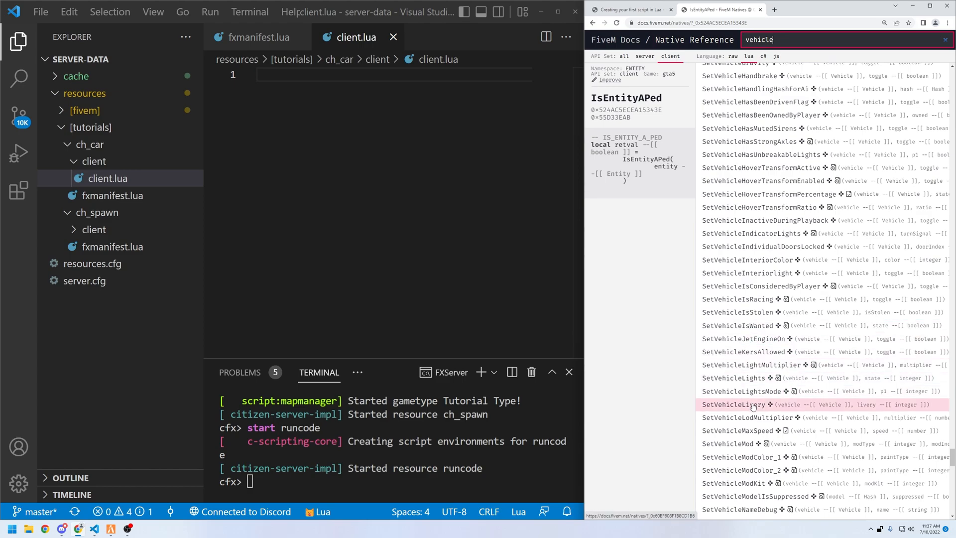
pyautogui.scroll(3)
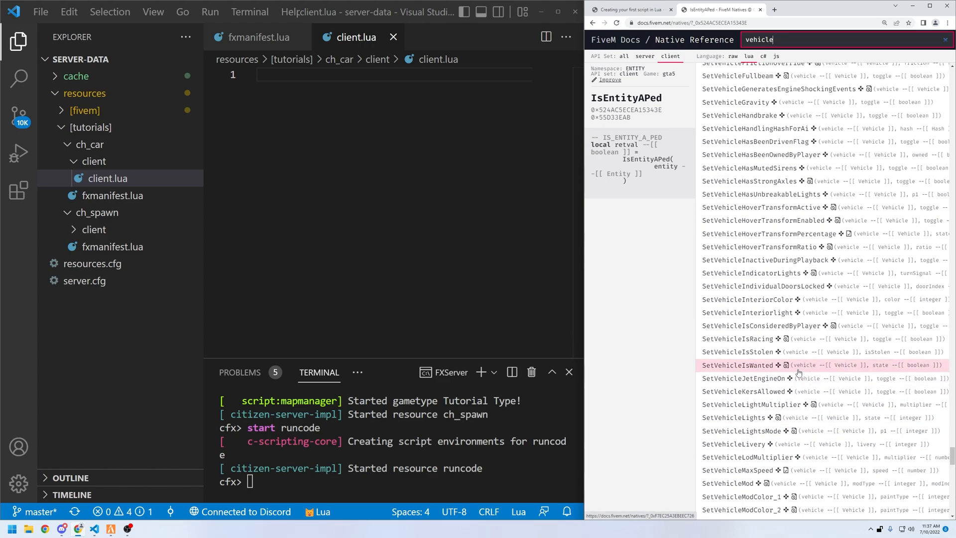
pyautogui.scroll(3)
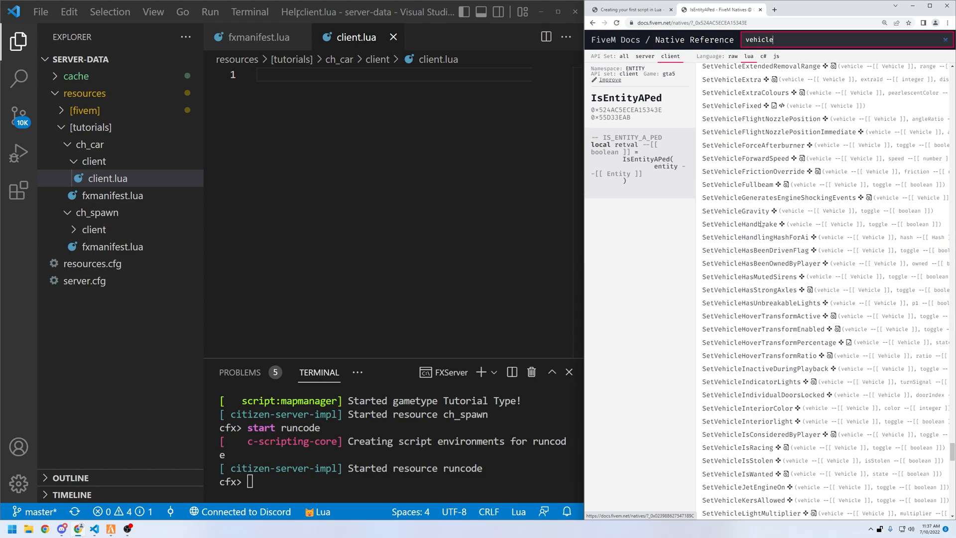
pyautogui.scroll(3)
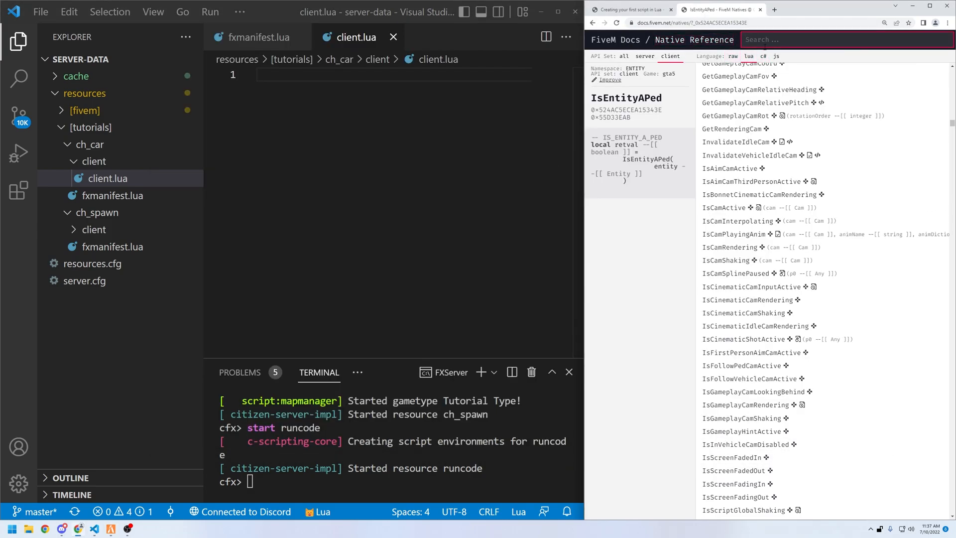
# Search 'registercommand', view its docs, and mark the handler parameter's type.
pyautogui.write('registercomma')
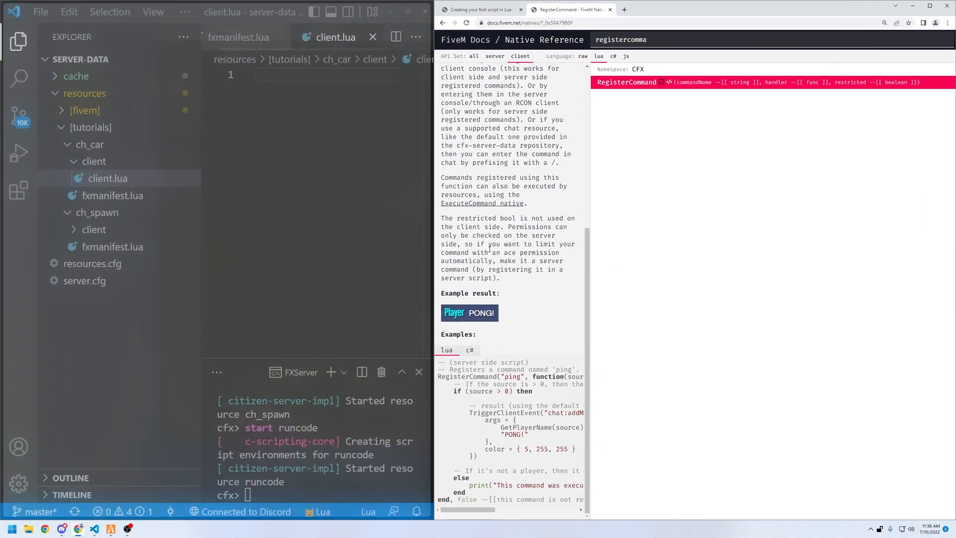
pyautogui.scroll(3)
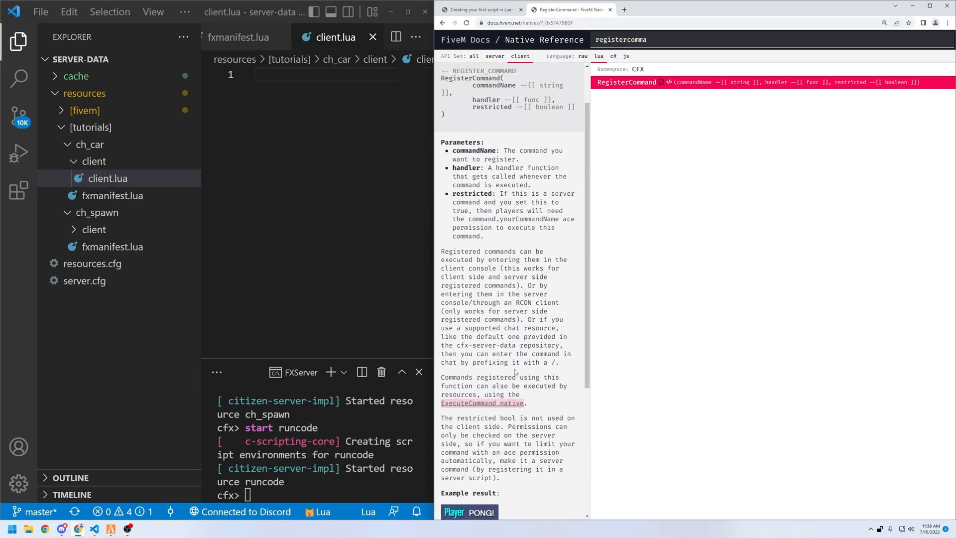
pyautogui.scroll(3)
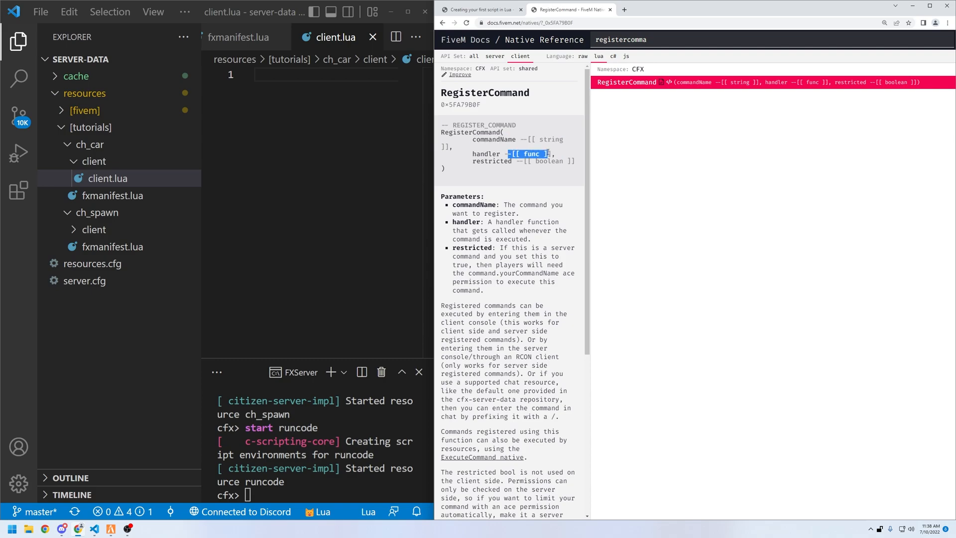
pyautogui.doubleClick(546, 161)
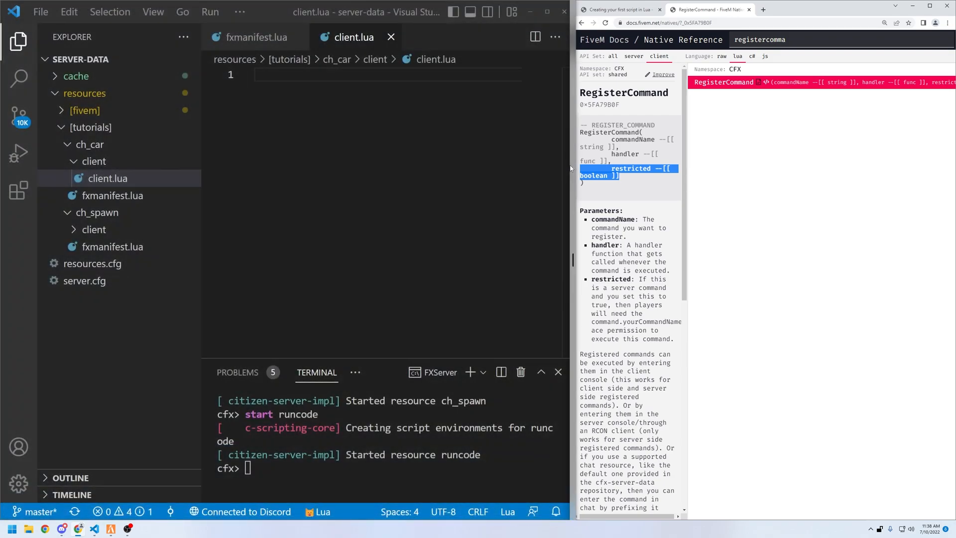
# Write RegisterCommand('car', function() with a blank line and end) in client.lua.
pyautogui.write('Reg')
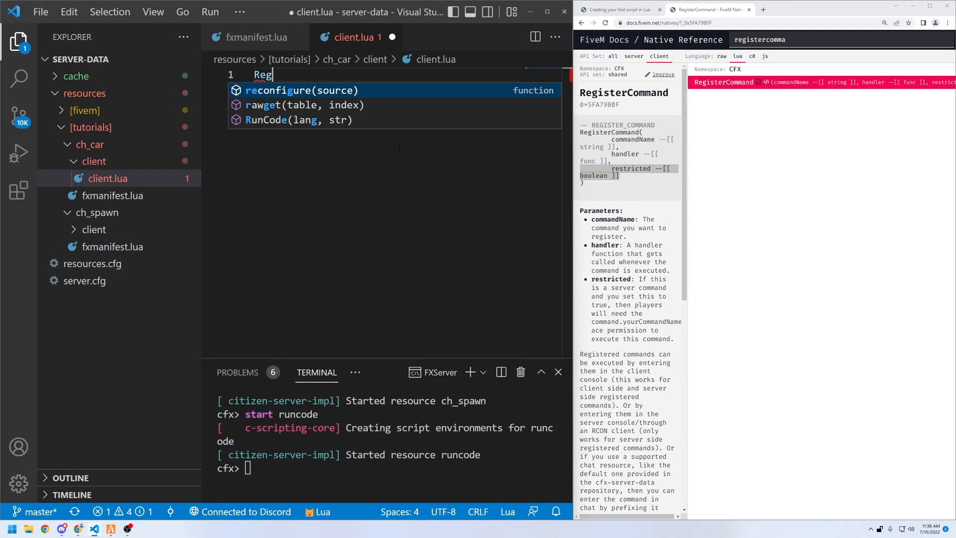
pyautogui.rightClick(305, 74)
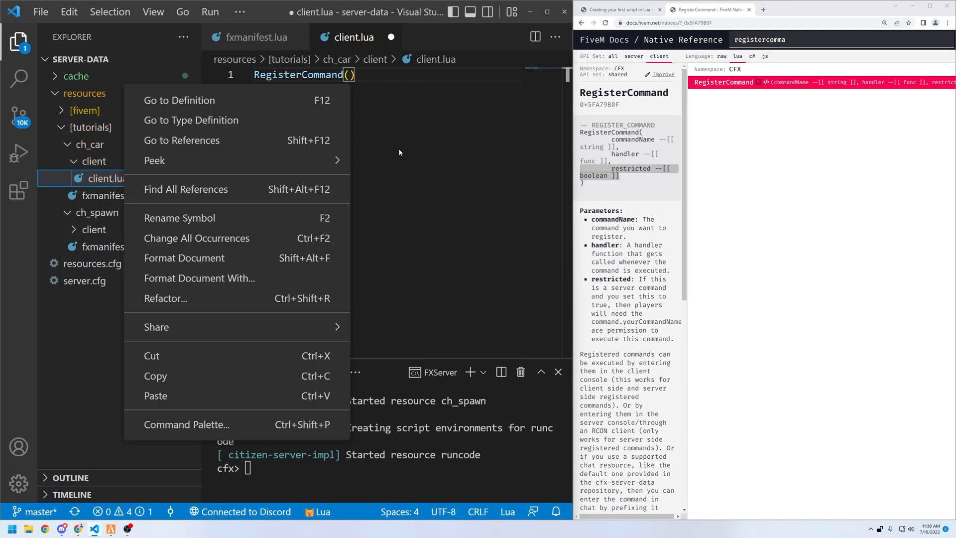
pyautogui.write("'car', function(")
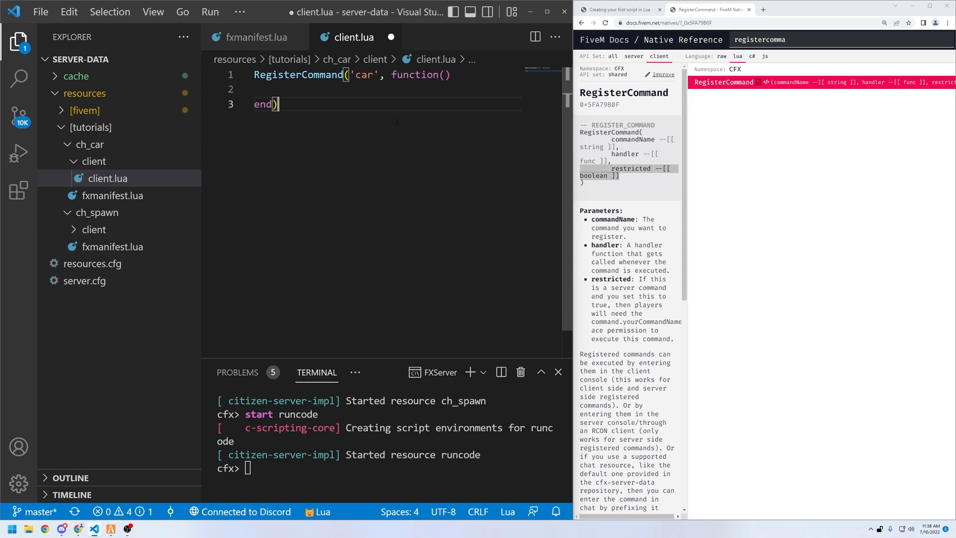
pyautogui.write('so')
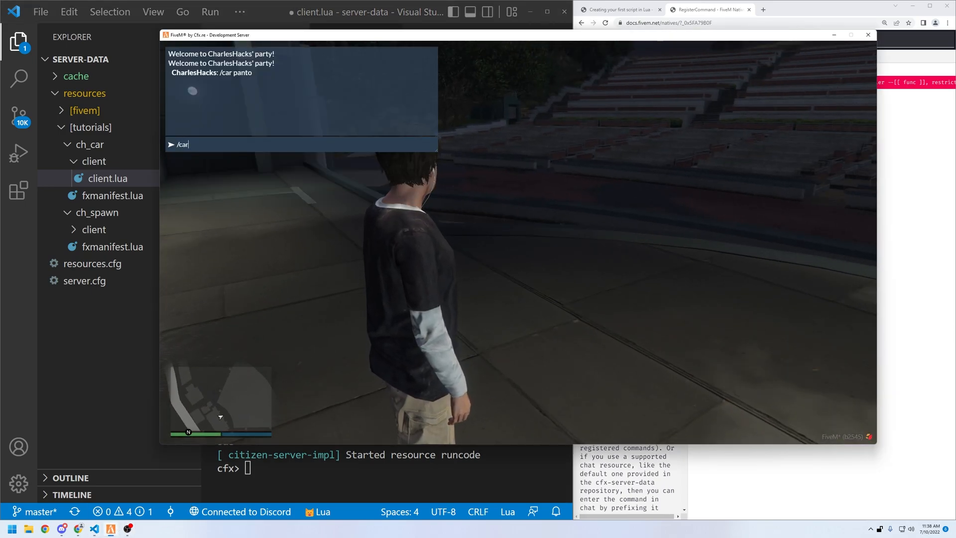
# Test /car panto in chat, then add source, args and local vehicleName = args.
pyautogui.write('fo')
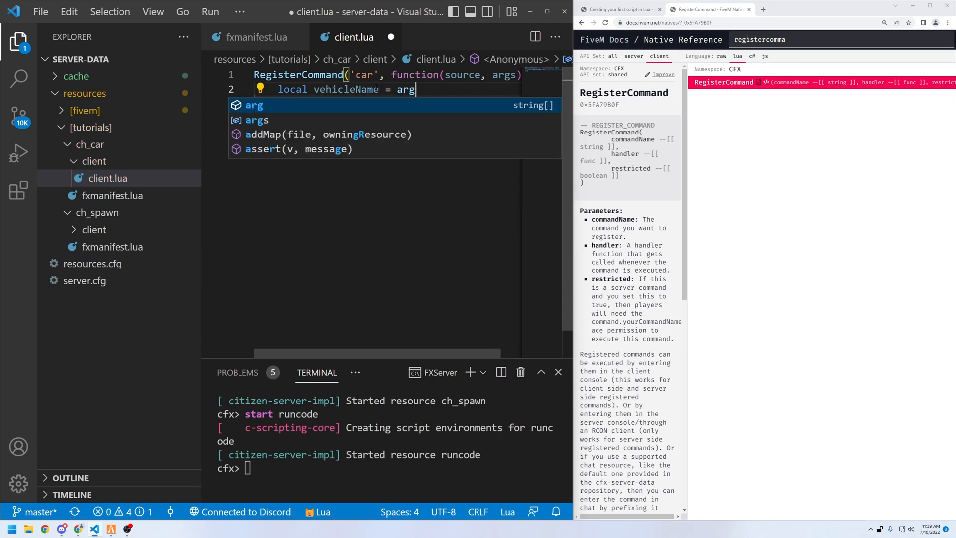
# Set vehicleName to args[1] or 'adder' and add new lines below it.
pyautogui.write('s[1]')
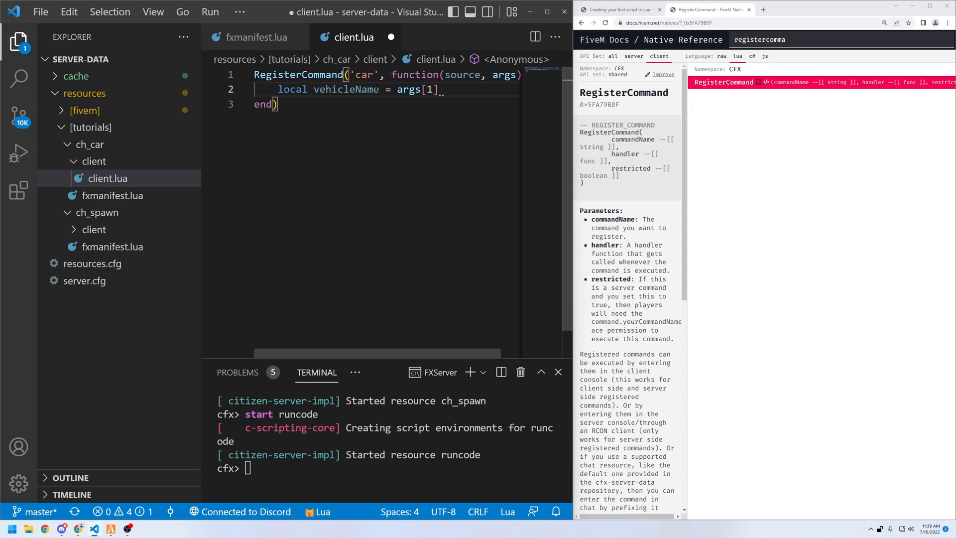
pyautogui.write("or 'adder'")
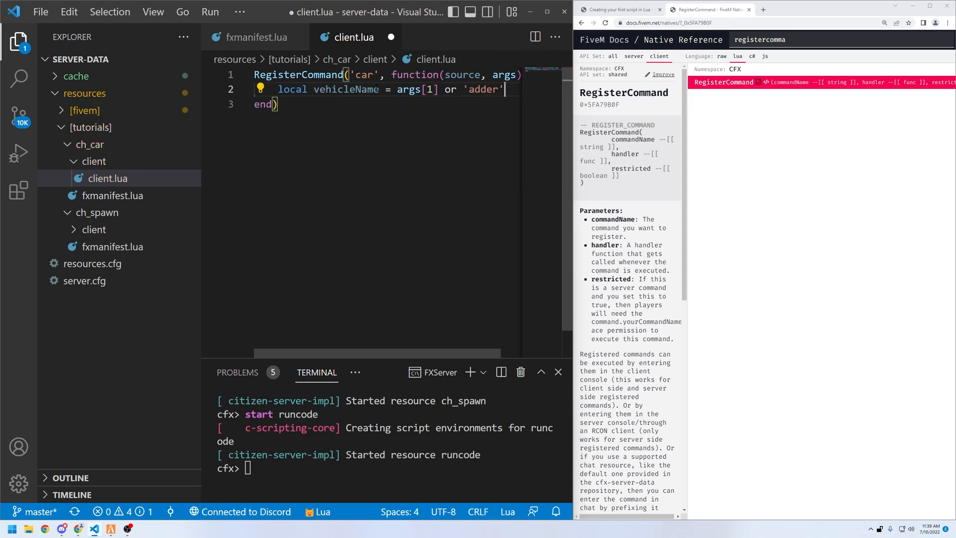
pyautogui.press('enter')
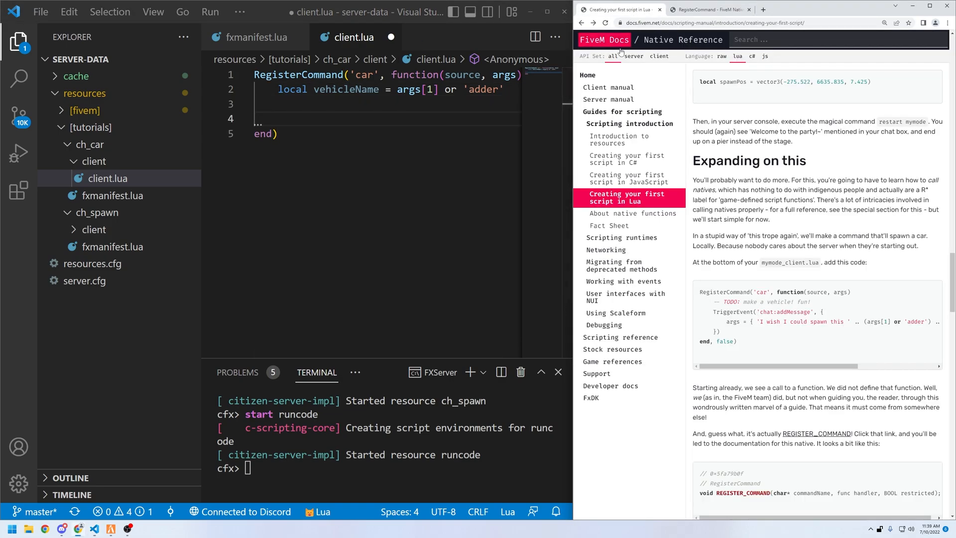
# Scroll the tutorial's car example, then search 'isModelIn' and open IsModelInCdimage.
pyautogui.scroll(-3)
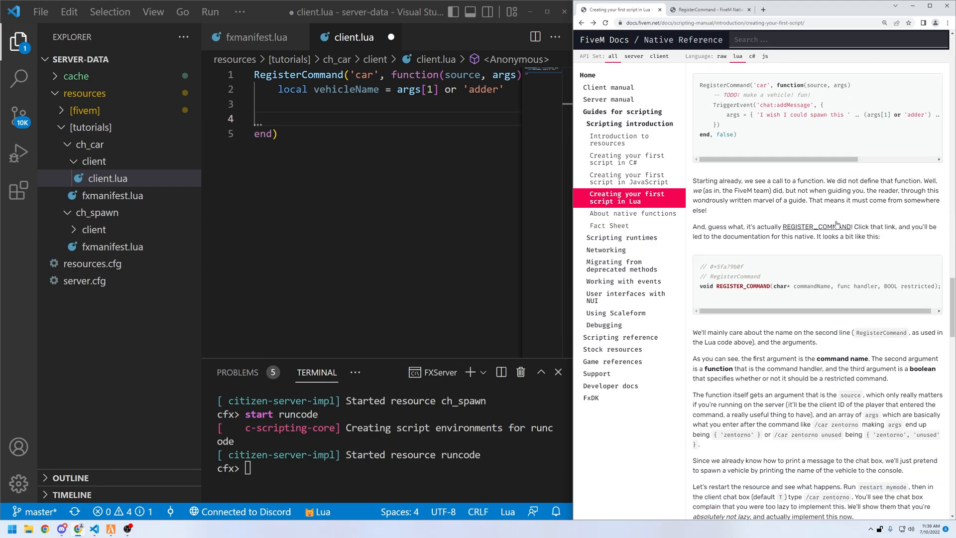
pyautogui.scroll(-3)
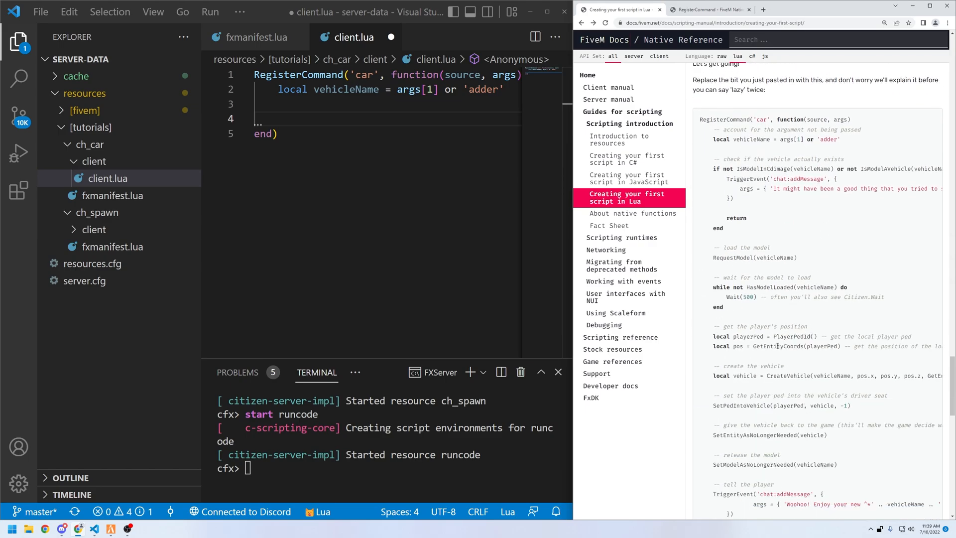
pyautogui.scroll(-3)
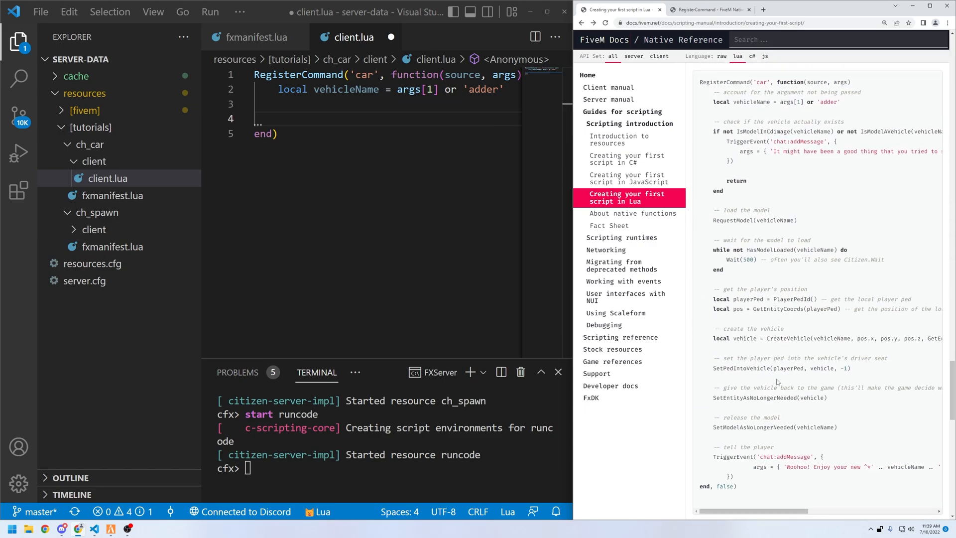
pyautogui.moveTo(793, 410)
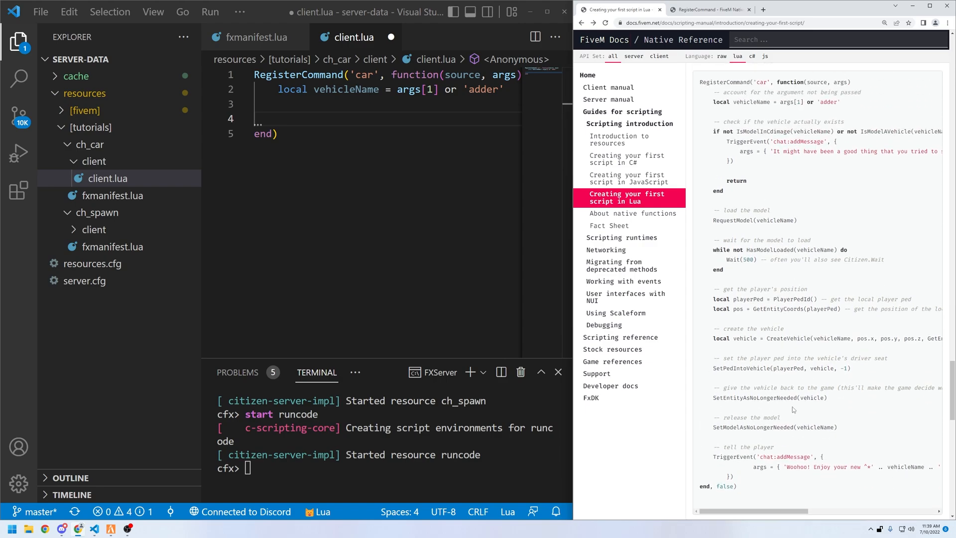
pyautogui.click(710, 9)
pyautogui.write('ismodelin')
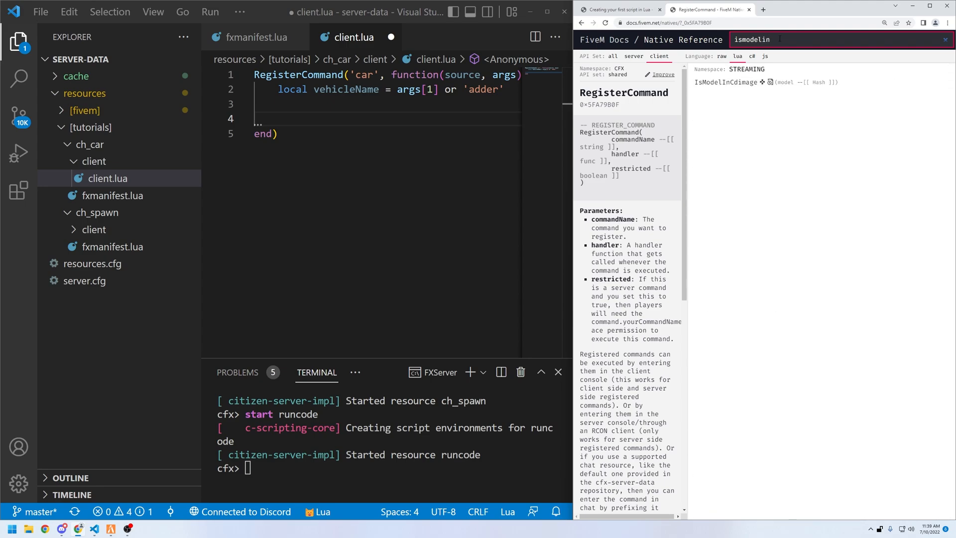
pyautogui.click(732, 82)
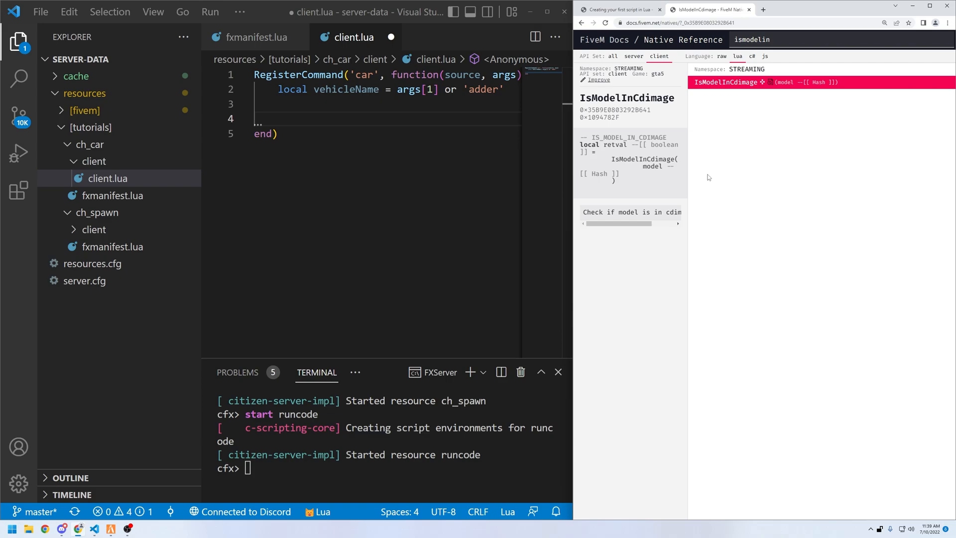
# Type 'if not IsModelInCdimage(vehicleName)' on the new line of the car handler.
pyautogui.write('if')
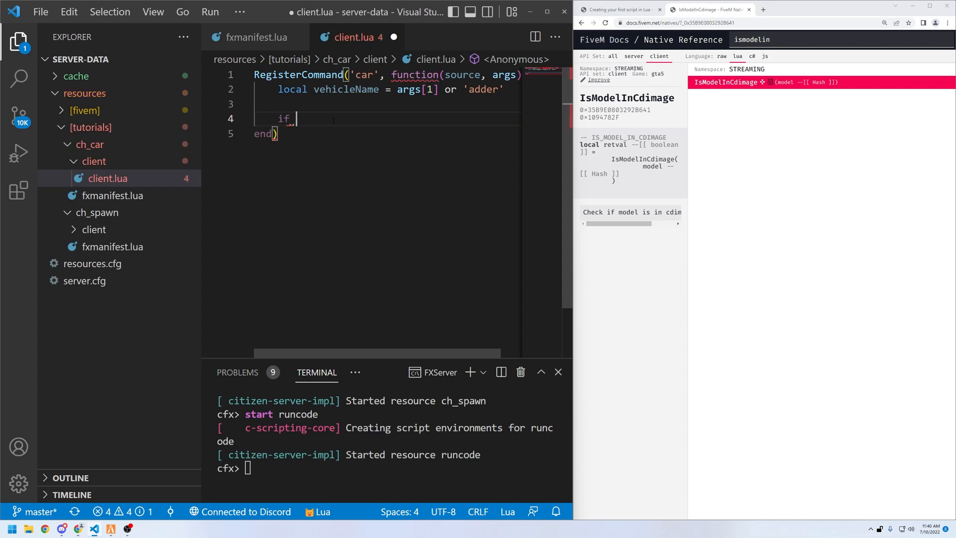
pyautogui.write('not')
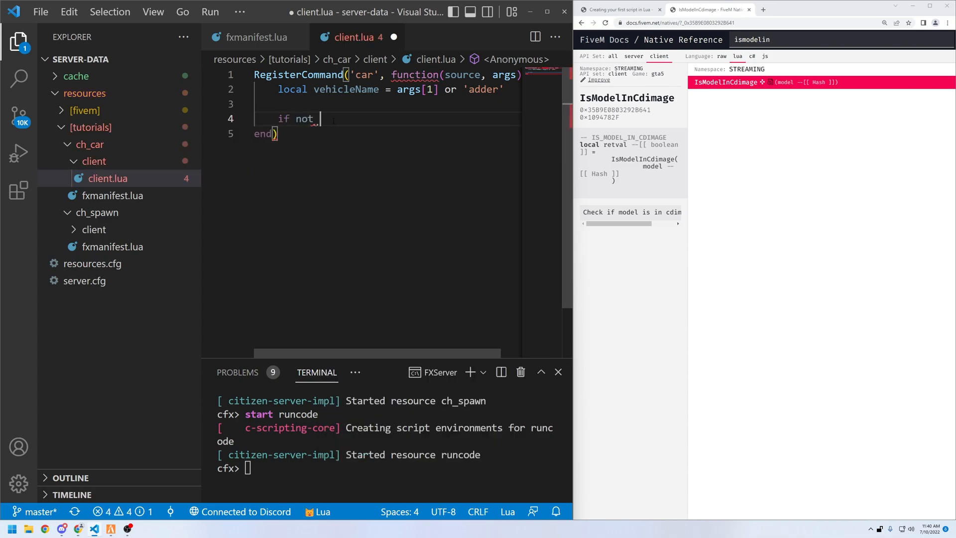
pyautogui.write('IsModelInCdimage(vehicleName')
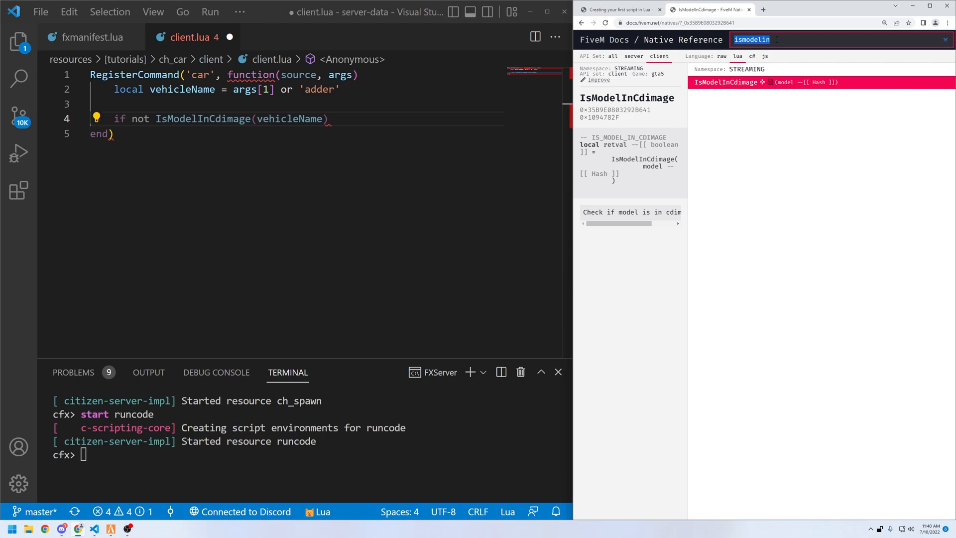
# Search the Native Reference for 'ismodela' and open IsModelAVehicle.
pyautogui.write('ismodela')
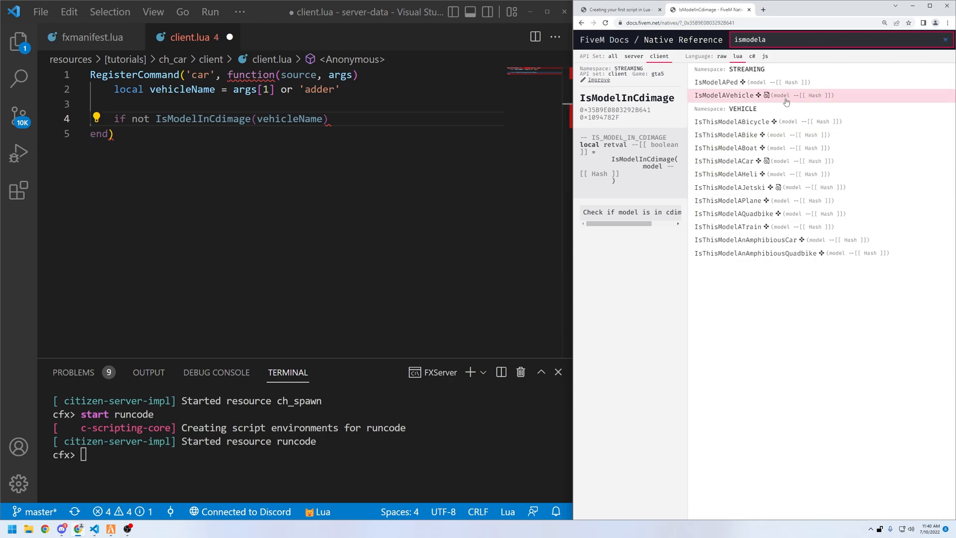
pyautogui.click(735, 95)
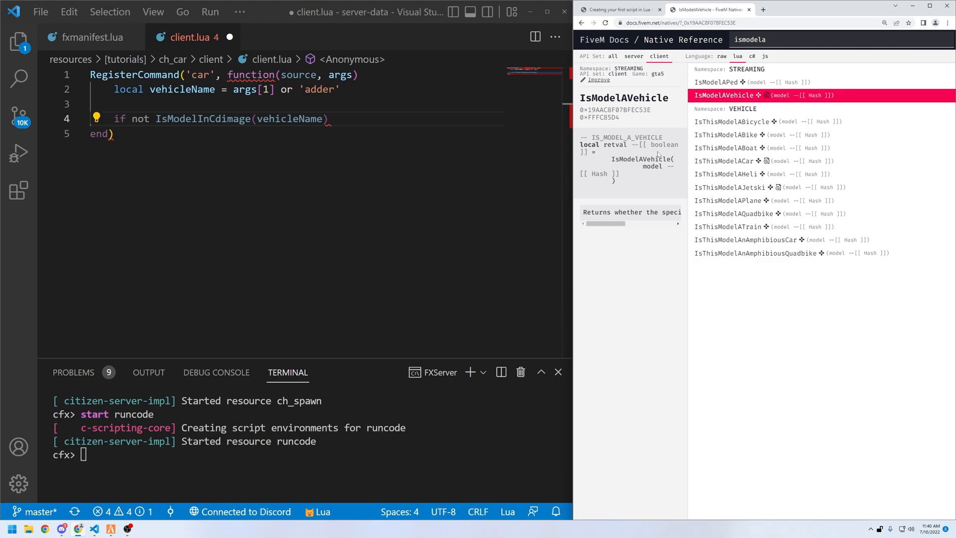
pyautogui.moveTo(621, 134)
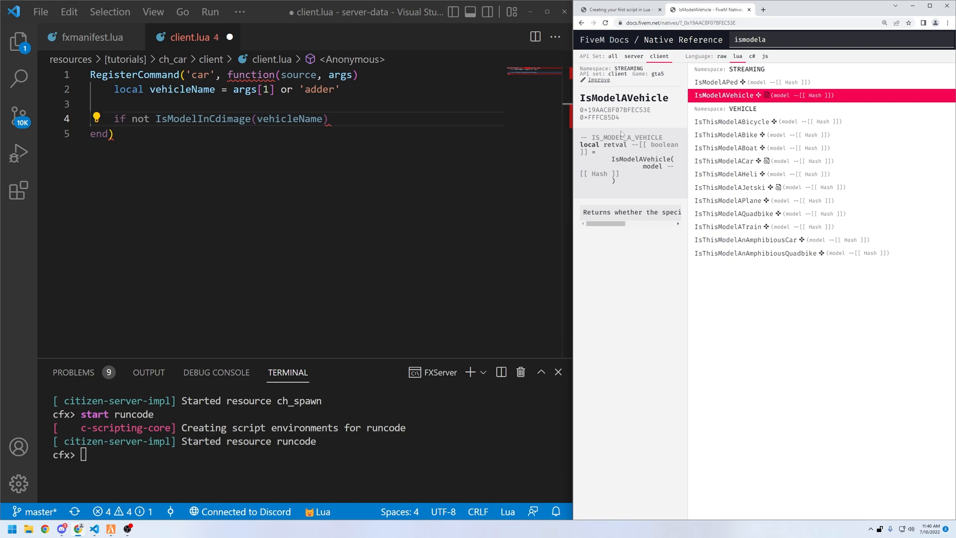
pyautogui.moveTo(758, 121)
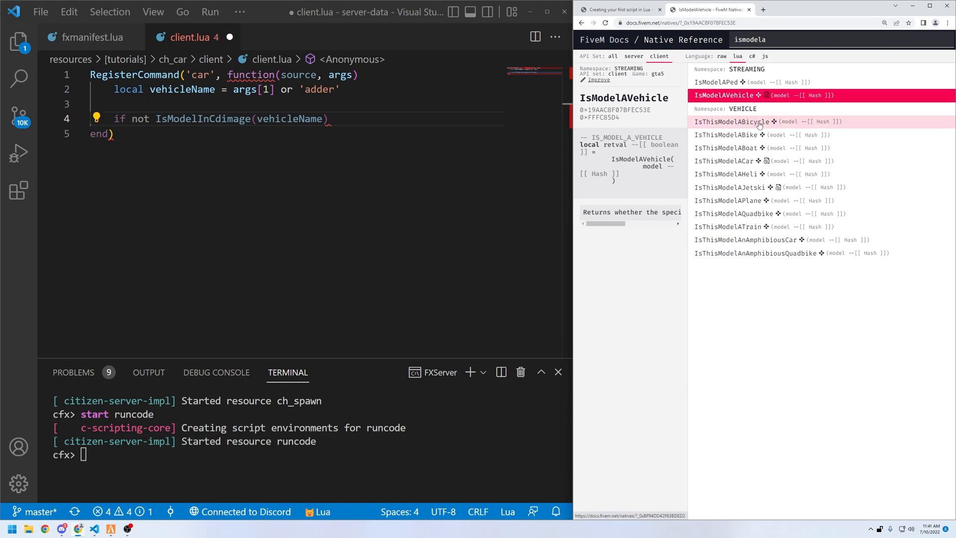
pyautogui.moveTo(751, 187)
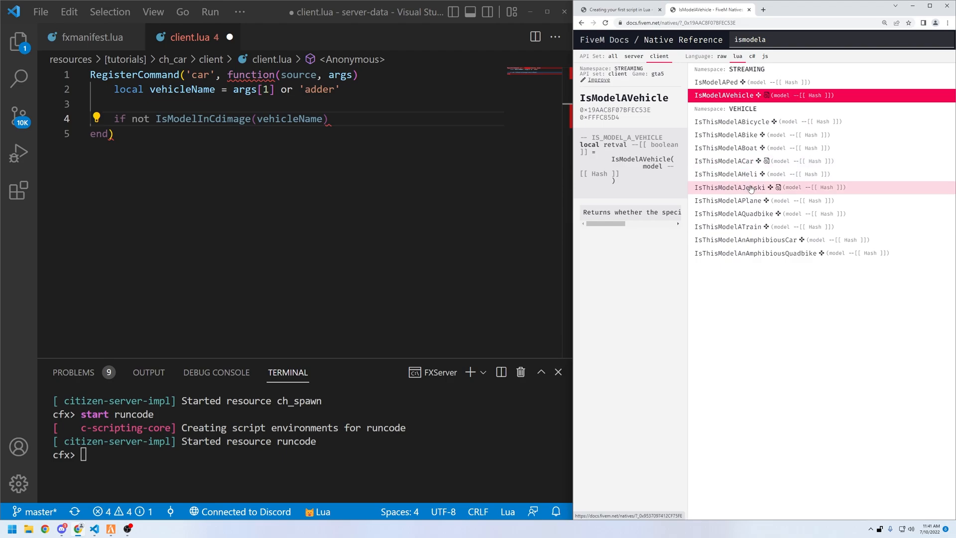
pyautogui.moveTo(751, 279)
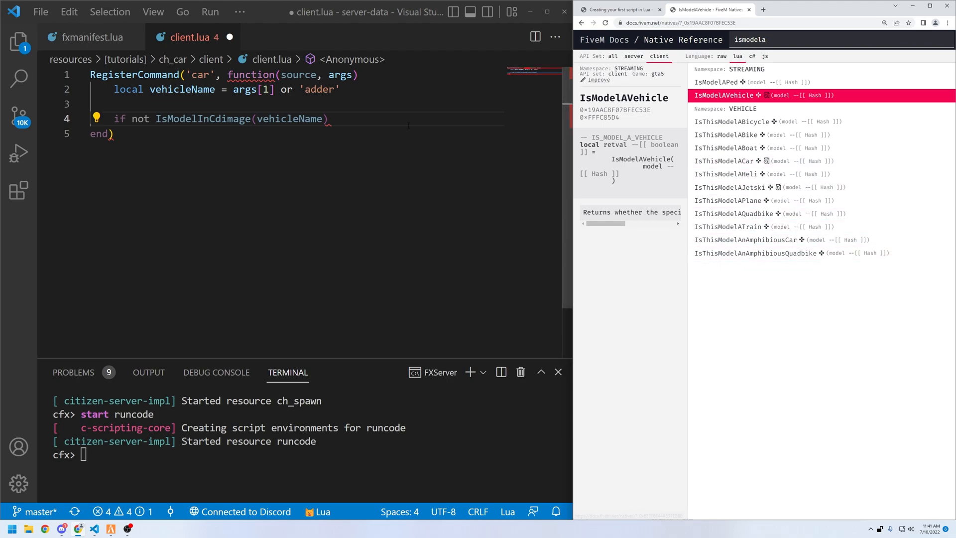
# Extend the check with 'or not IsModelAVehicle(vehicleName)'.
pyautogui.write('Ids')
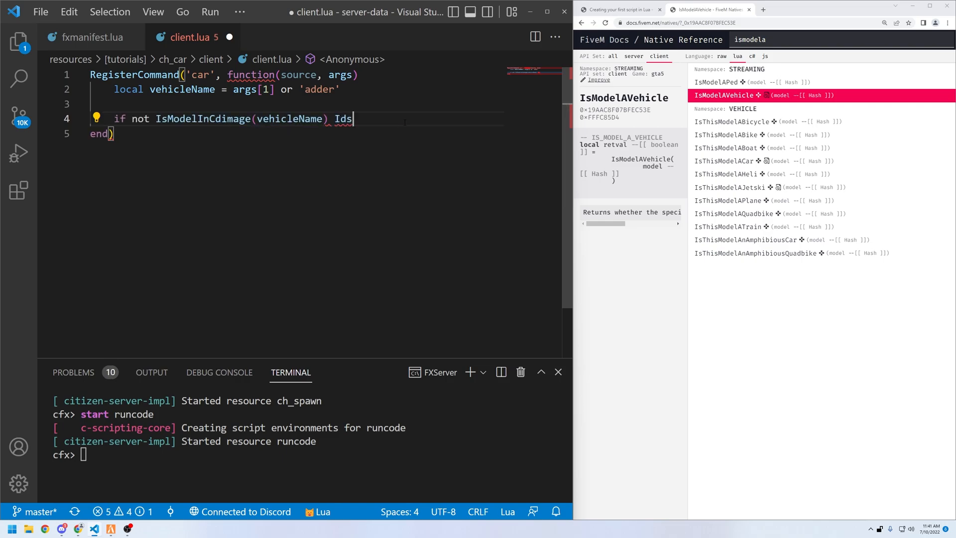
pyautogui.press('Backspace')
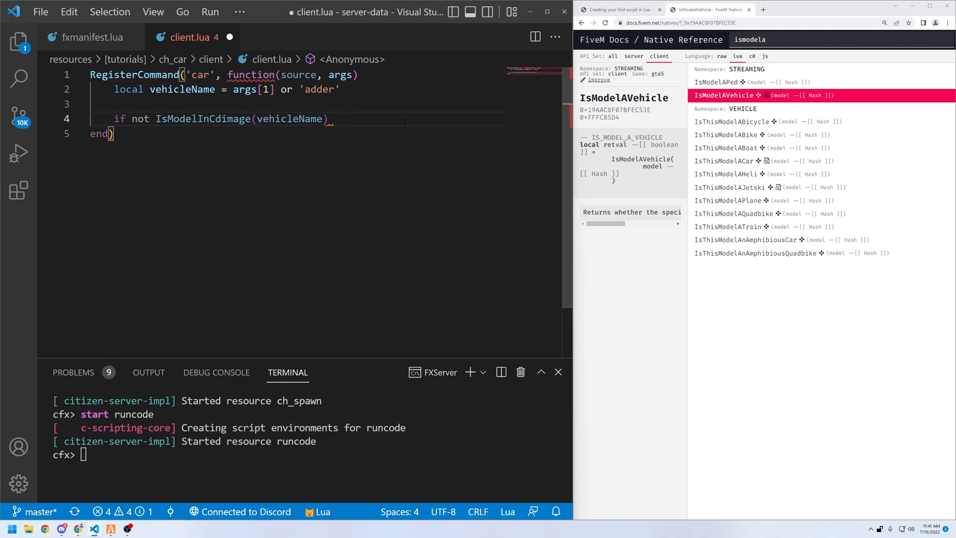
pyautogui.write('or not')
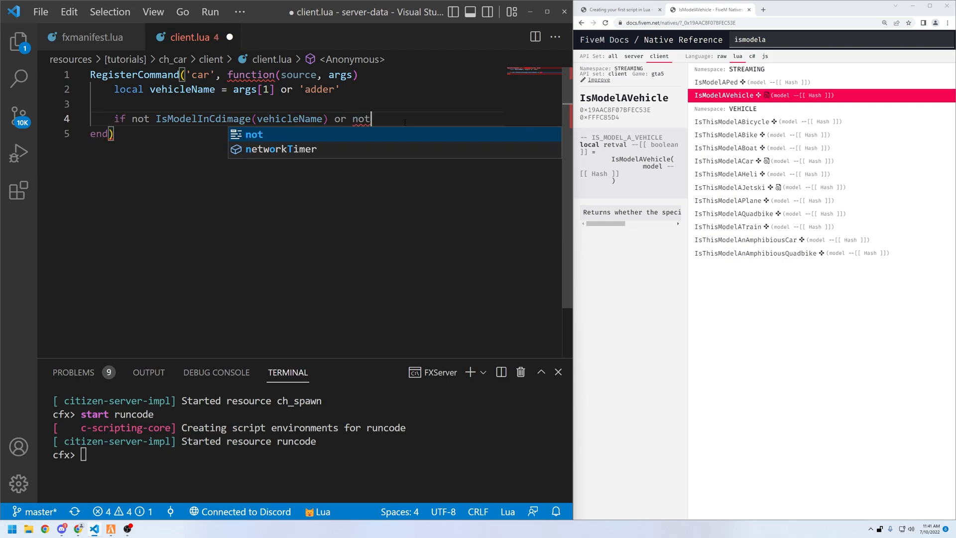
pyautogui.write('IsModelAVehicle(vehicl')
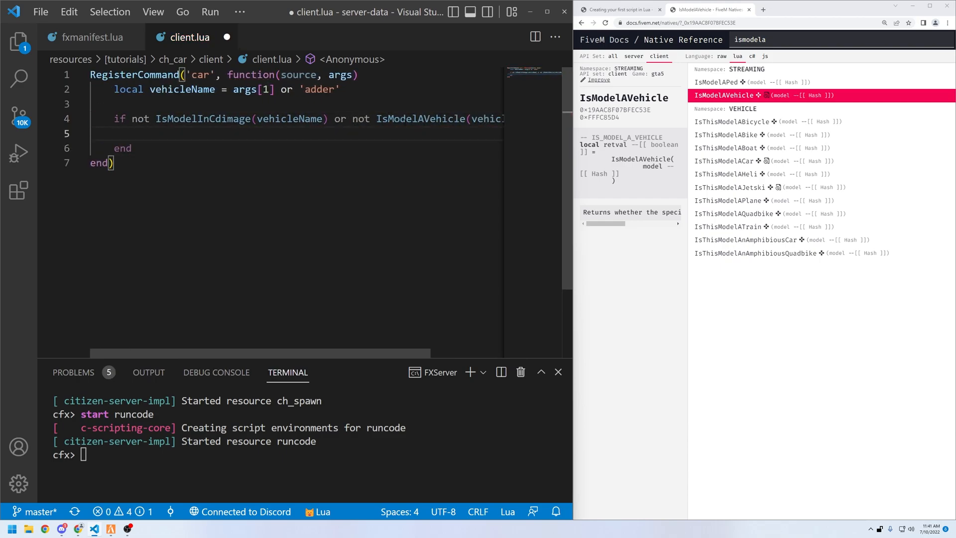
# Add a TriggerEvent('chat:addMessage') call with an args = { '' } table.
pyautogui.write('TriggerEvent(')
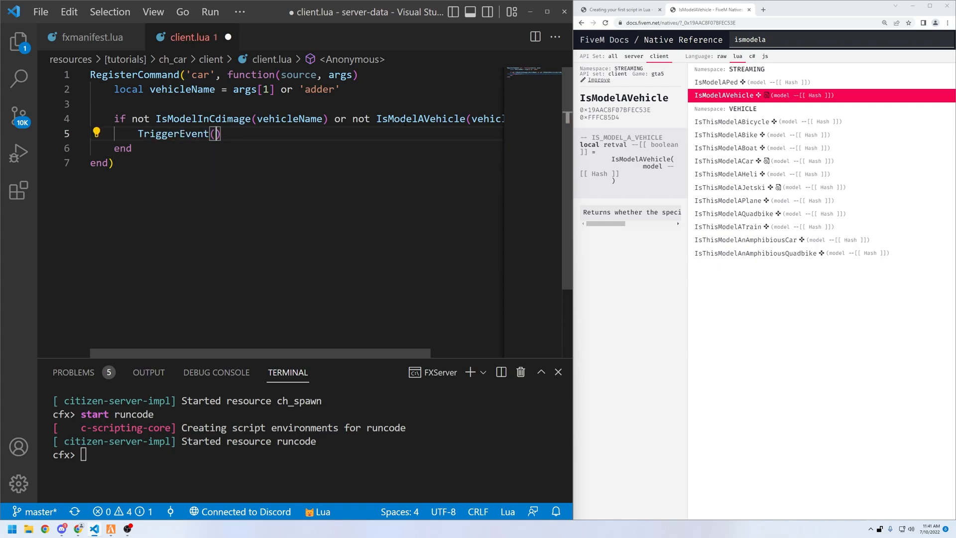
pyautogui.write("'chat:add'")
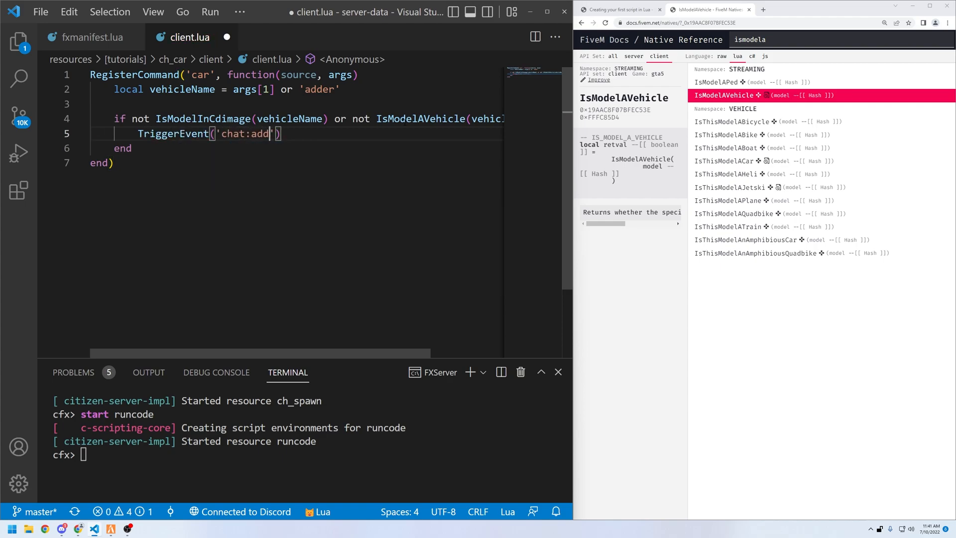
pyautogui.write("Message', functi")
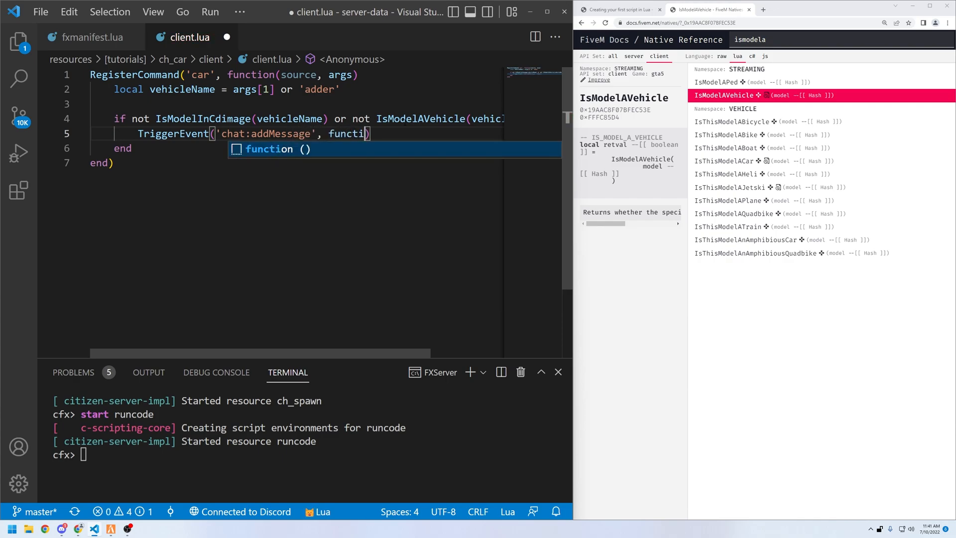
pyautogui.press('Enter')
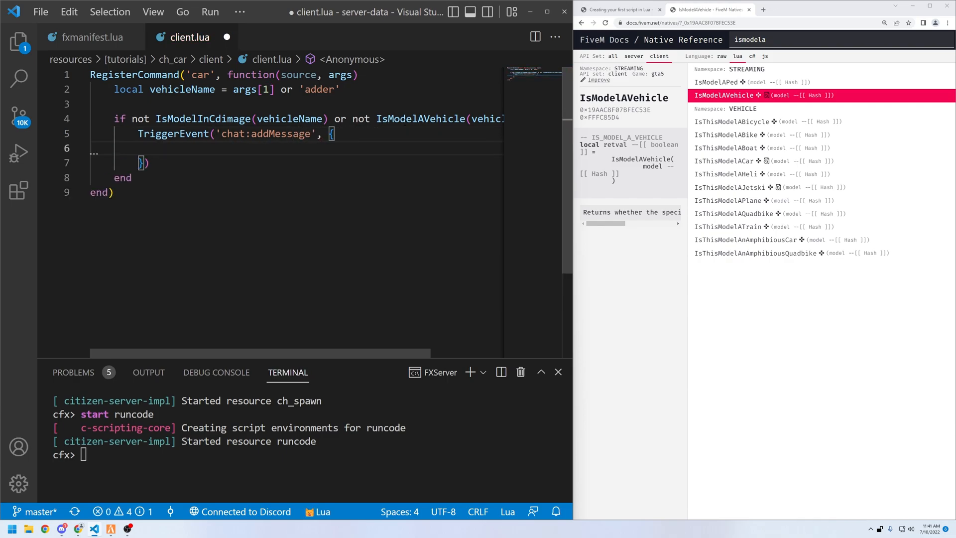
pyautogui.write('args =')
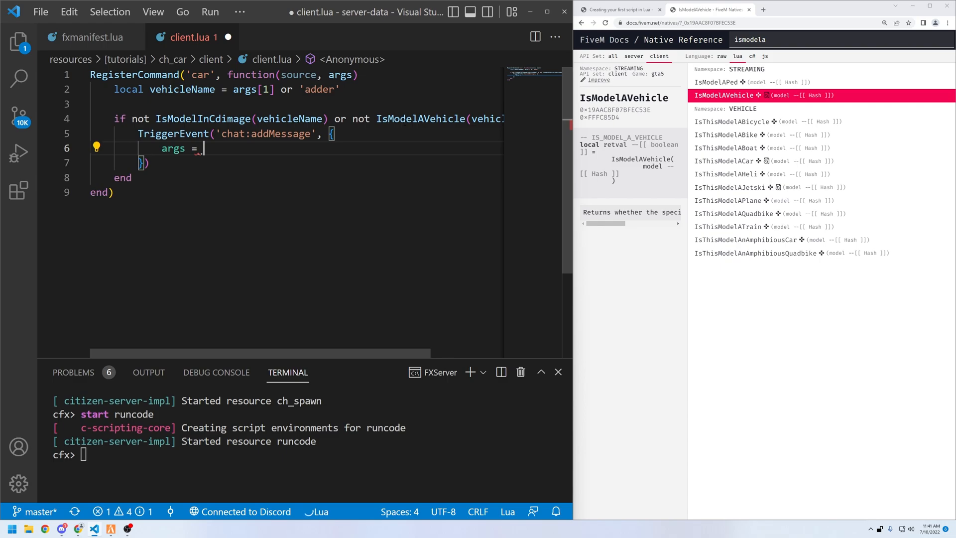
pyautogui.write("{ '' }")
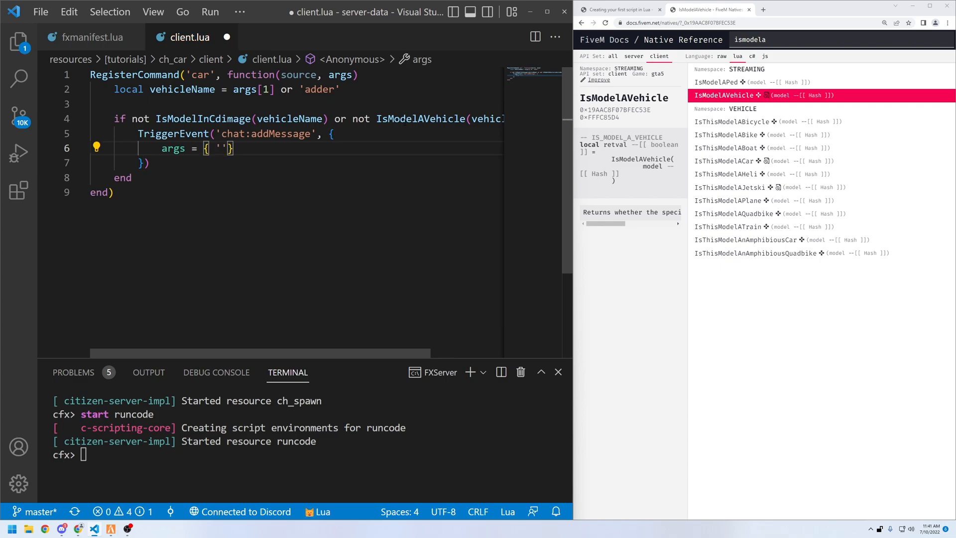
# Fill the message as 'Uh oh, ' .. vehicleName .. ' is not a vehicle.'.
pyautogui.write('Uh oh,')
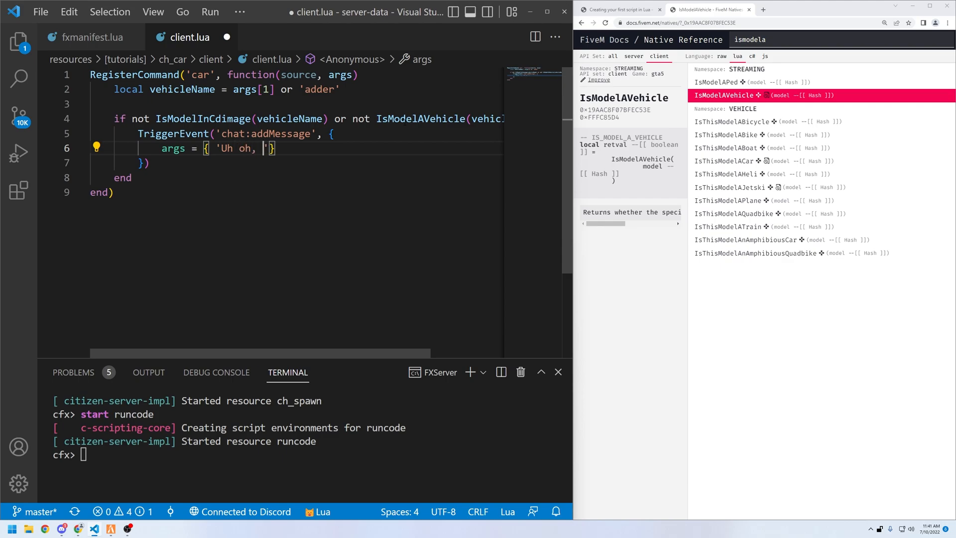
pyautogui.write('(vehicle) is')
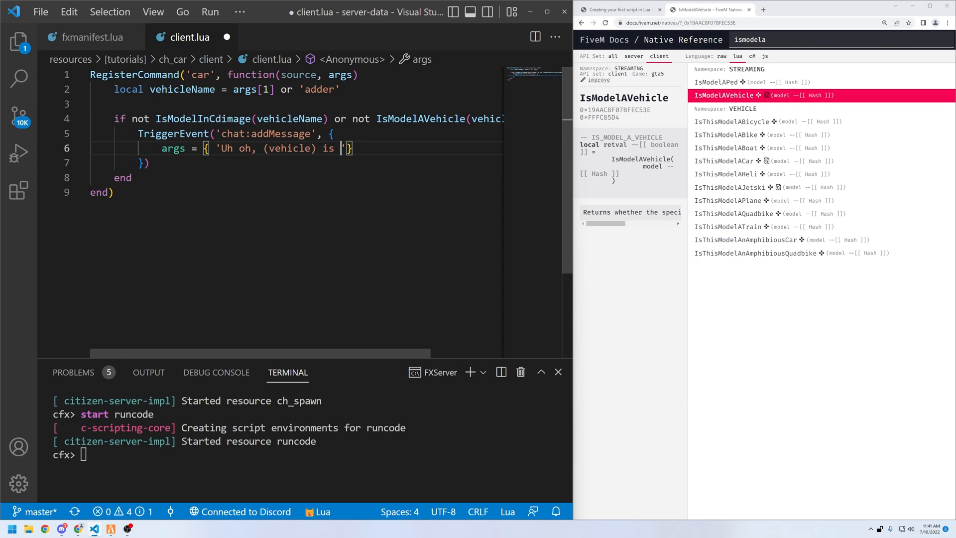
pyautogui.write('not a vehicle.')
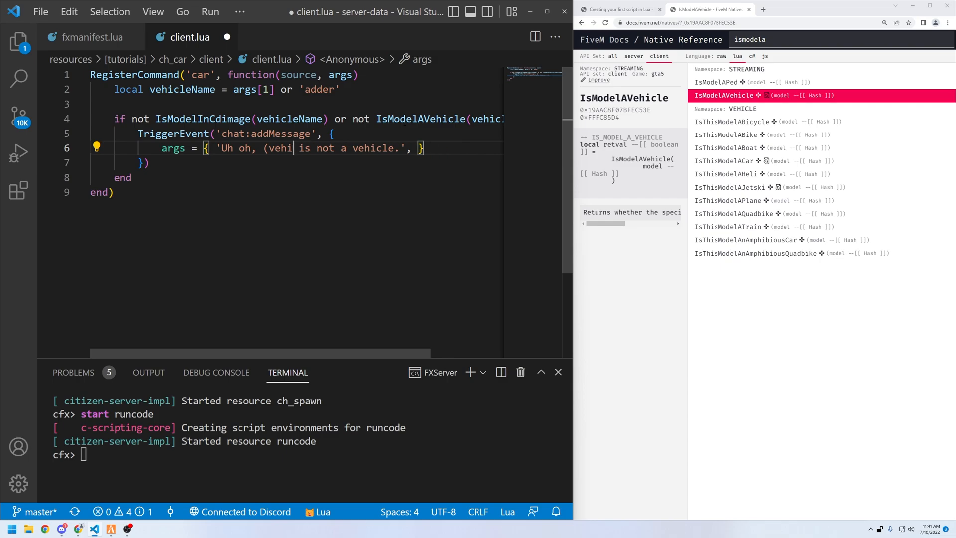
pyautogui.press('Backspace')
pyautogui.write("' ..  .. ")
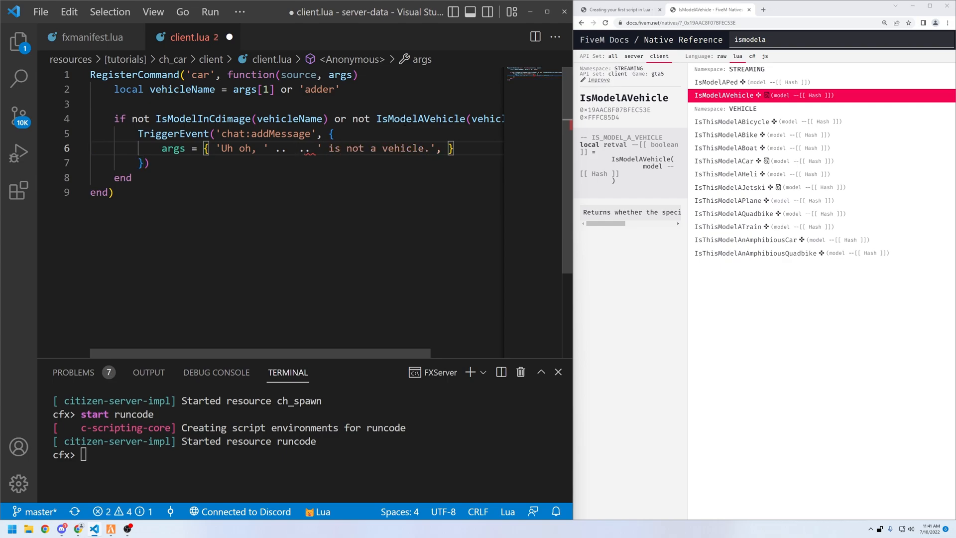
pyautogui.write('vehicleName')
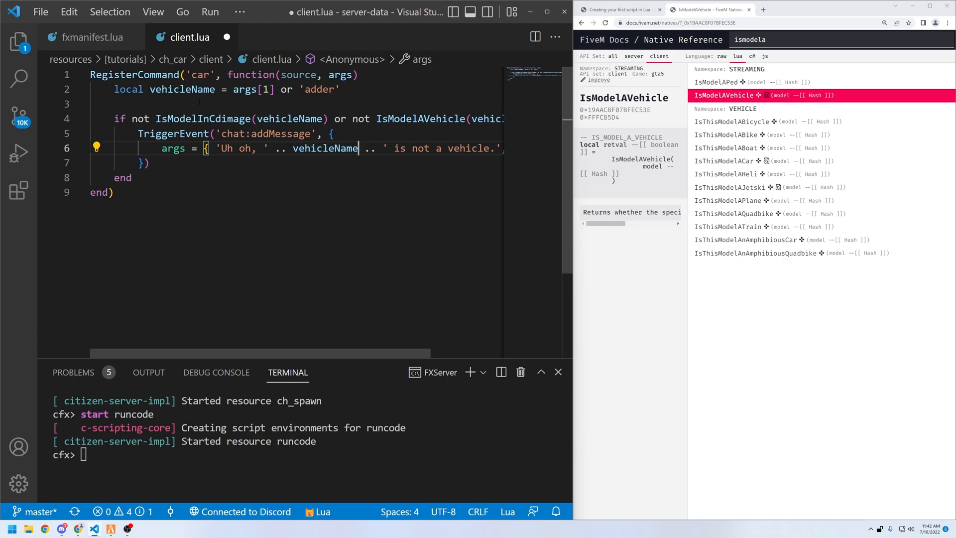
pyautogui.doubleClick(234, 149)
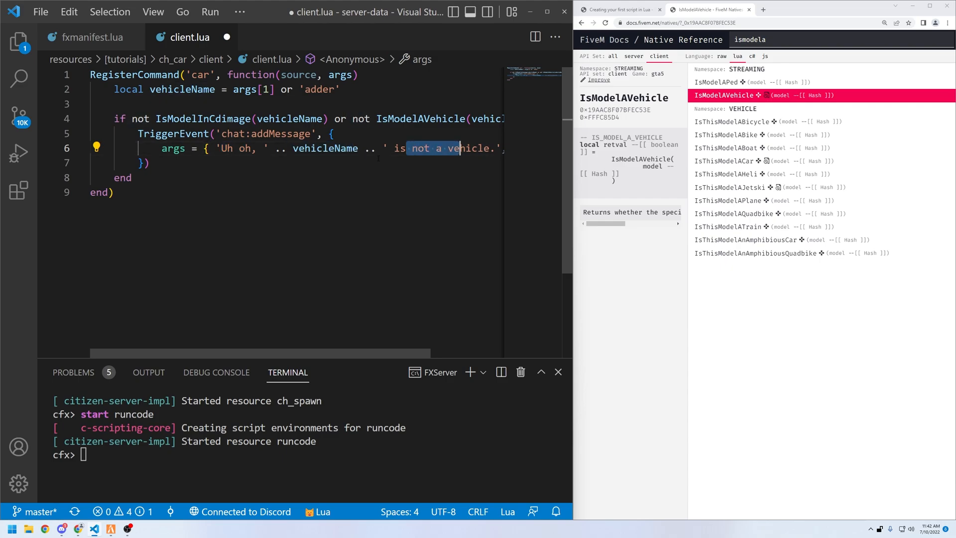
pyautogui.click(113, 192)
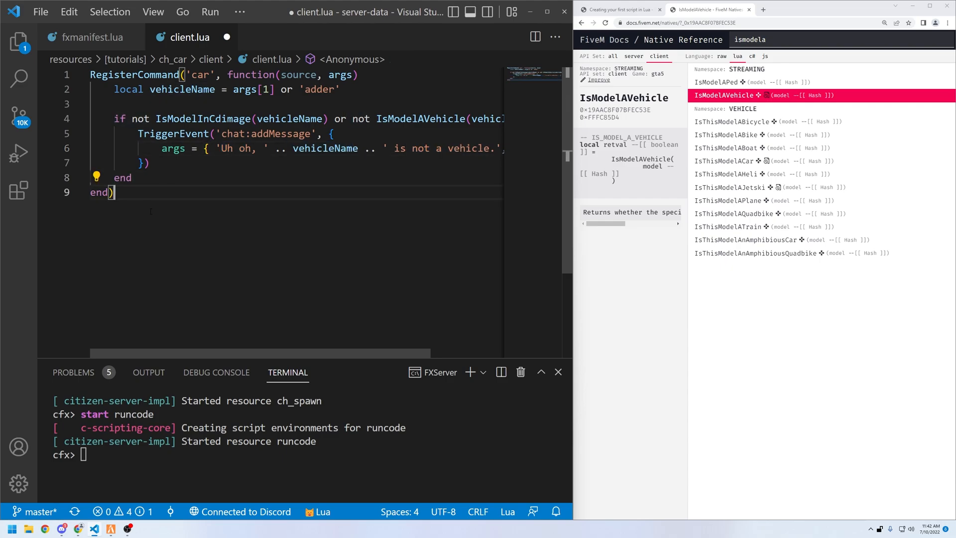
# Add an early return, then a TriggerEvent chat message 'Nice, .. vehicleName .. is a vehicle.'.
pyautogui.press('enter')
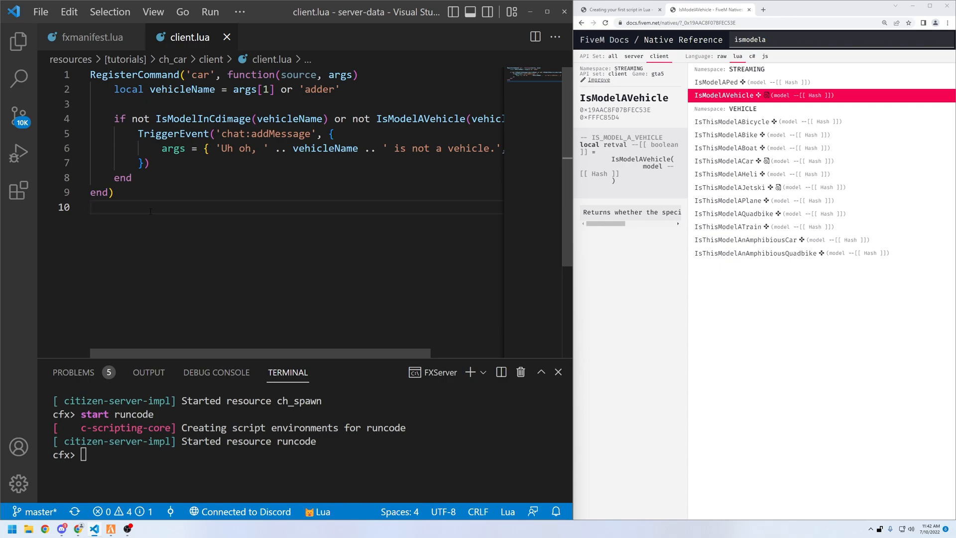
pyautogui.click(123, 178)
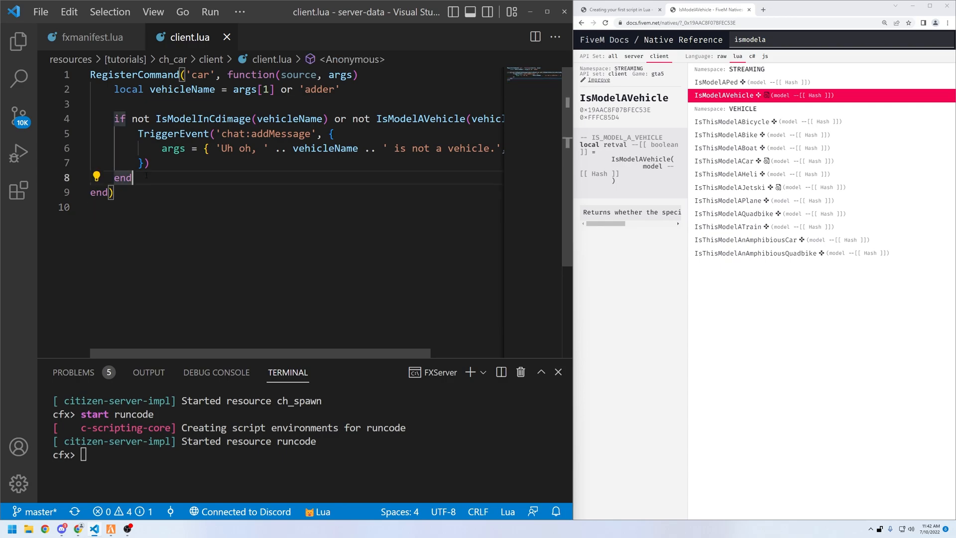
pyautogui.write('Trig')
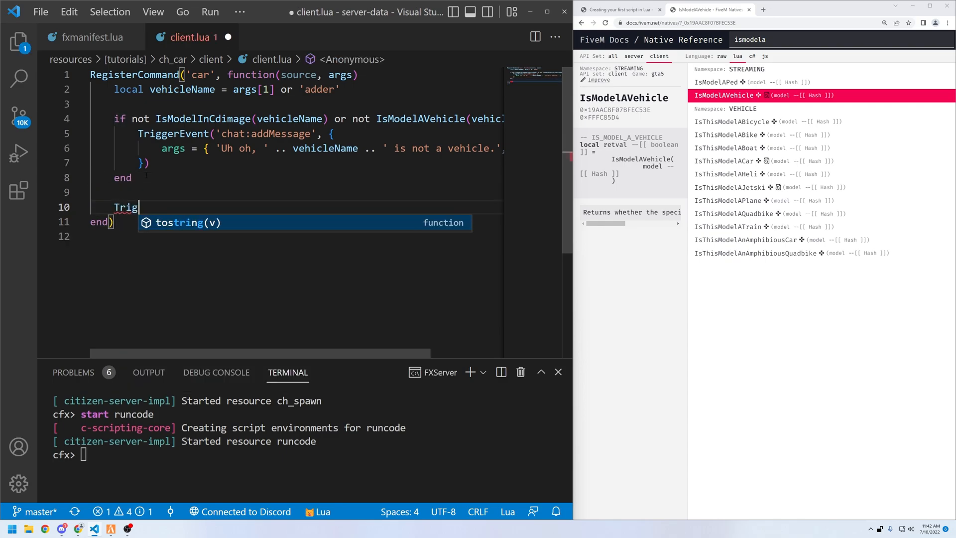
pyautogui.press('ctrl+z')
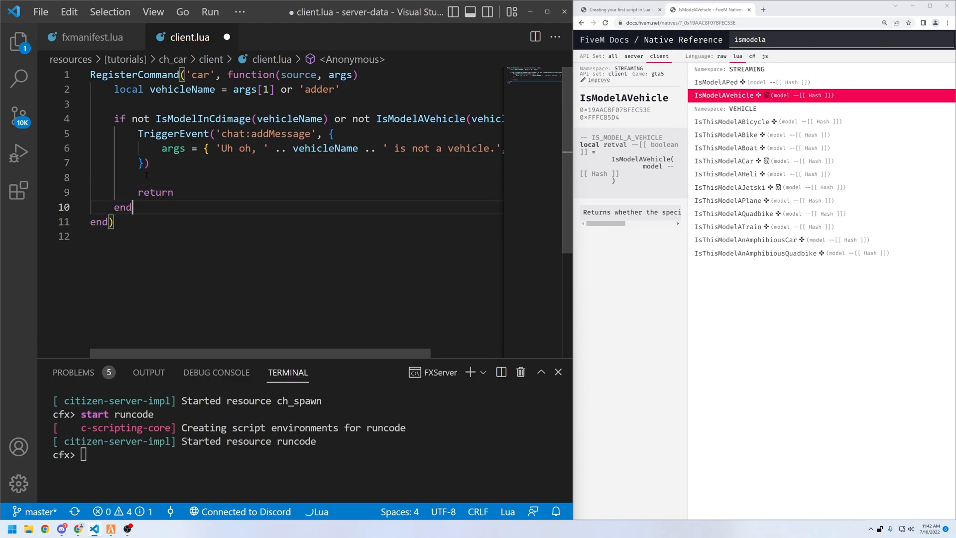
pyautogui.write("TriggerEvent('chat:addMessage', {")
pyautogui.write("args = { 'Nice, ' .. vehicleName .. ' is a vehicle.', ")
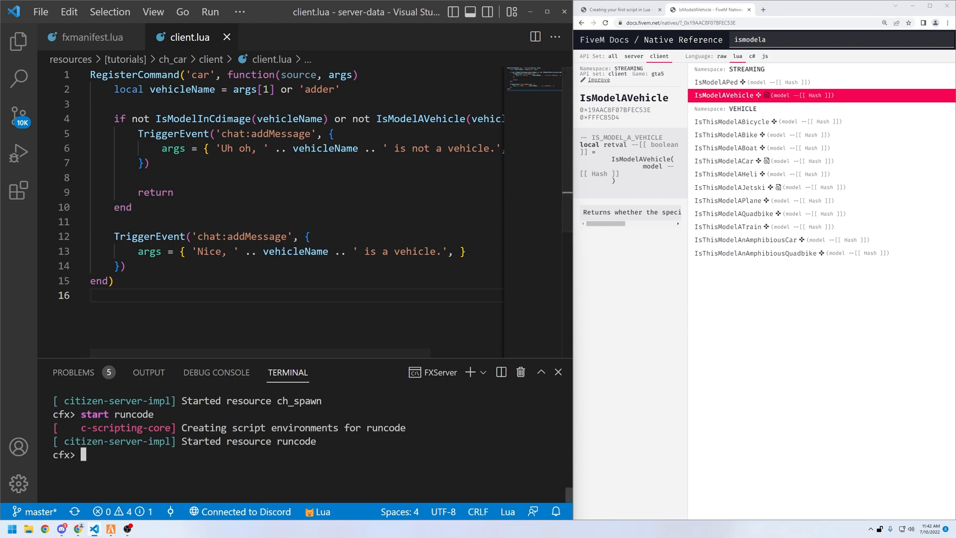
# Run refresh and start ch_car in the server terminal.
pyautogui.write('refresh')
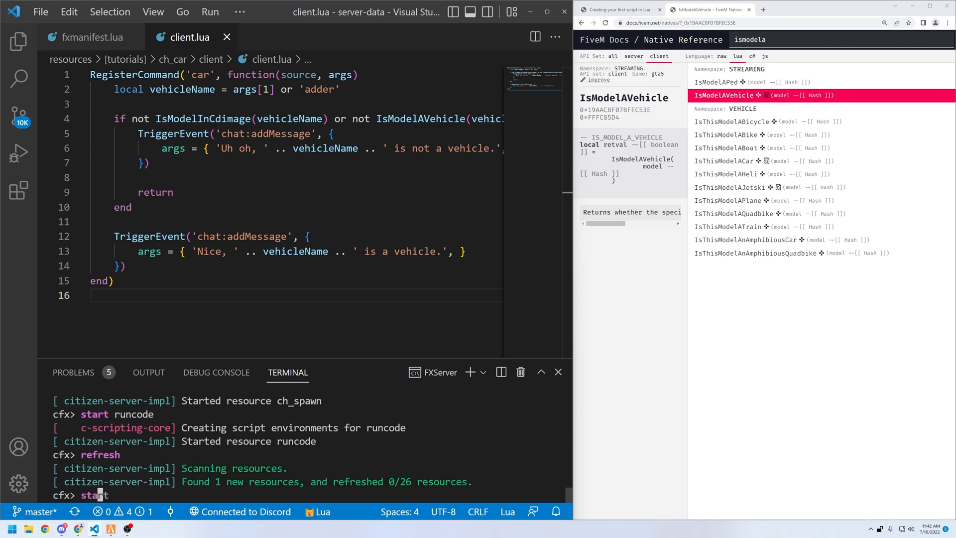
pyautogui.write('ch_car')
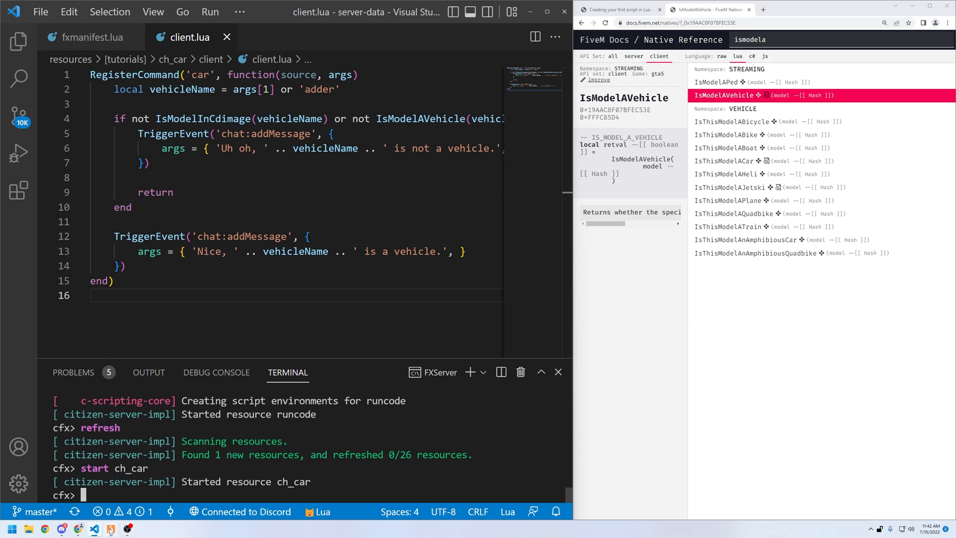
pyautogui.click(110, 528)
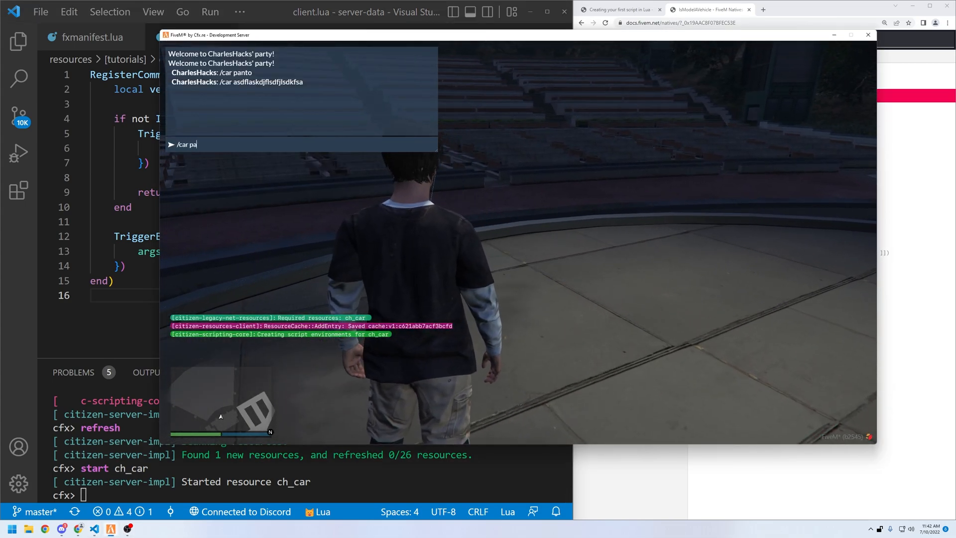
# Submit /car panto in FiveM chat, getting 'Nice, panto is a vehicle.'.
pyautogui.press('Return')
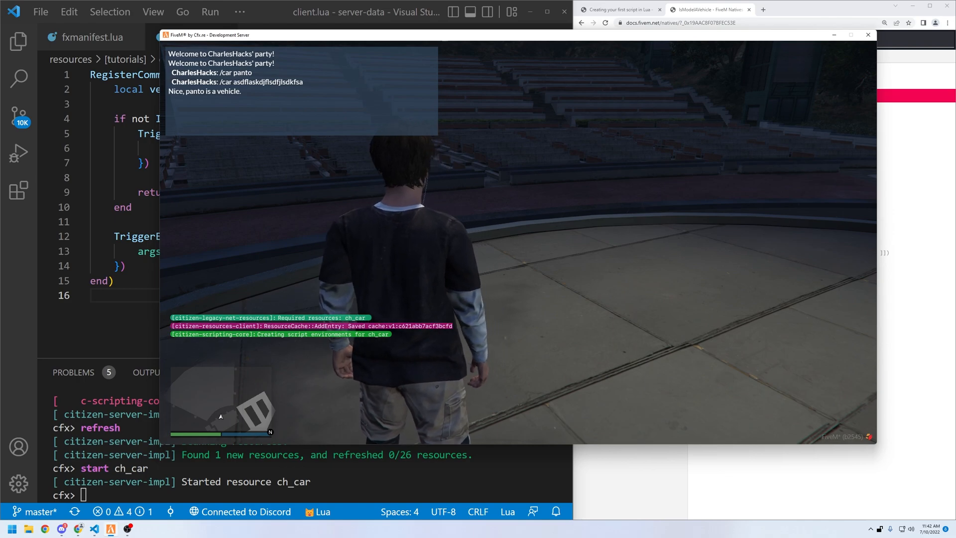
pyautogui.write('/')
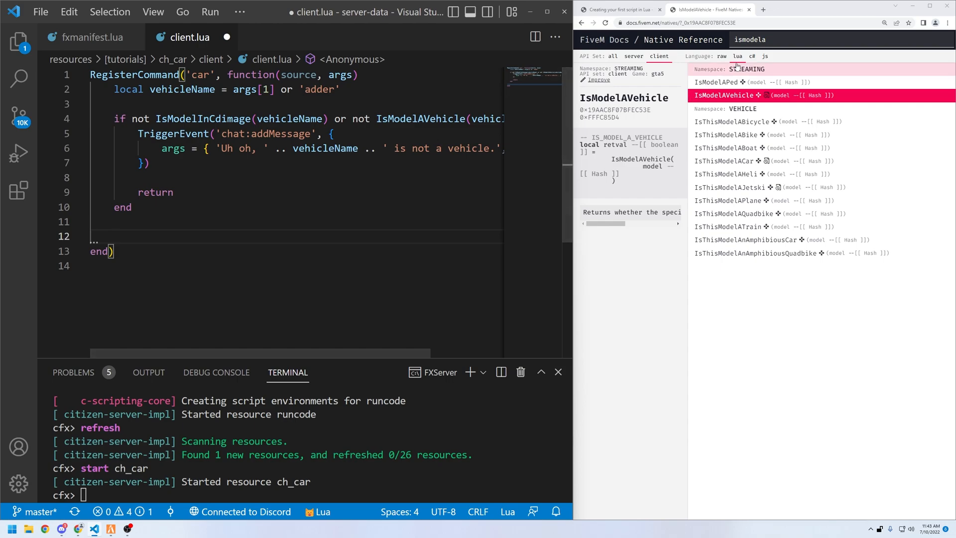
# Look up RequestModel, add RequestModel(vehicleName) to client.lua, then search for HasModelLoaded.
pyautogui.write('requestmodel')
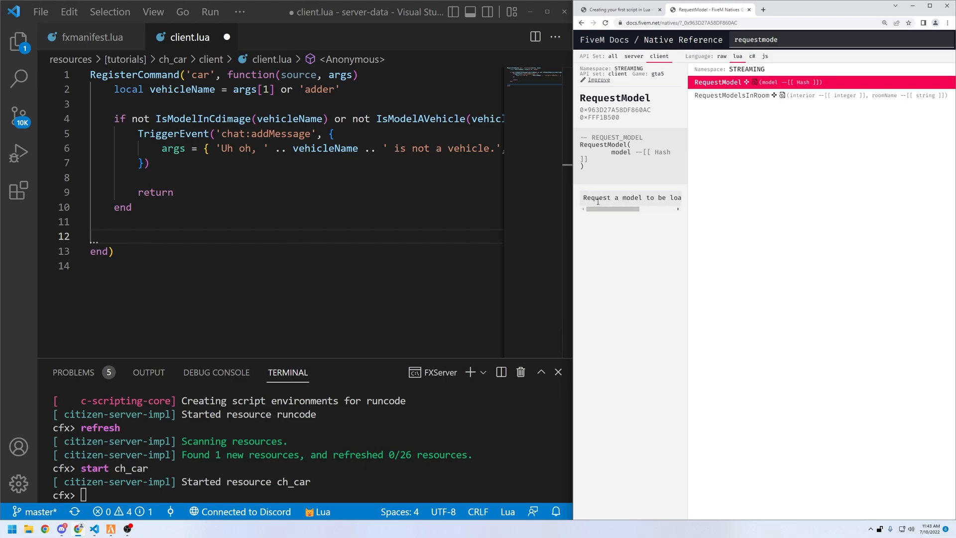
pyautogui.write('RequestModel')
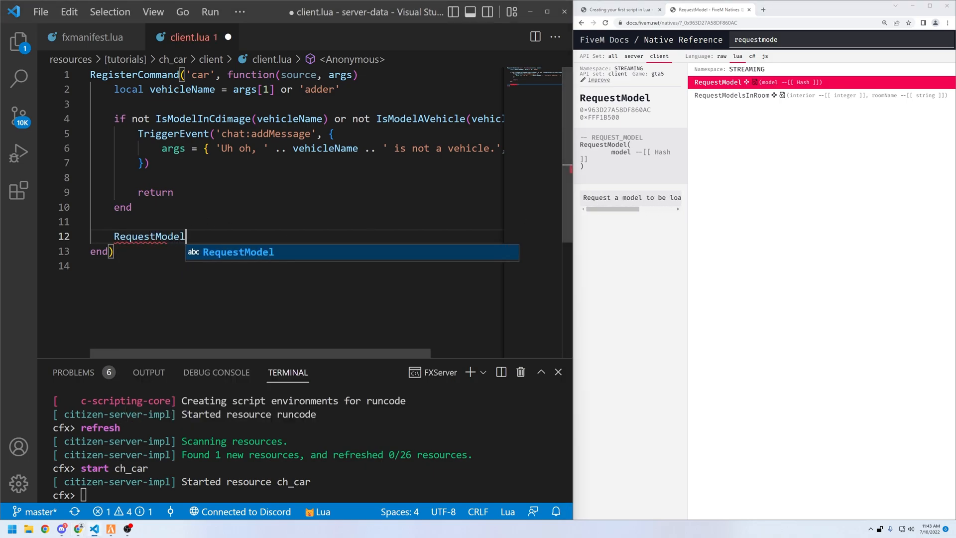
pyautogui.write('(vehicleName)')
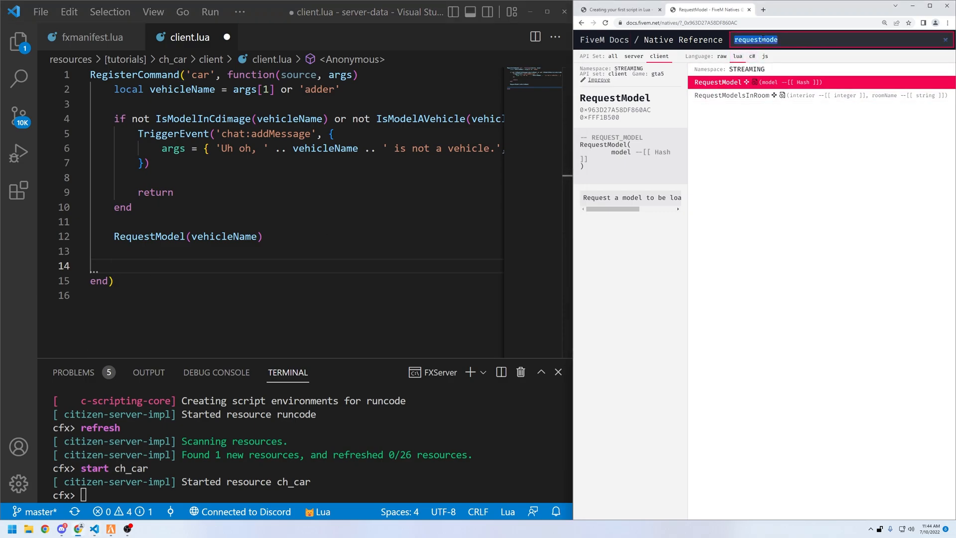
pyautogui.write('hasmodel')
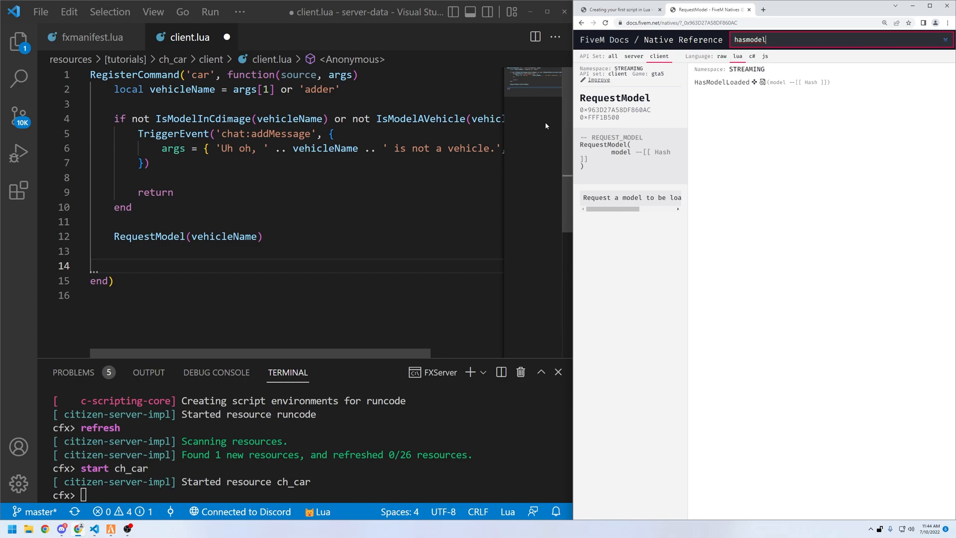
# Add 'while not HasModelLoaded(vehicleName) do Wait(10) end' below RequestModel.
pyautogui.click(113, 266)
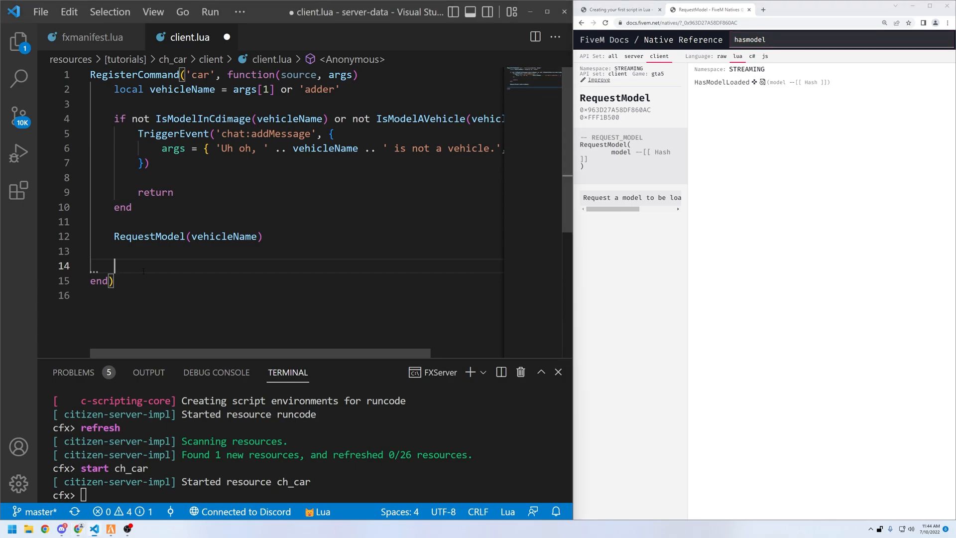
pyautogui.write('while')
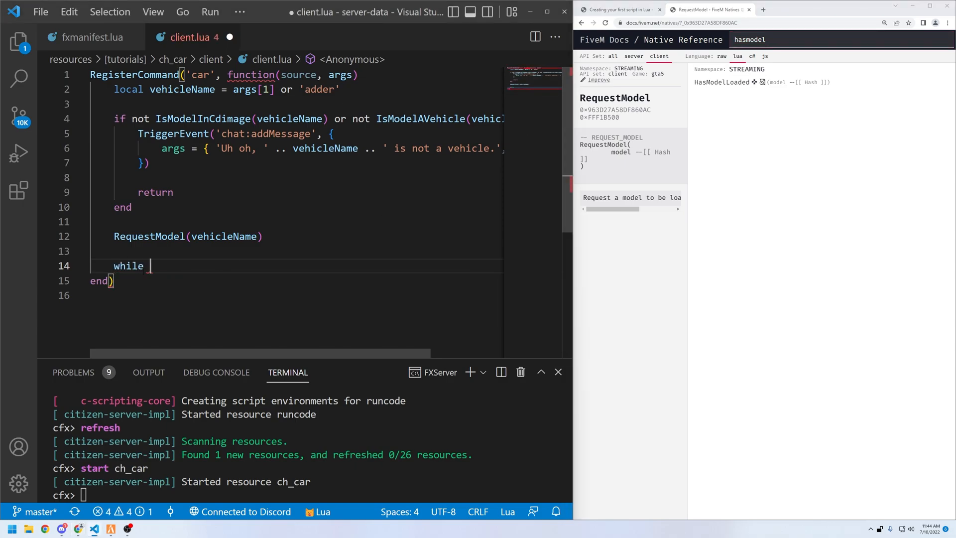
pyautogui.write('not HasModelLoaded')
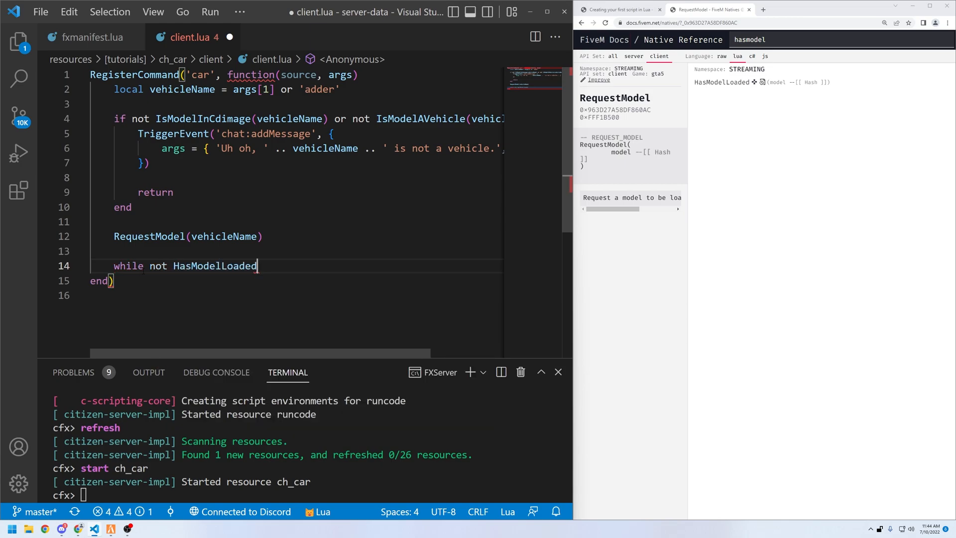
pyautogui.write('(vehicleName) do')
pyautogui.click(297, 296)
pyautogui.write('end')
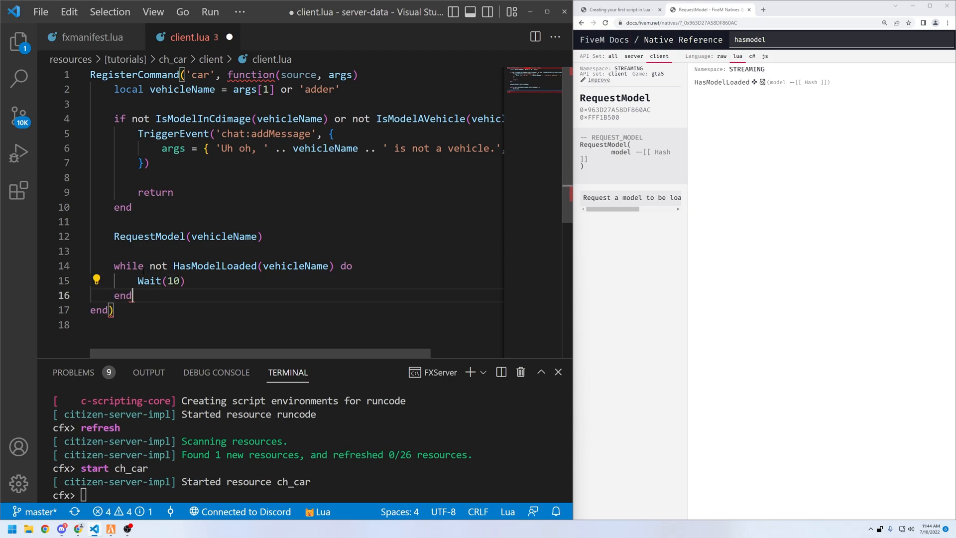
pyautogui.press('enter')
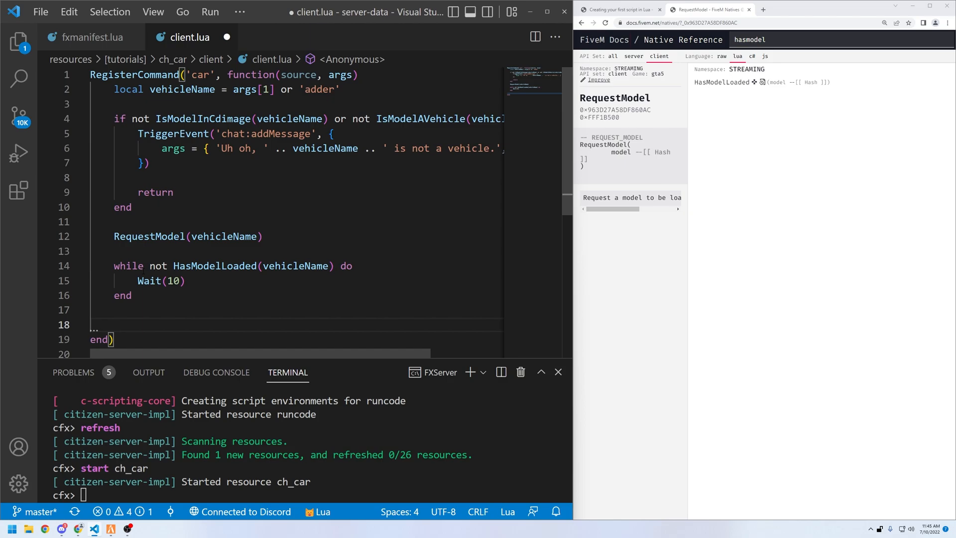
# Add 'local playerPed = PlayerPedId()' and check PlayerPedId in the native reference.
pyautogui.write('local p')
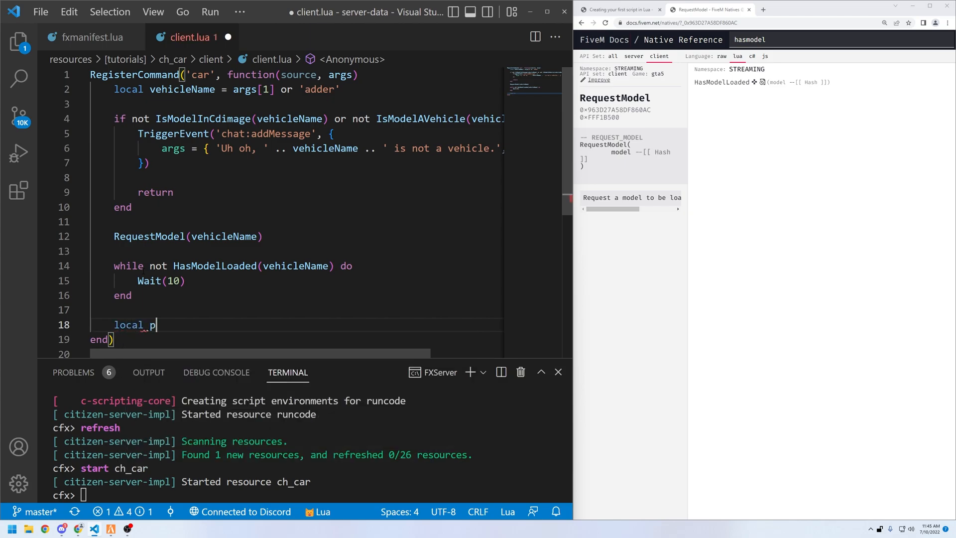
pyautogui.write('layerPed = PlayerPedId(')
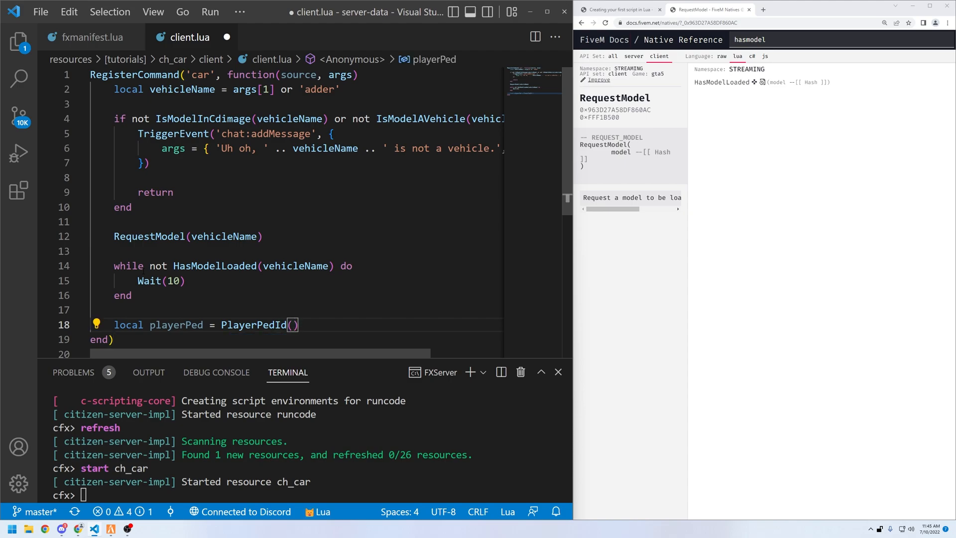
pyautogui.doubleClick(254, 325)
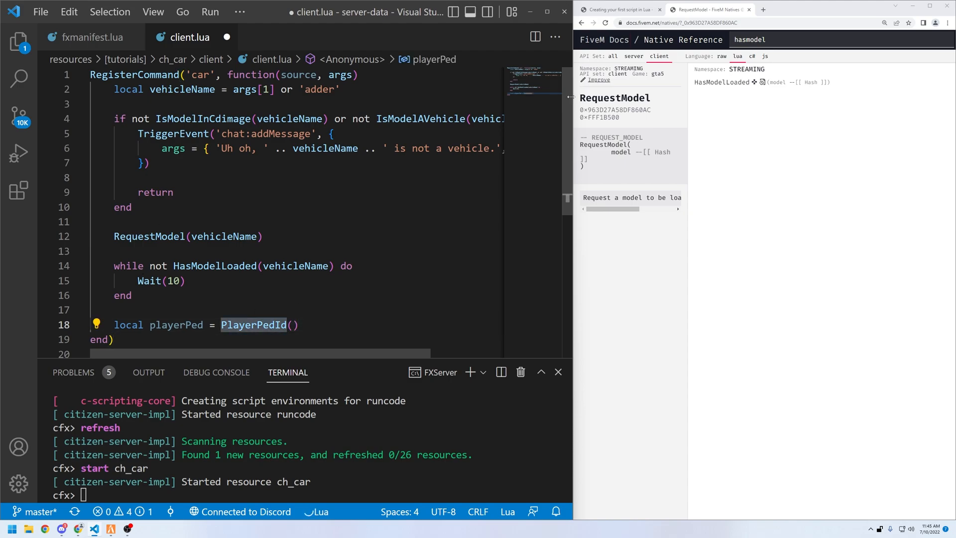
pyautogui.click(756, 39)
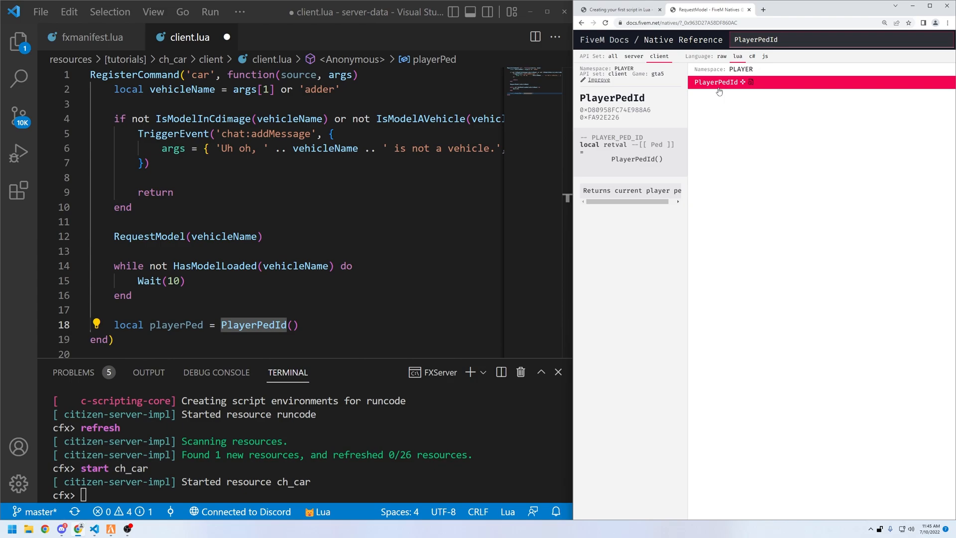
pyautogui.click(717, 81)
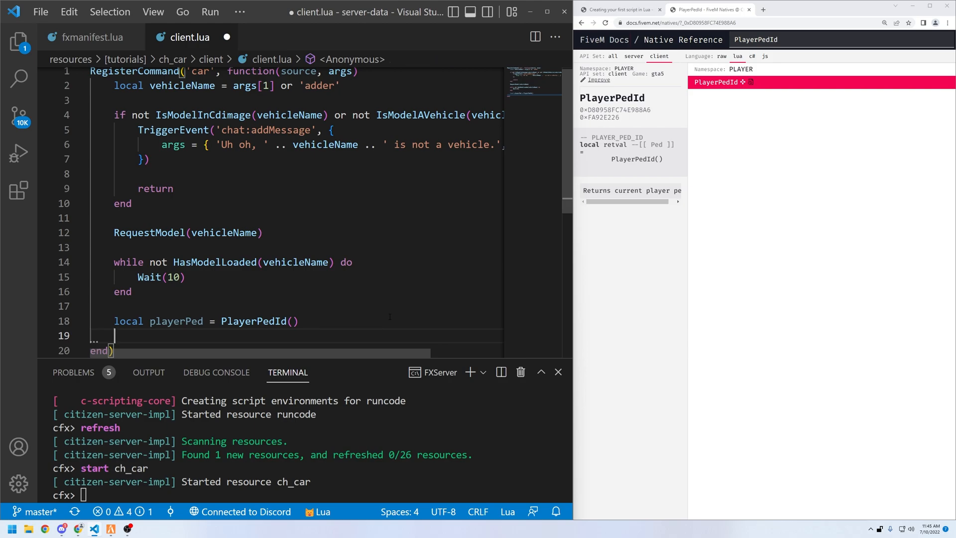
# Add 'local pos = GetEntityCoords(playerPed)' after the playerPed line.
pyautogui.write('local pos')
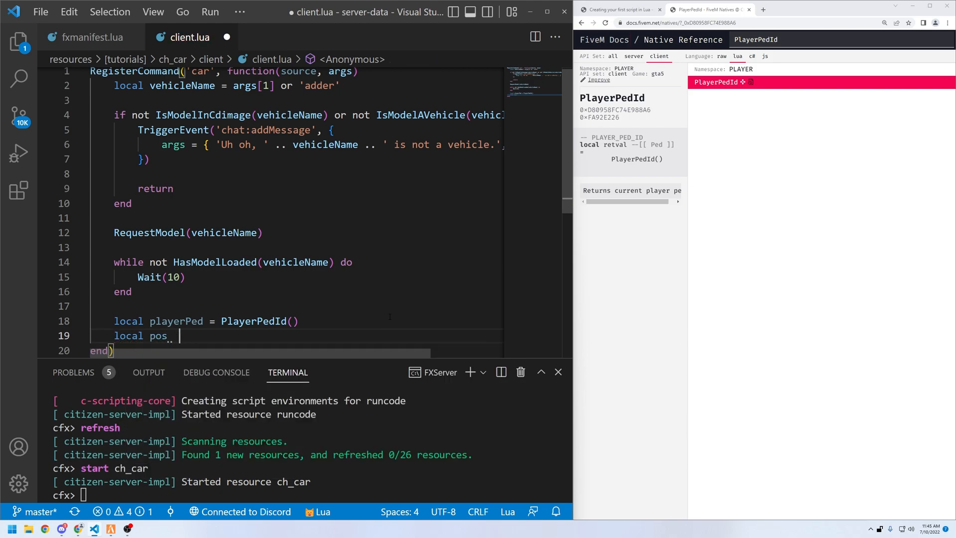
pyautogui.write('=')
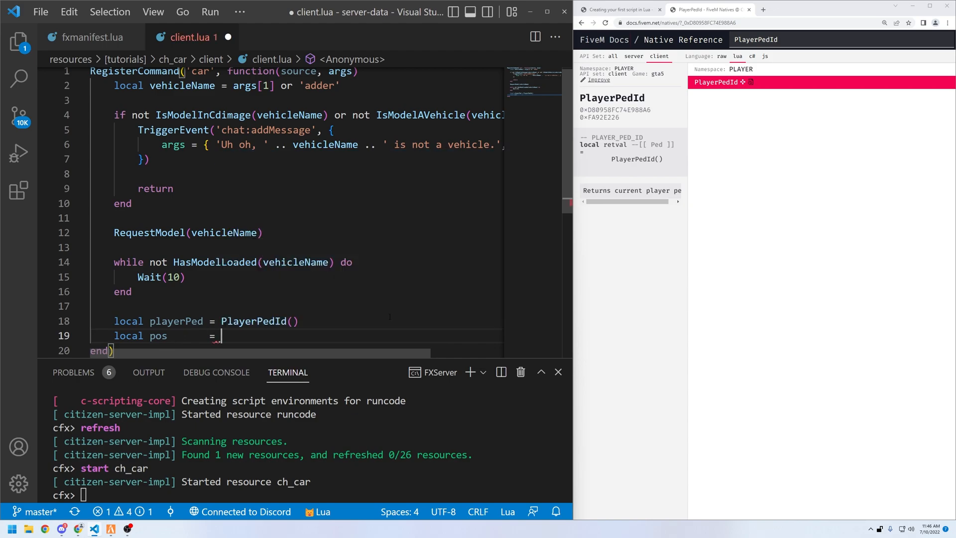
pyautogui.write('getentitycoo')
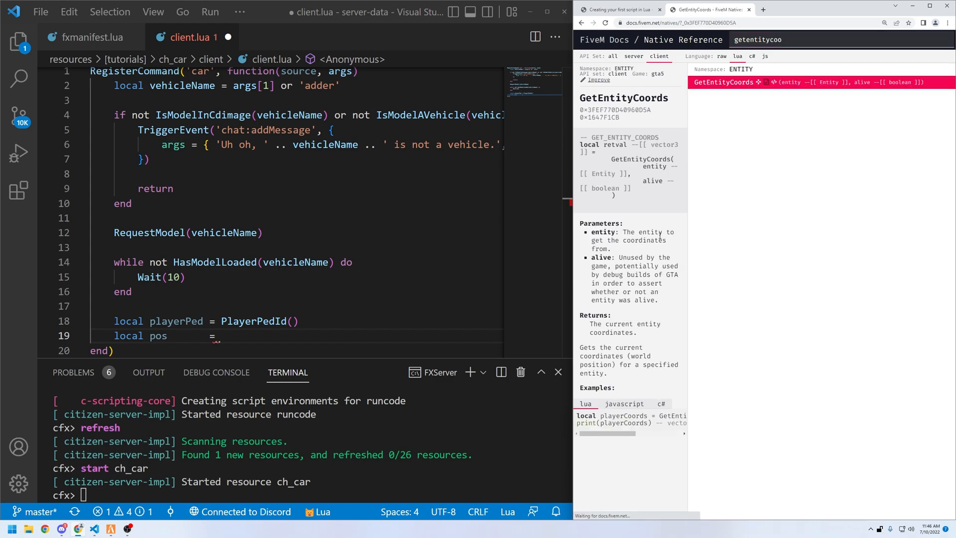
pyautogui.moveTo(631, 312)
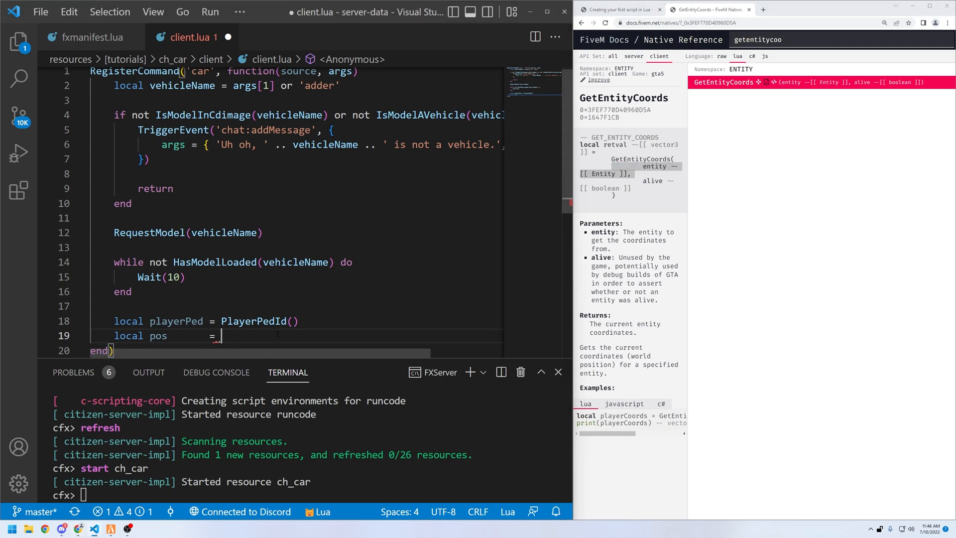
pyautogui.write('GetEntityCoords(playerPed')
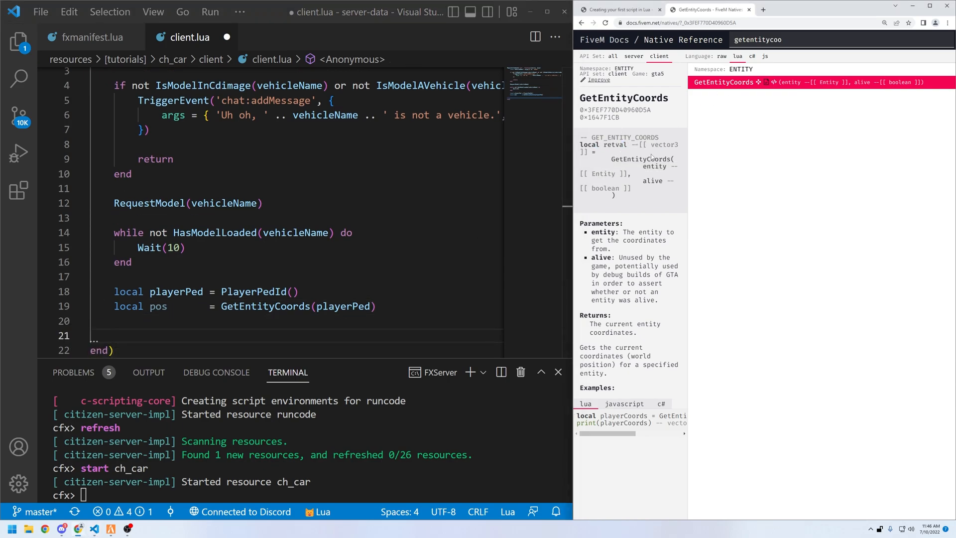
pyautogui.moveTo(653, 157)
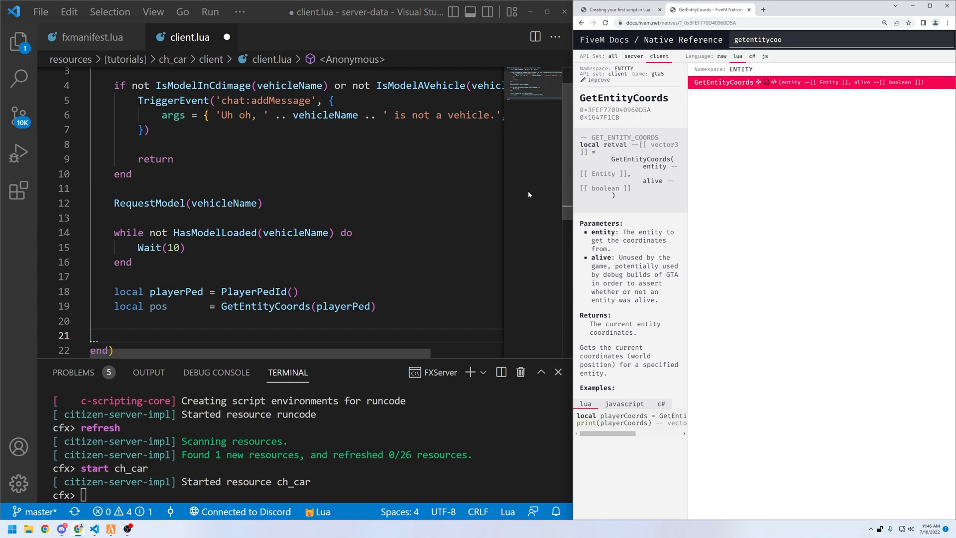
pyautogui.moveTo(522, 185)
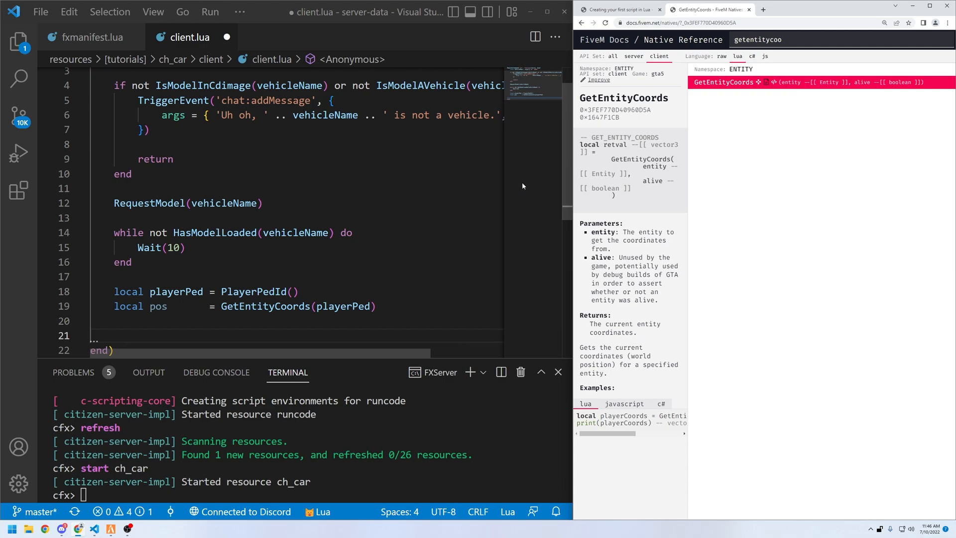
pyautogui.moveTo(553, 163)
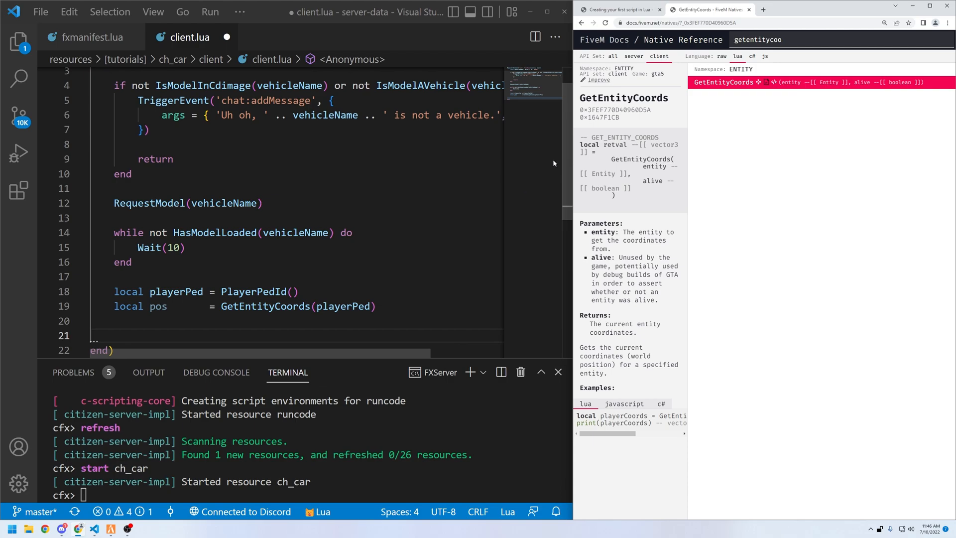
pyautogui.moveTo(541, 163)
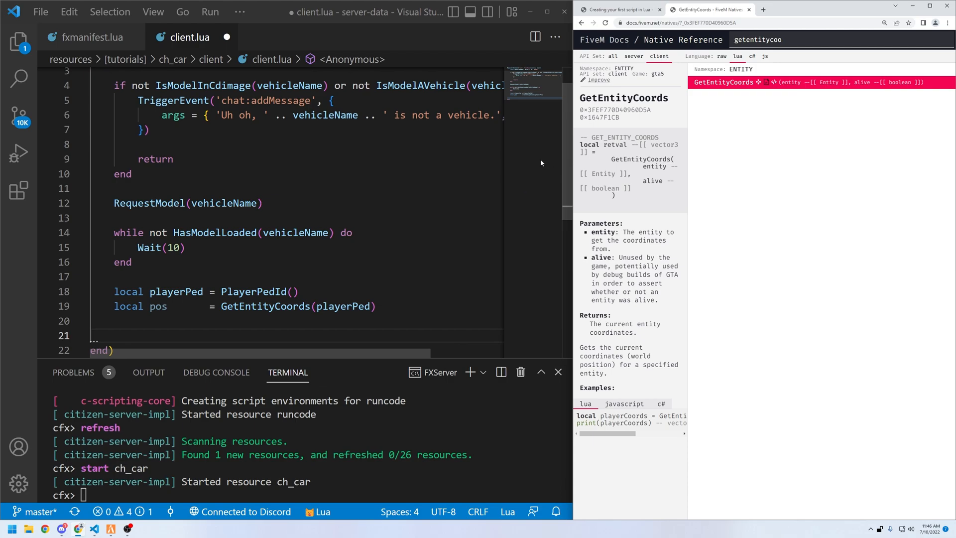
# Search 'createveh' and read the CreateVehicle native's parameter documentation.
pyautogui.write('crea')
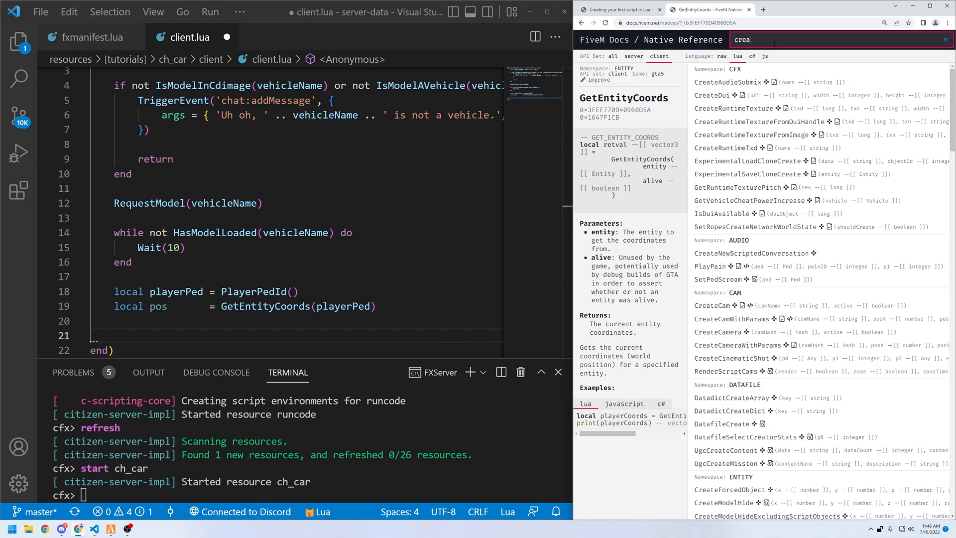
pyautogui.write('teveh')
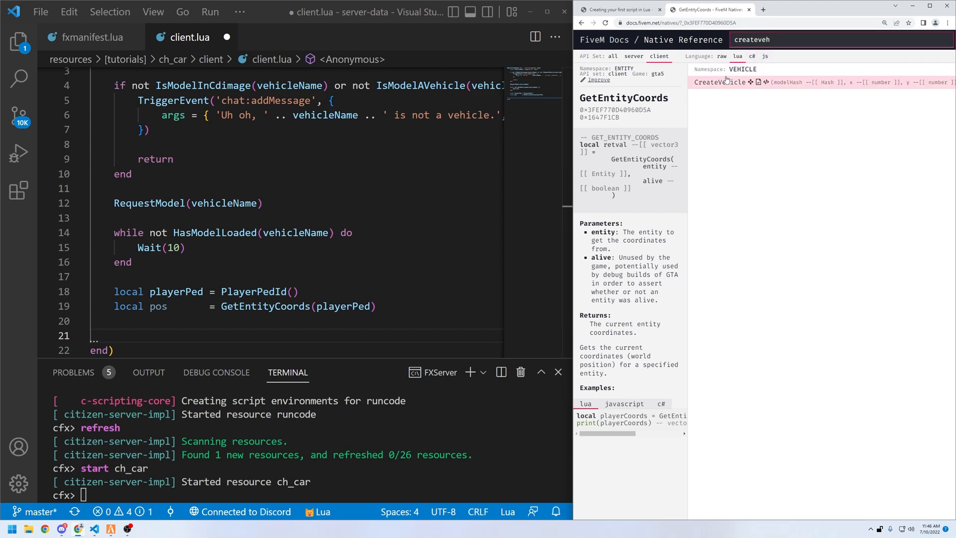
pyautogui.click(725, 81)
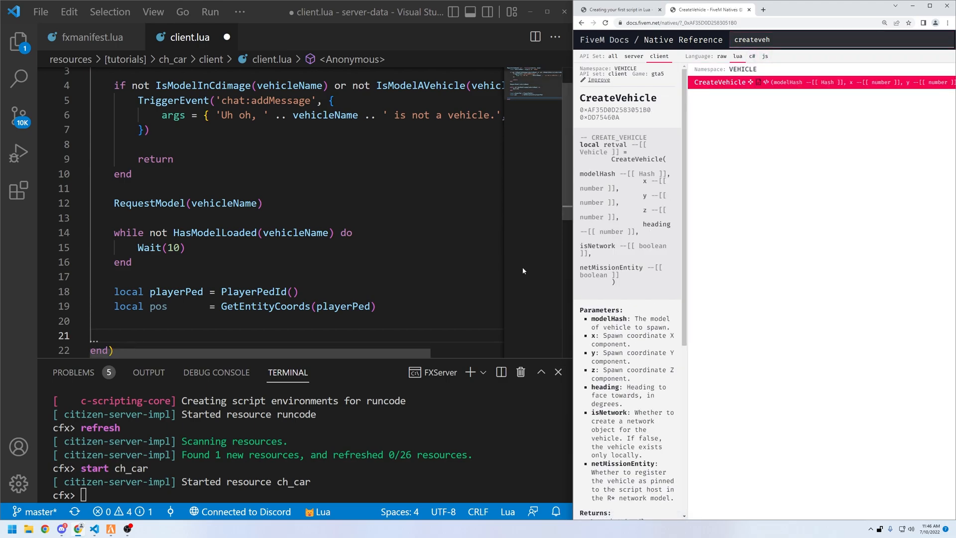
pyautogui.moveTo(594, 304)
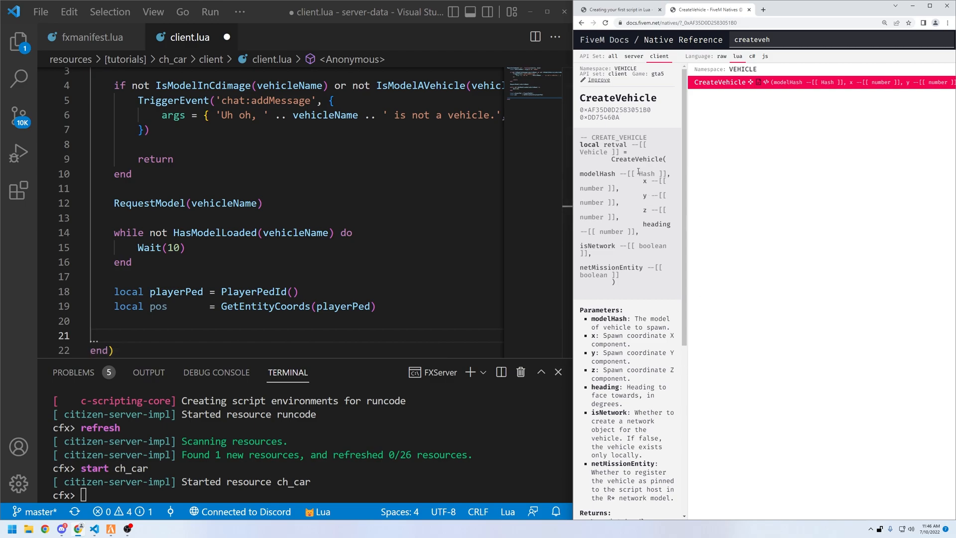
pyautogui.doubleClick(594, 152)
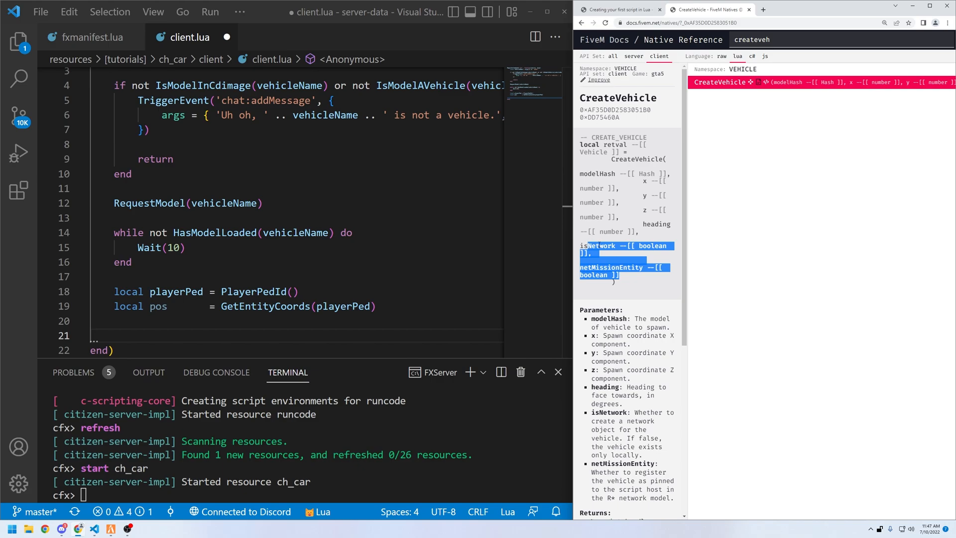
pyautogui.click(616, 259)
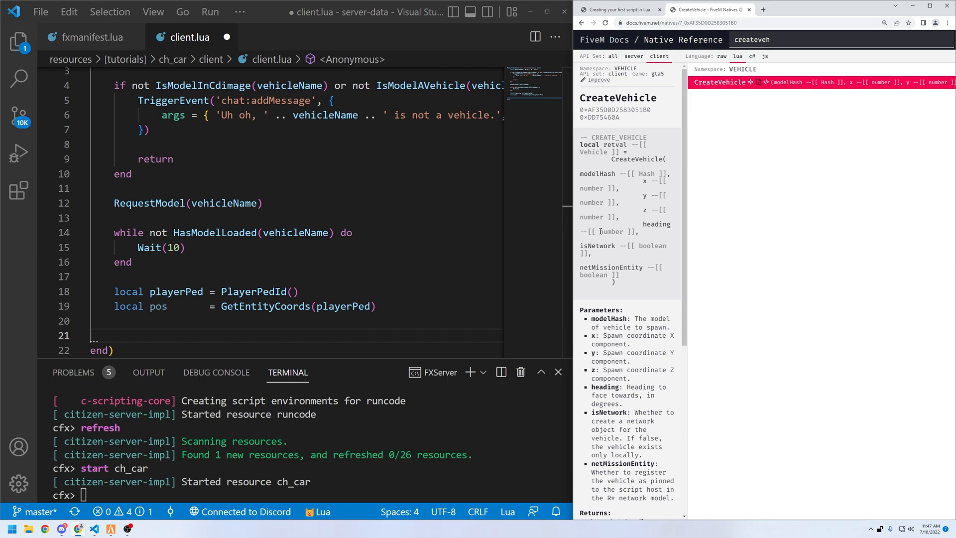
pyautogui.click(375, 307)
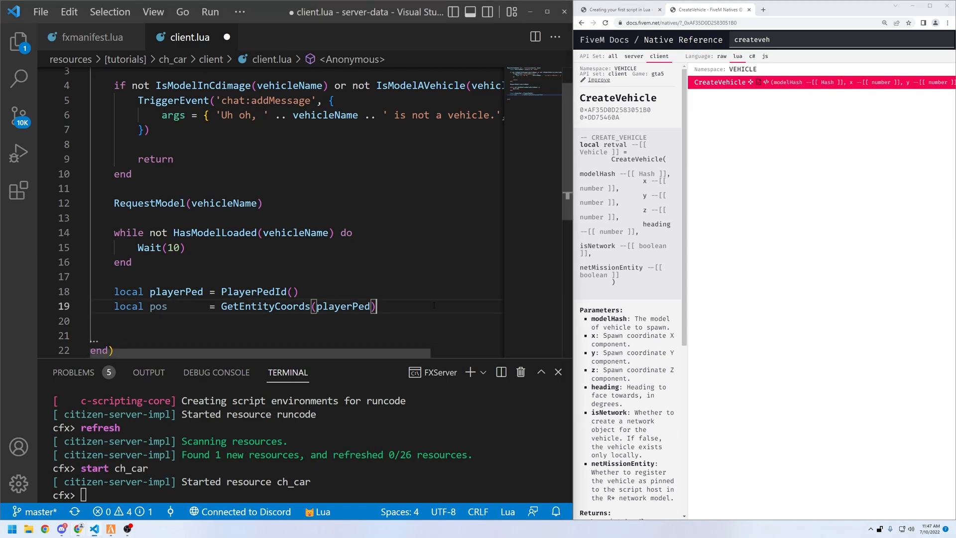
# Add 'local heading = GetEntityHeading(playerPed)' and begin 'local vehicle = CreateVehicle('.
pyautogui.write('local head')
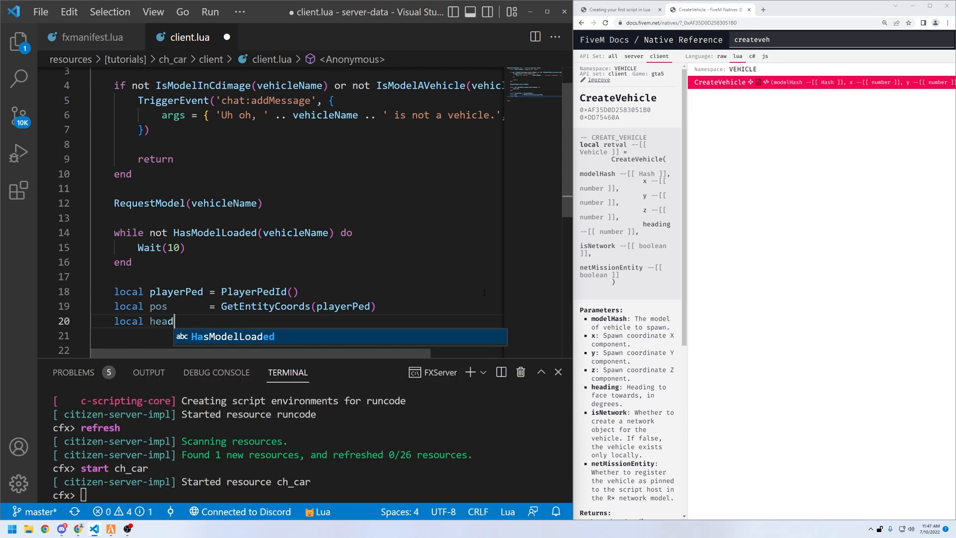
pyautogui.write('ing\t= GetEntityHeading(playerPed')
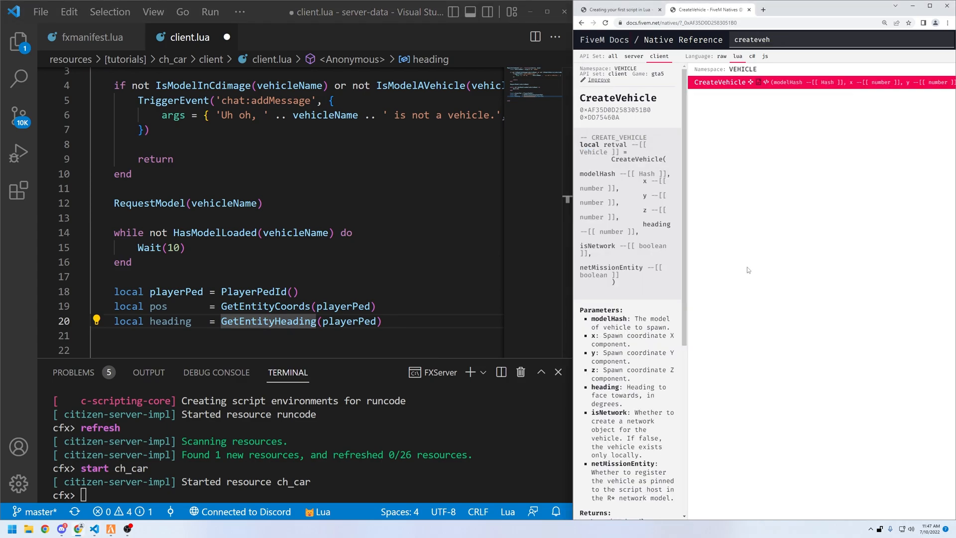
pyautogui.write('local vehicle = CreateVehicle(')
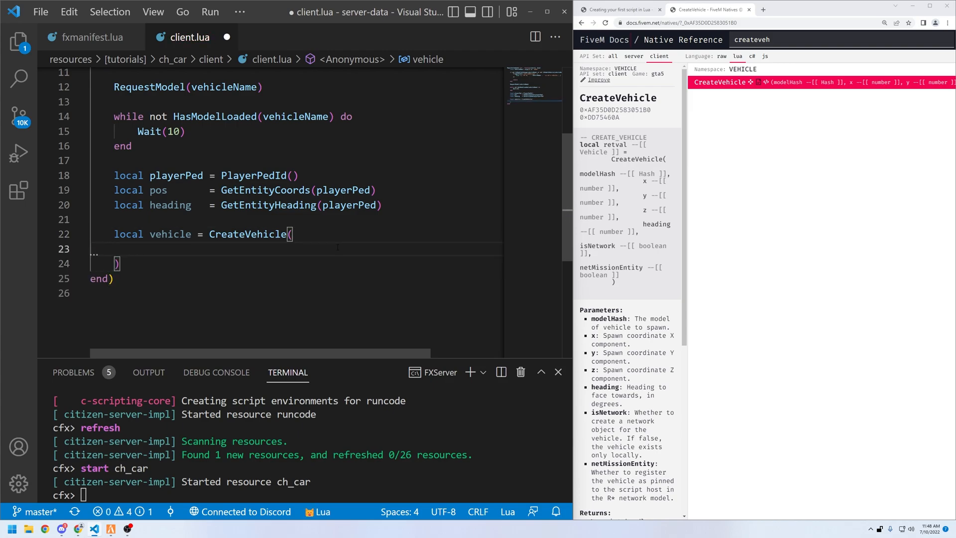
# Pass vehicleName, pos, heading and true to CreateVehicle, leaving a blank line below.
pyautogui.write('vehicleName,')
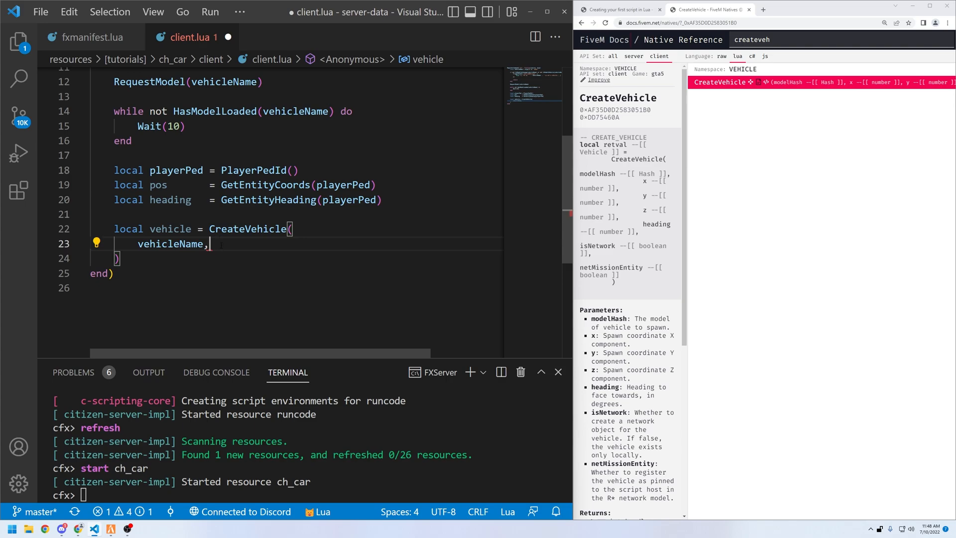
pyautogui.press('enter')
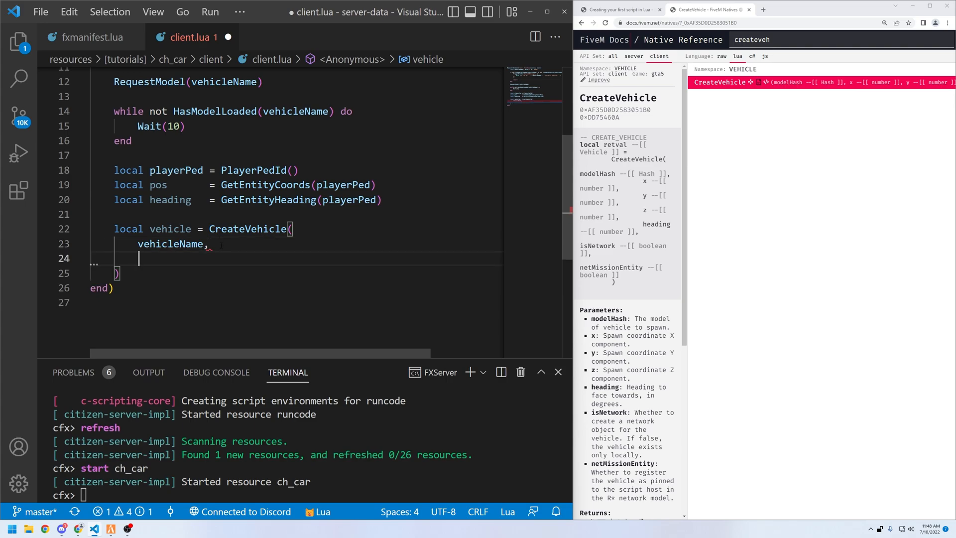
pyautogui.write('pos.x,')
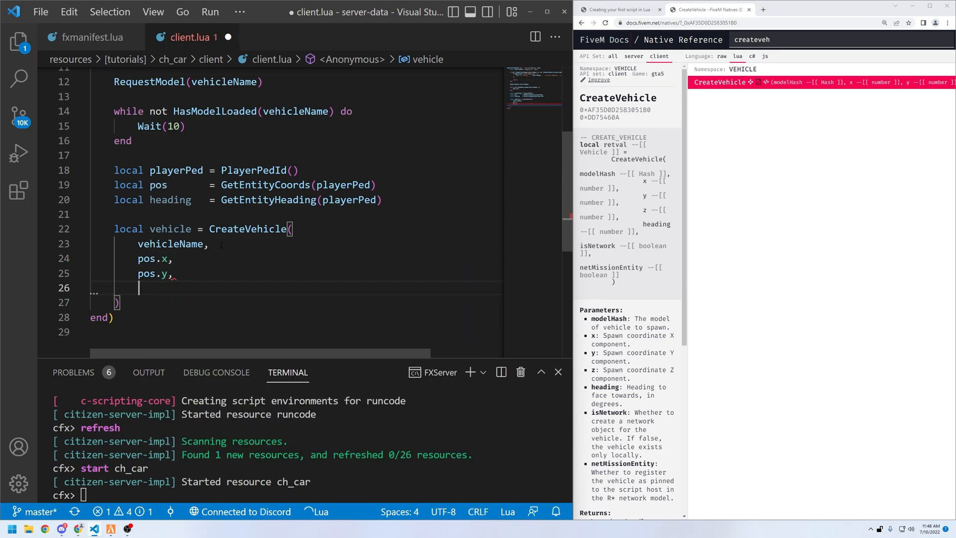
pyautogui.write('pos.z')
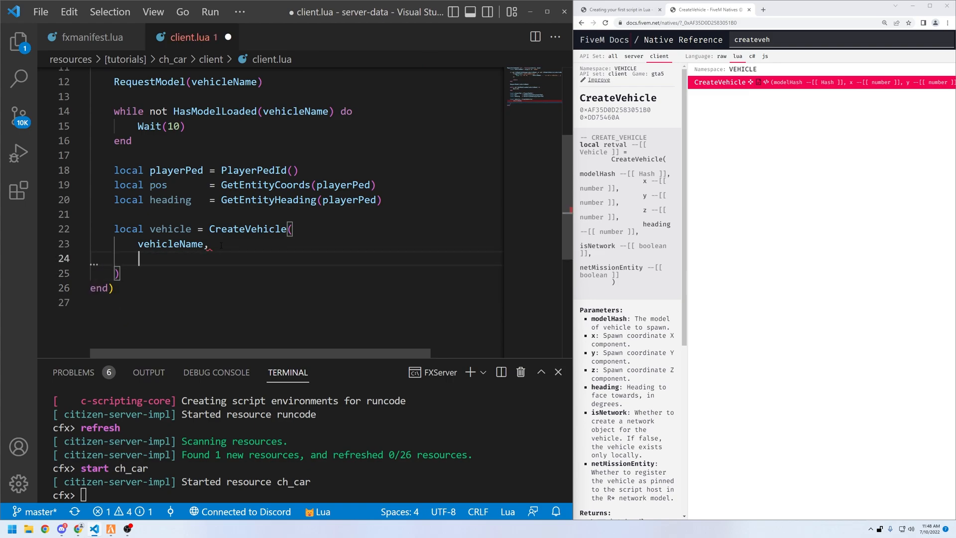
pyautogui.write('pos,')
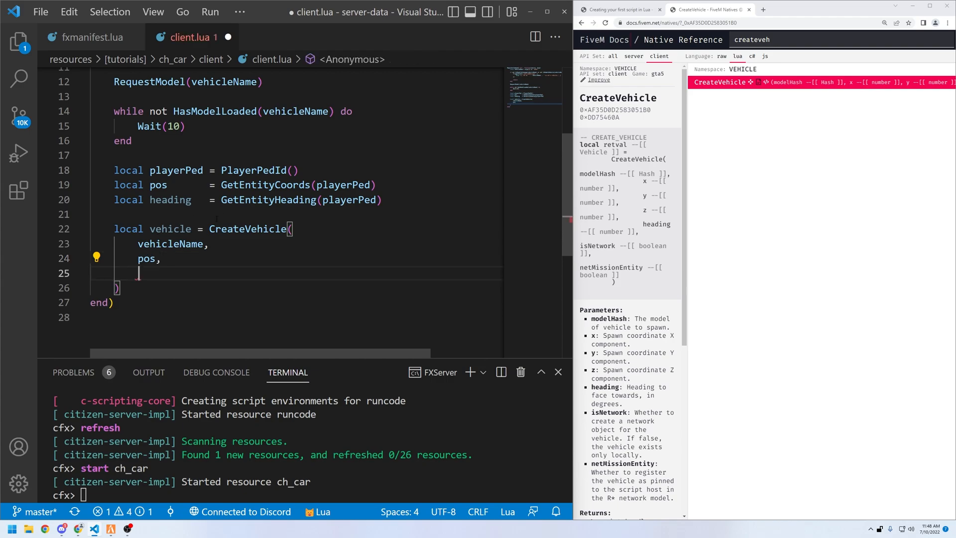
pyautogui.write('heading')
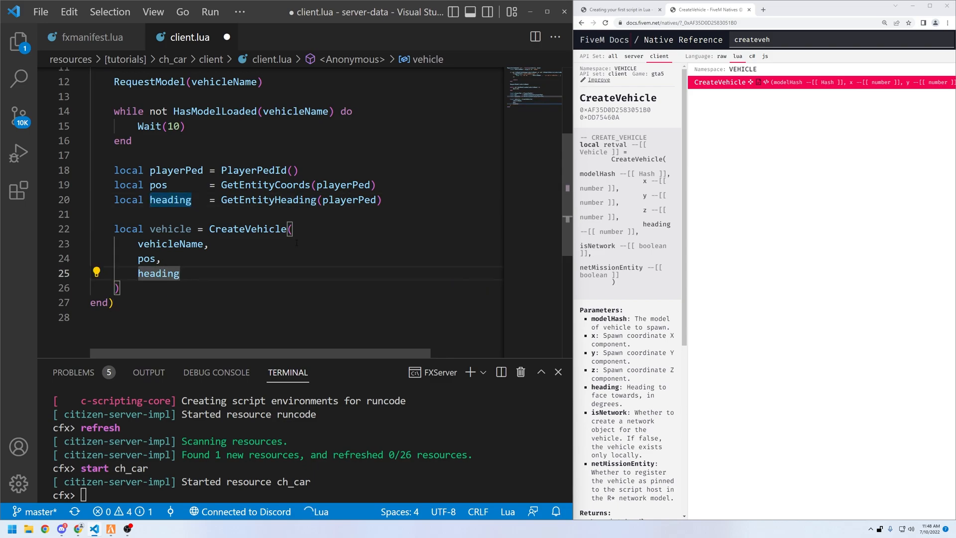
pyautogui.write(',')
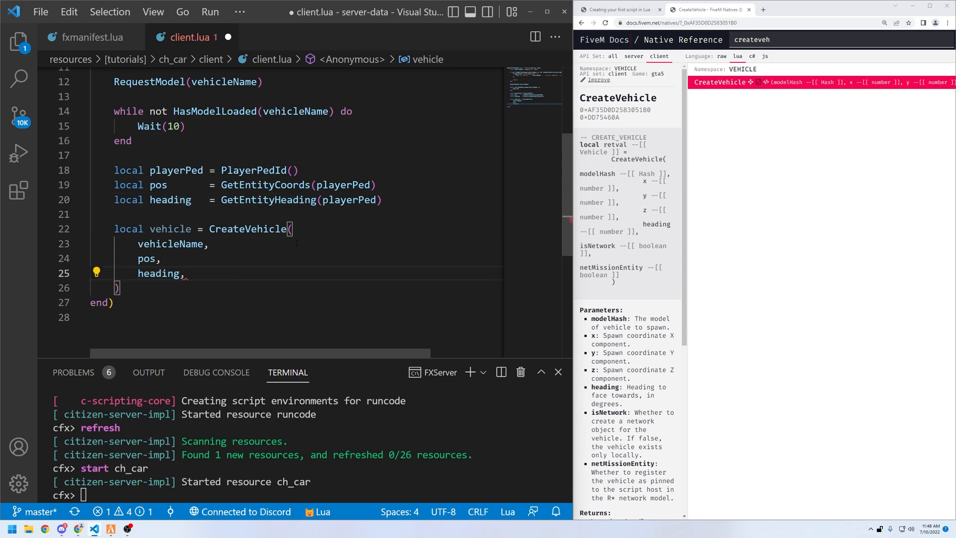
pyautogui.write('true')
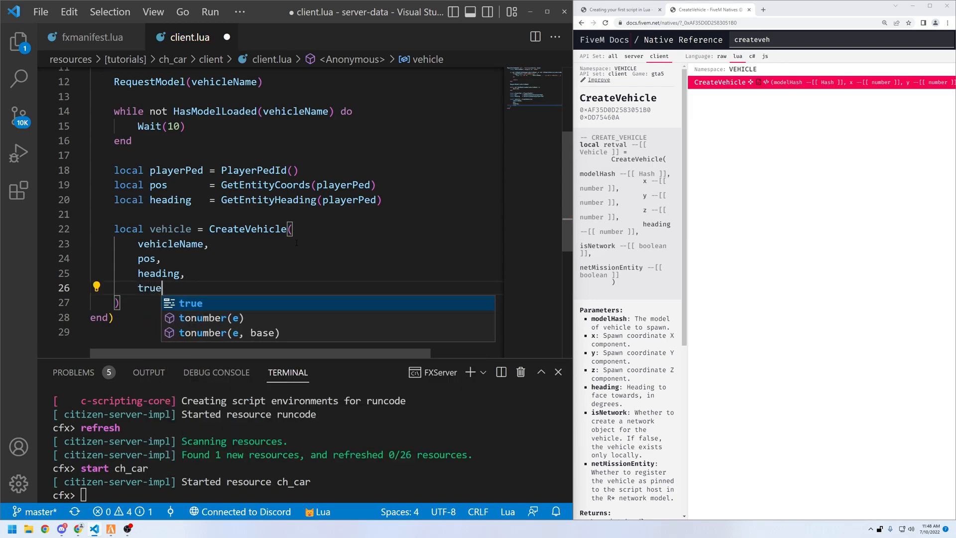
pyautogui.press('Escape')
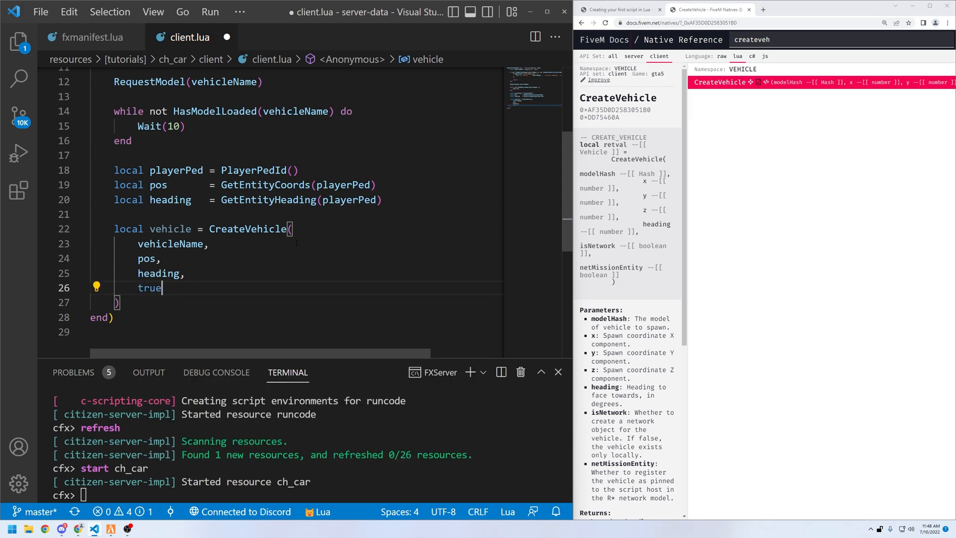
pyautogui.write('setpedinto')
pyautogui.press('Enter')
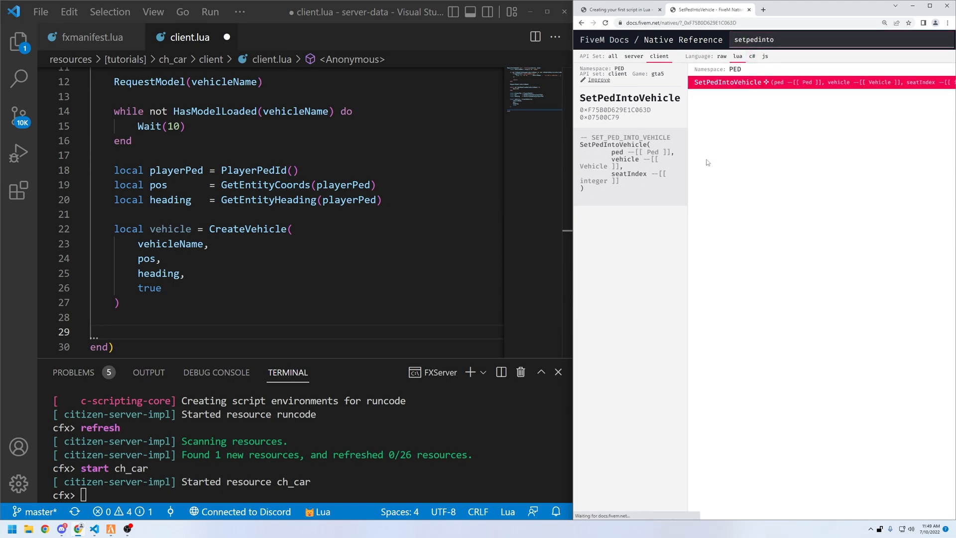
pyautogui.doubleClick(622, 152)
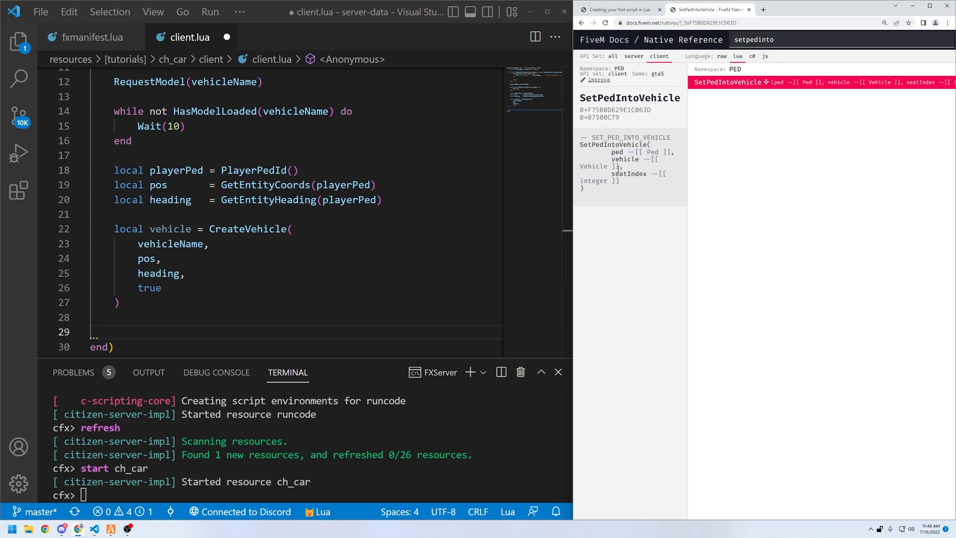
pyautogui.moveTo(653, 184)
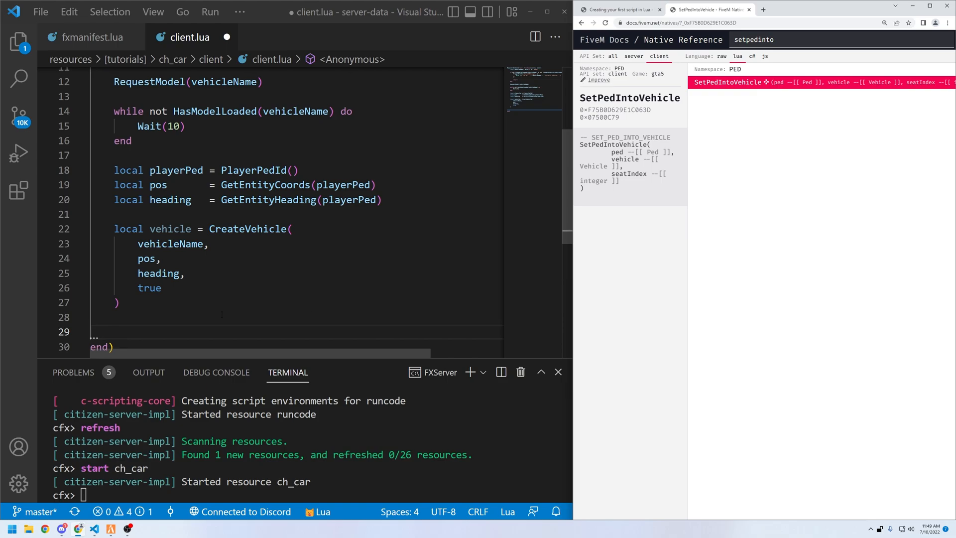
# Add SetPedIntoVehicle(playerPed, vehicle, -1) after CreateVehicle and save client.lua.
pyautogui.write('SetPedIntoVehicle(playerPed,')
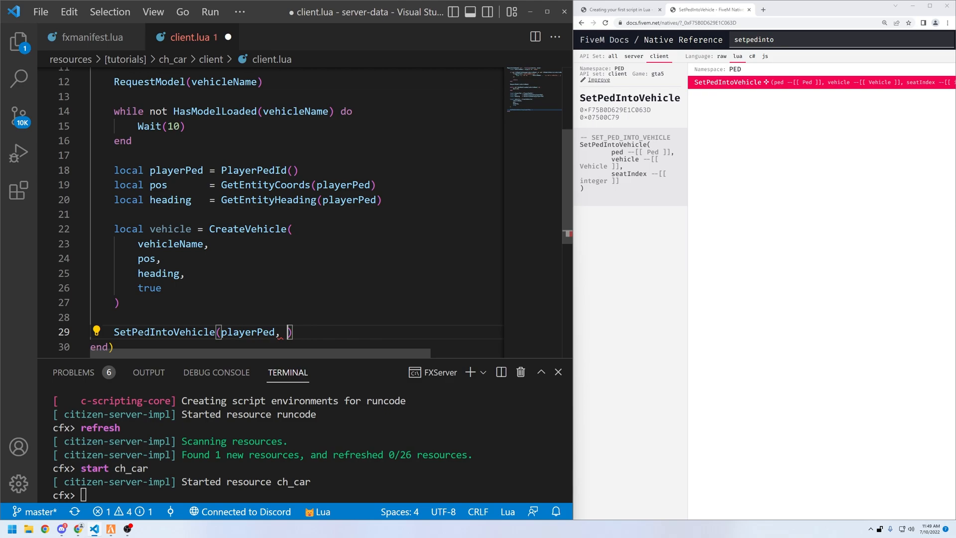
pyautogui.write('vehicle,')
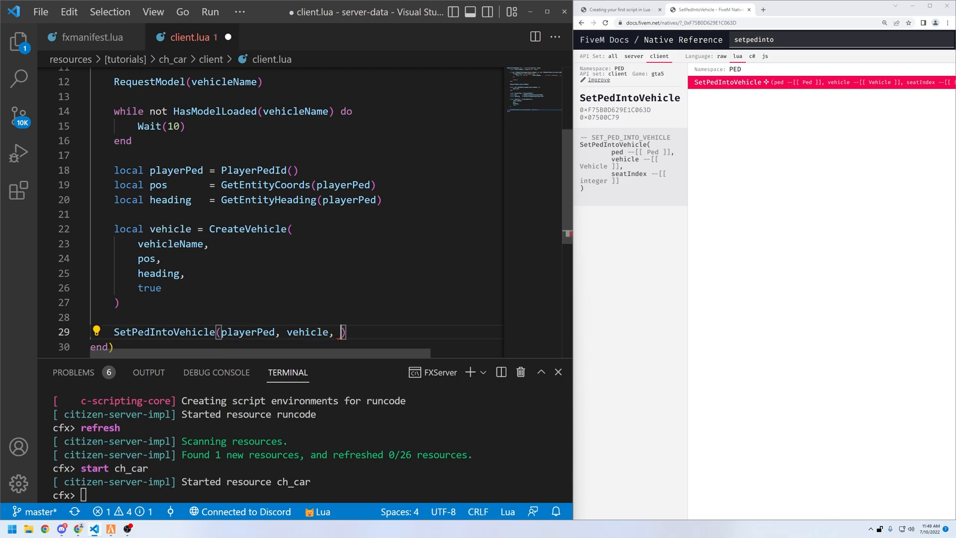
pyautogui.write('-12')
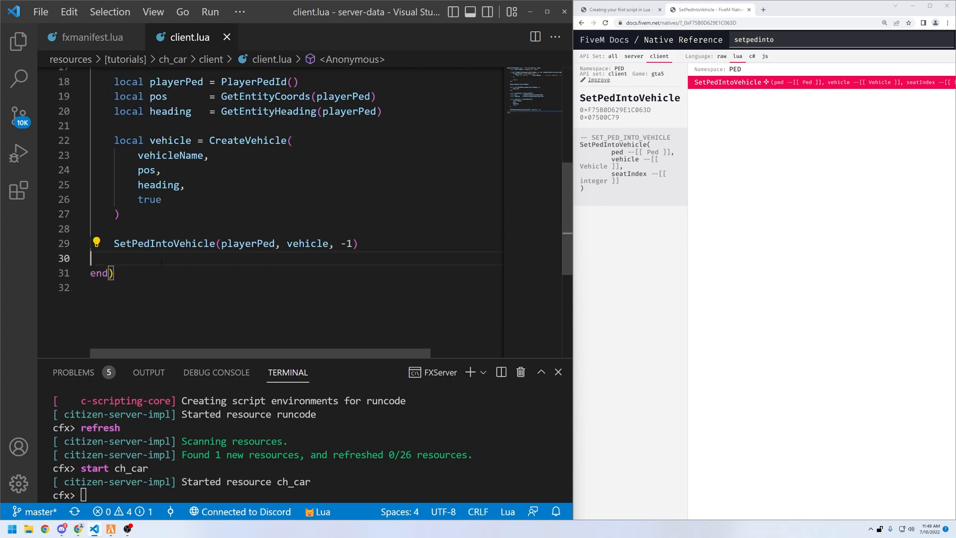
pyautogui.press('Enter')
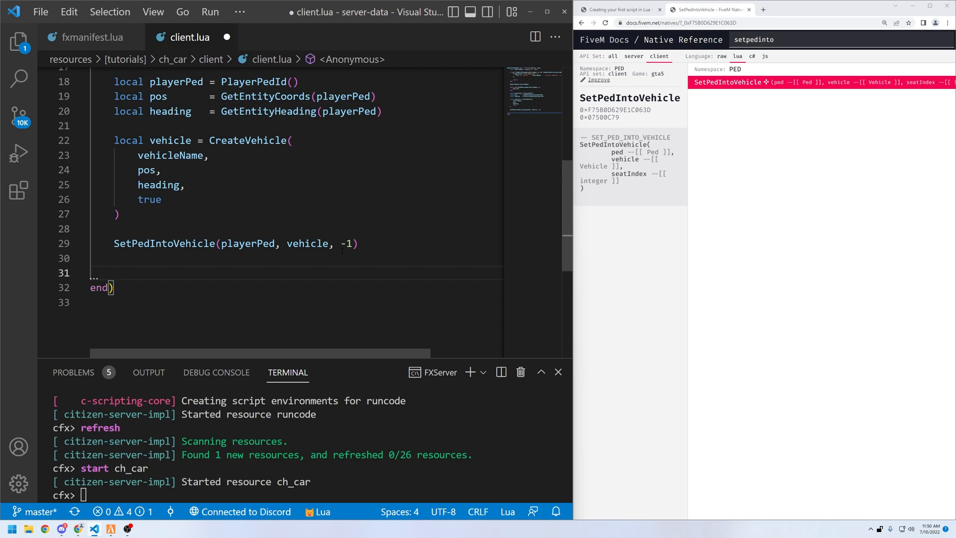
pyautogui.moveTo(308, 243)
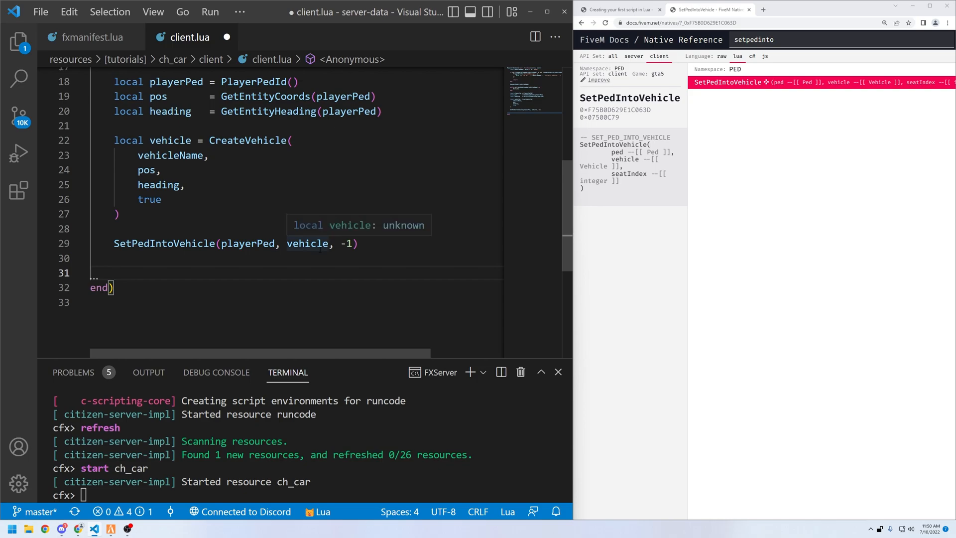
pyautogui.scroll(3)
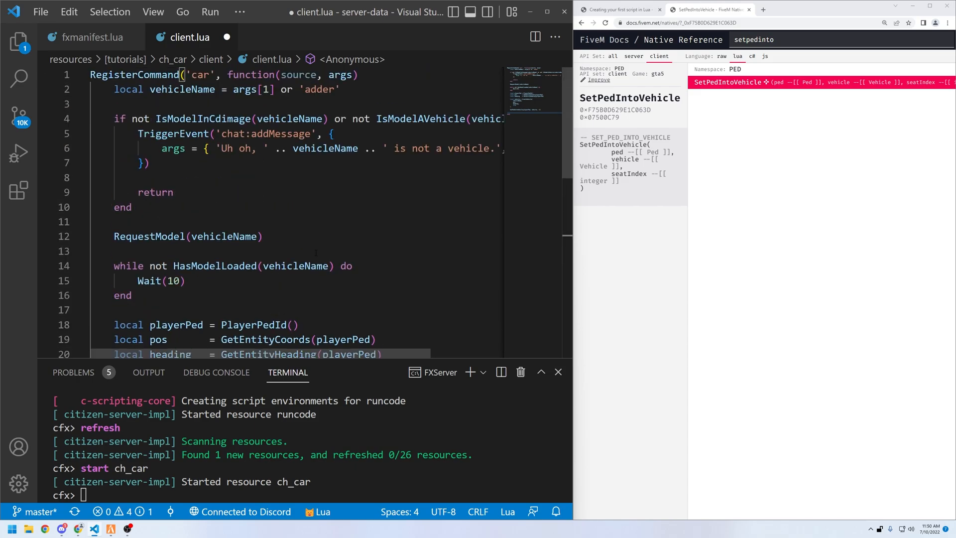
pyautogui.scroll(-3)
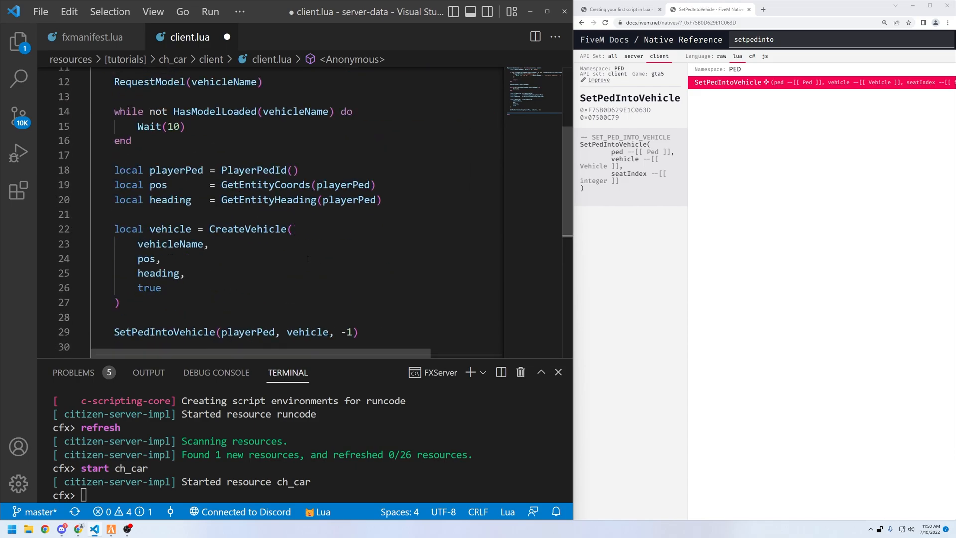
# Add SetModelAsNoLongerNeeded(vehicleName) at the end of the car command and save client.lua.
pyautogui.write('SetModelAsNoLongerNeeded')
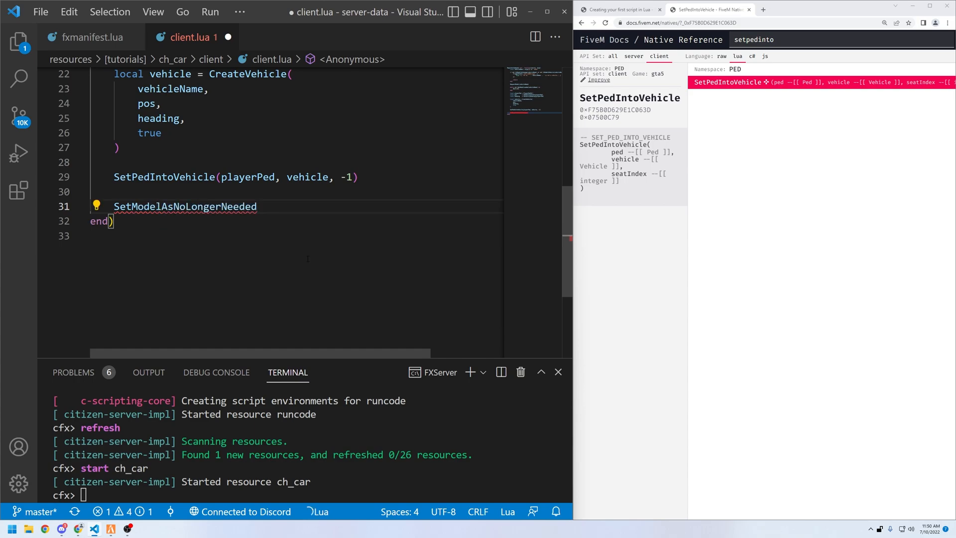
pyautogui.write('(vehic')
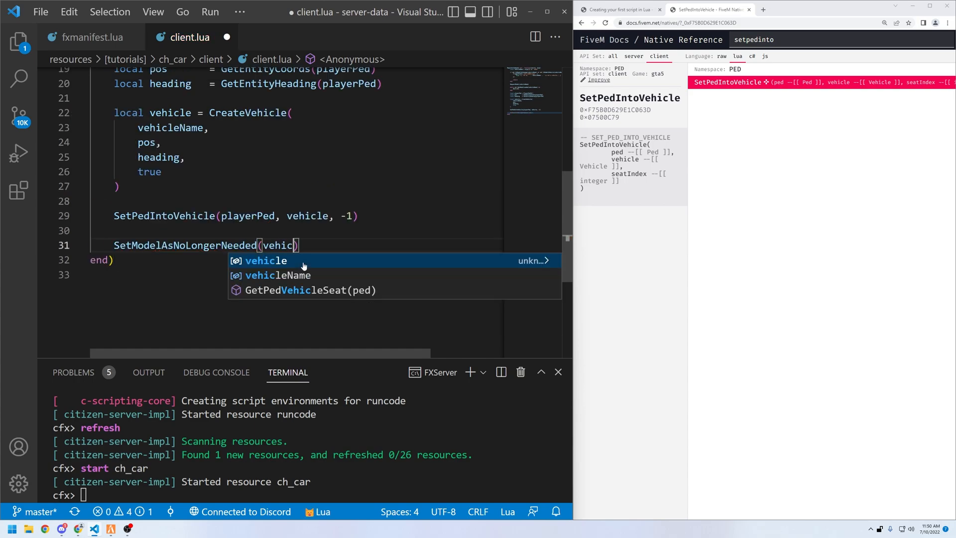
pyautogui.click(276, 275)
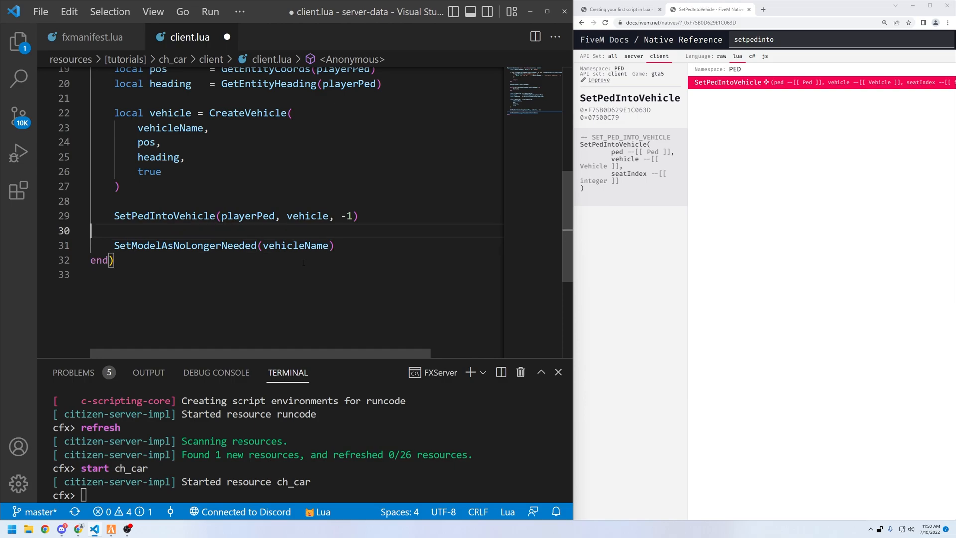
pyautogui.press('ctrl+s')
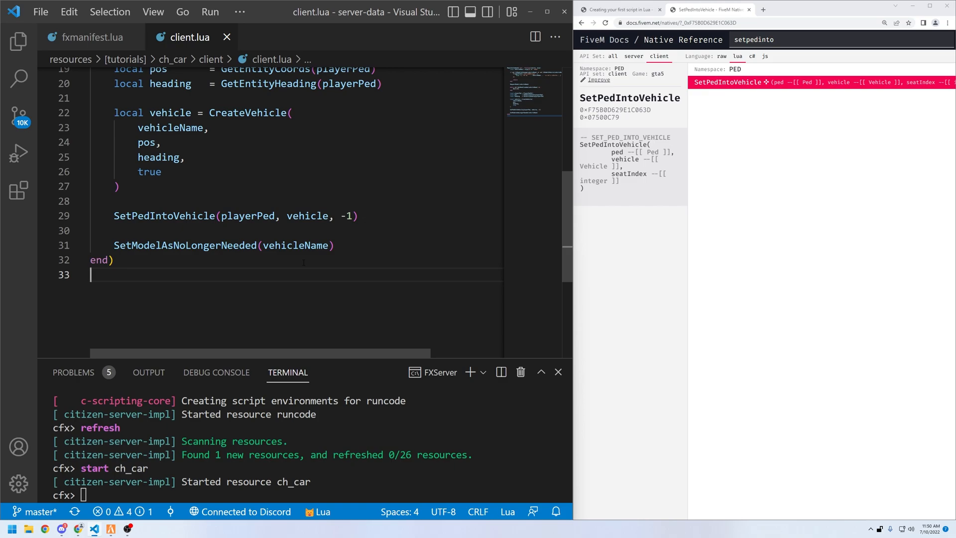
pyautogui.scroll(3)
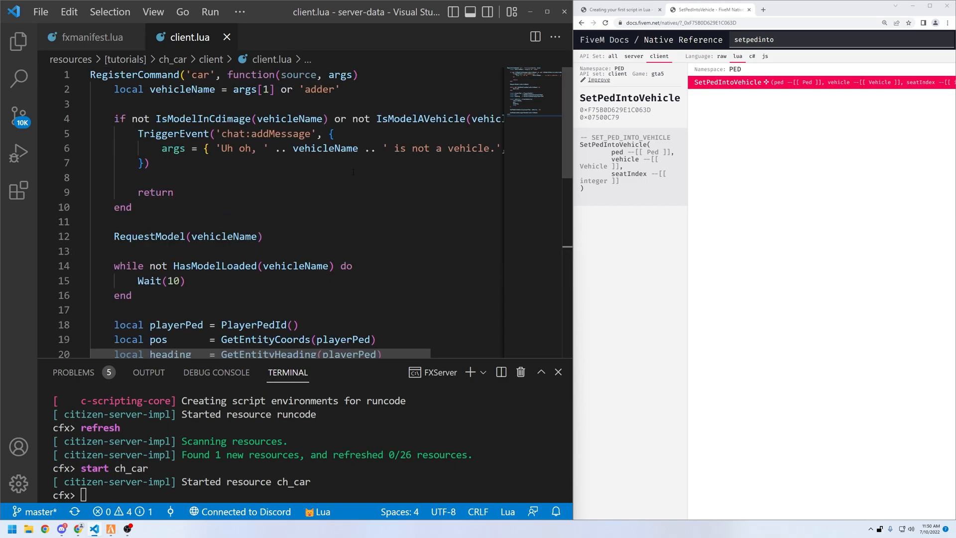
pyautogui.scroll(-3)
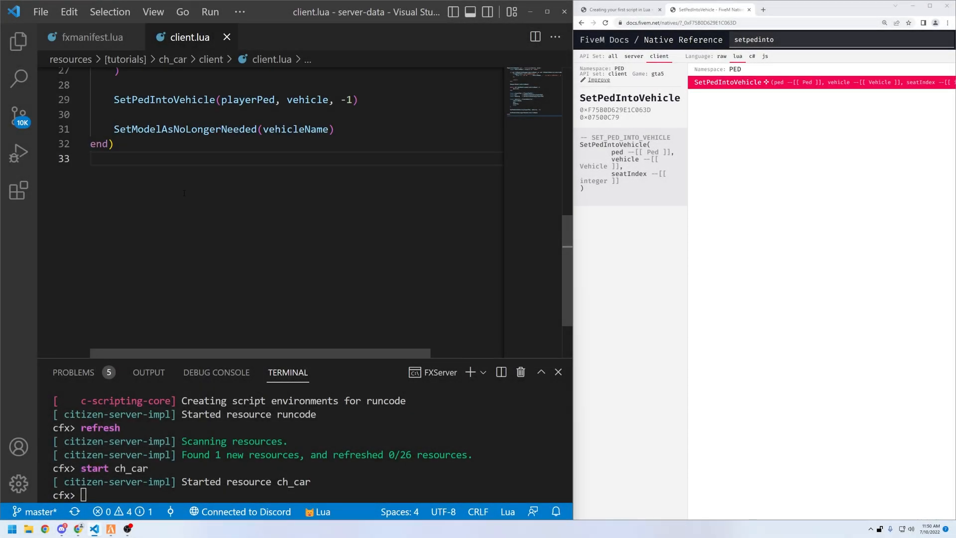
# Run 'restart ch_car' in the FXServer terminal, then enter 'car panto' in game.
pyautogui.write('restart')
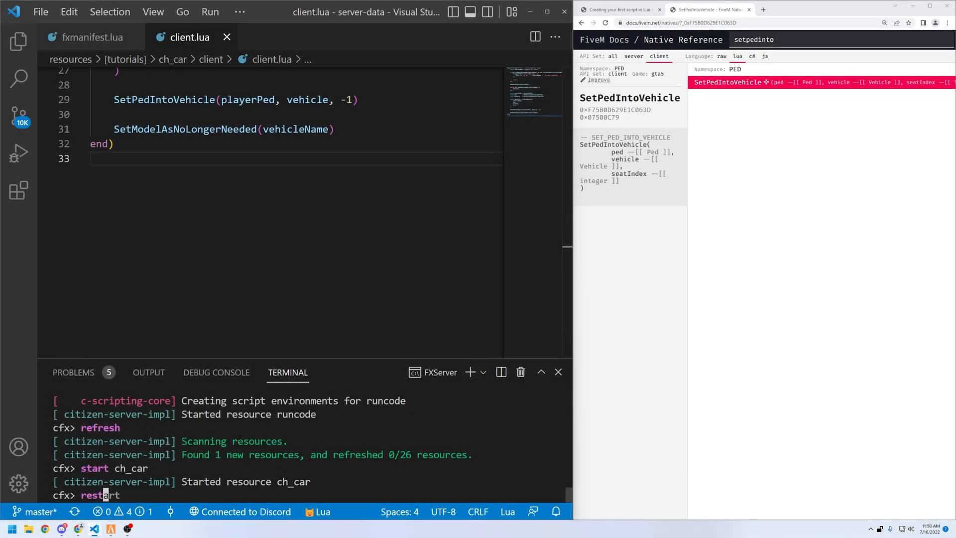
pyautogui.write('ch_car')
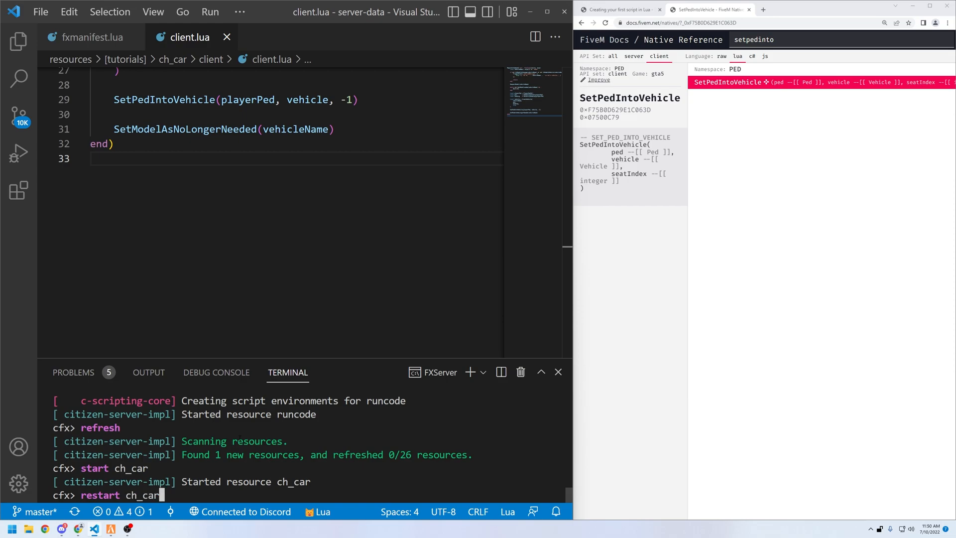
pyautogui.press('Return')
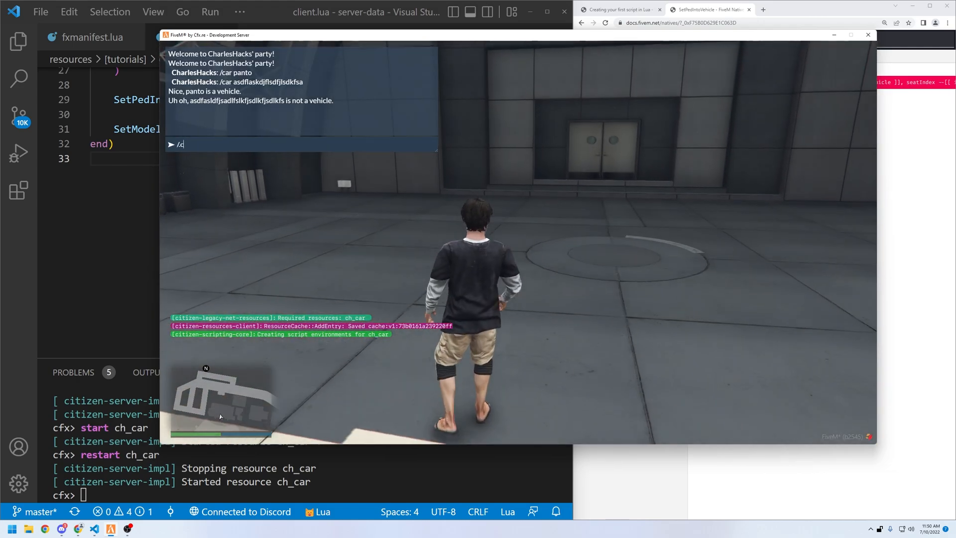
pyautogui.write('car panto')
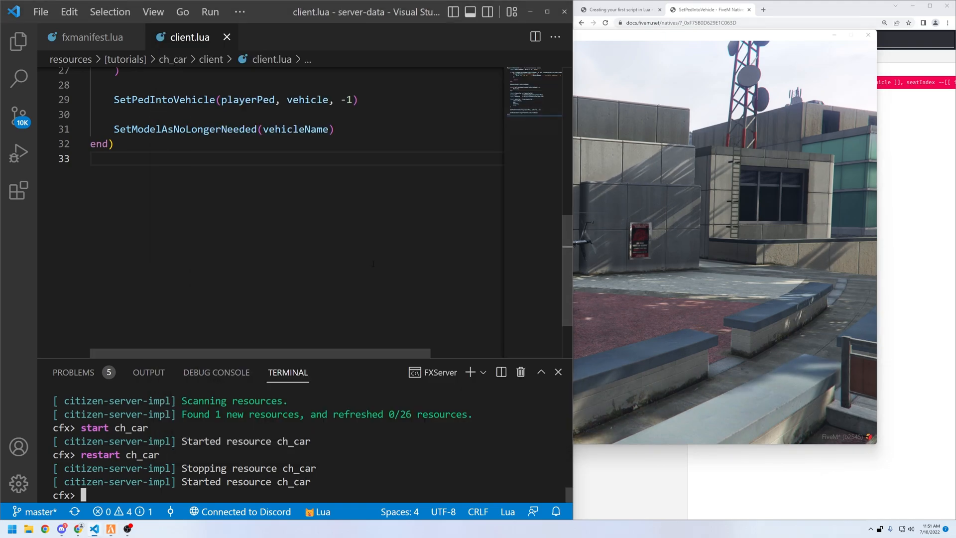
pyautogui.scroll(3)
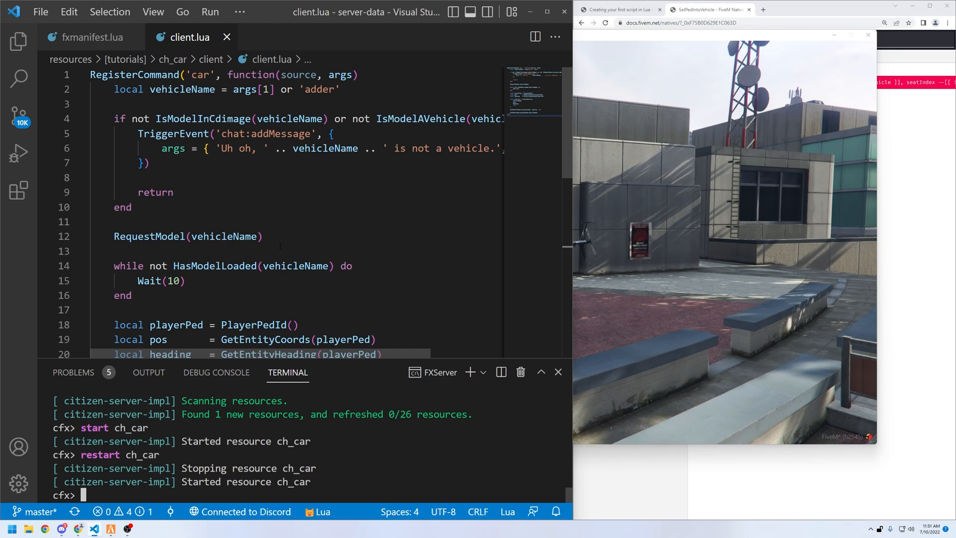
pyautogui.scroll(-3)
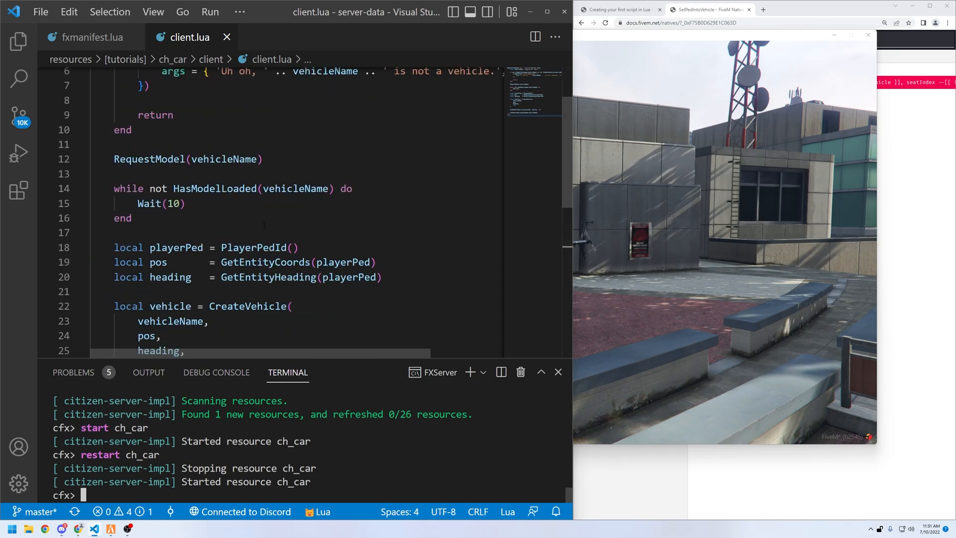
pyautogui.scroll(3)
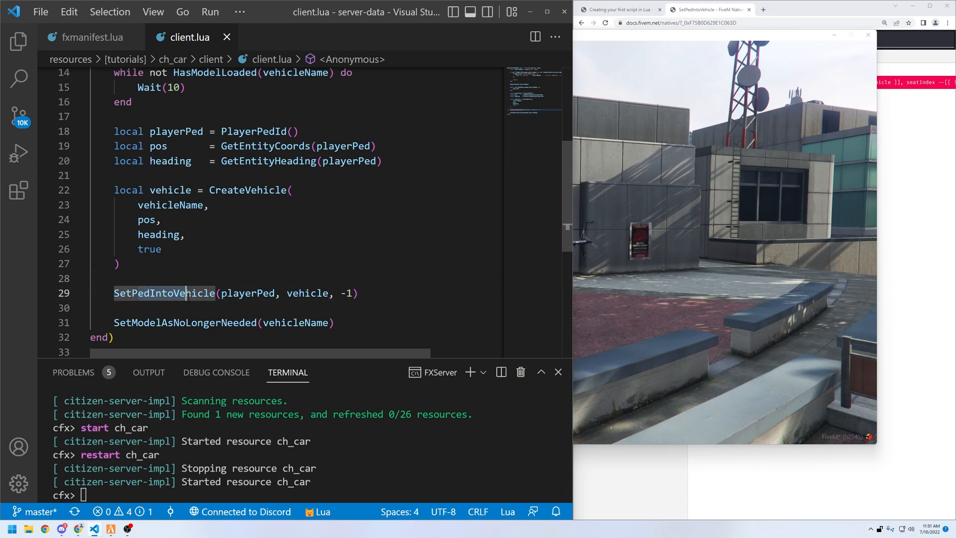
pyautogui.scroll(-3)
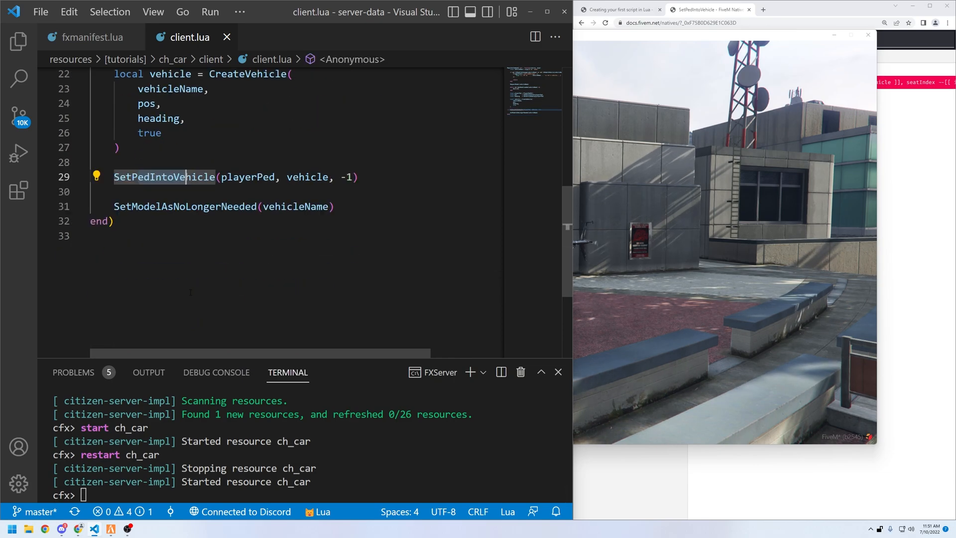
pyautogui.scroll(3)
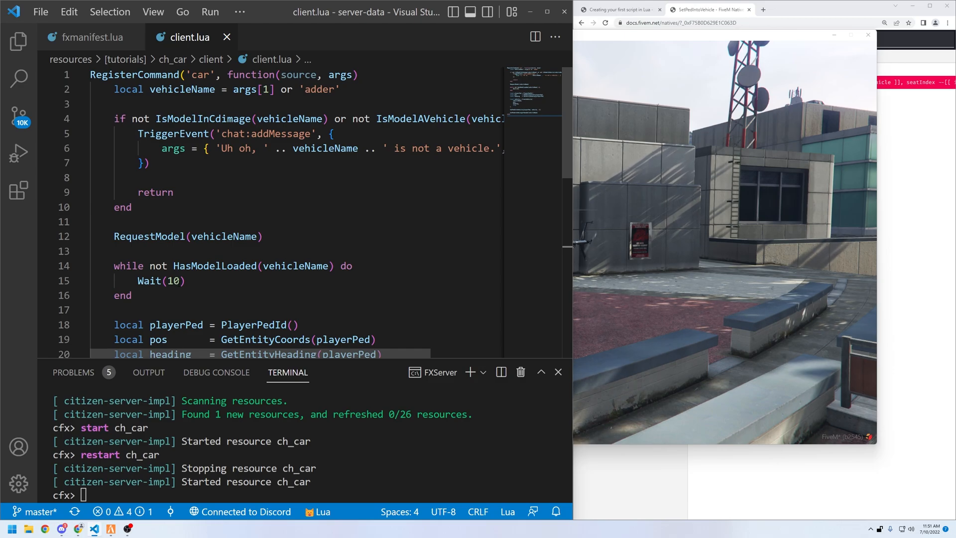
pyautogui.scroll(-3)
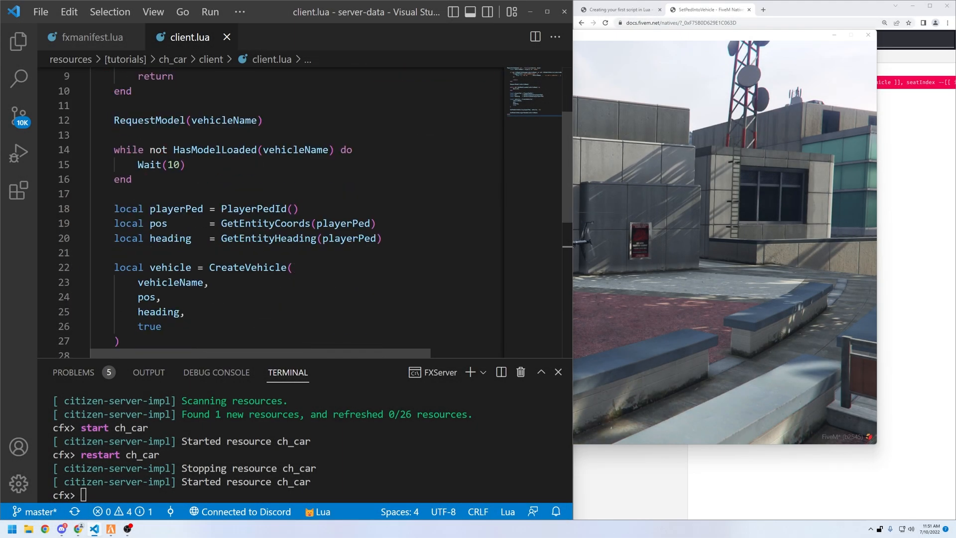
pyautogui.scroll(3)
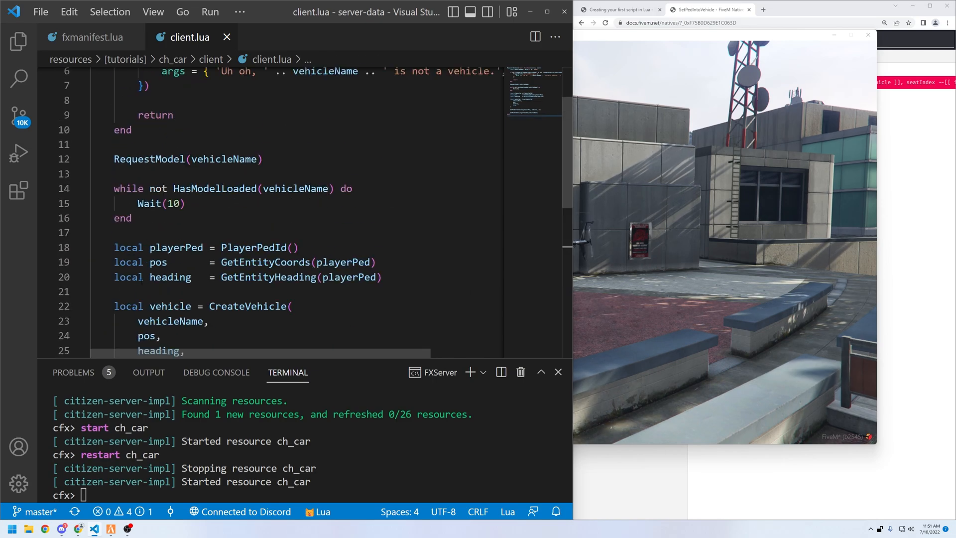
pyautogui.scroll(3)
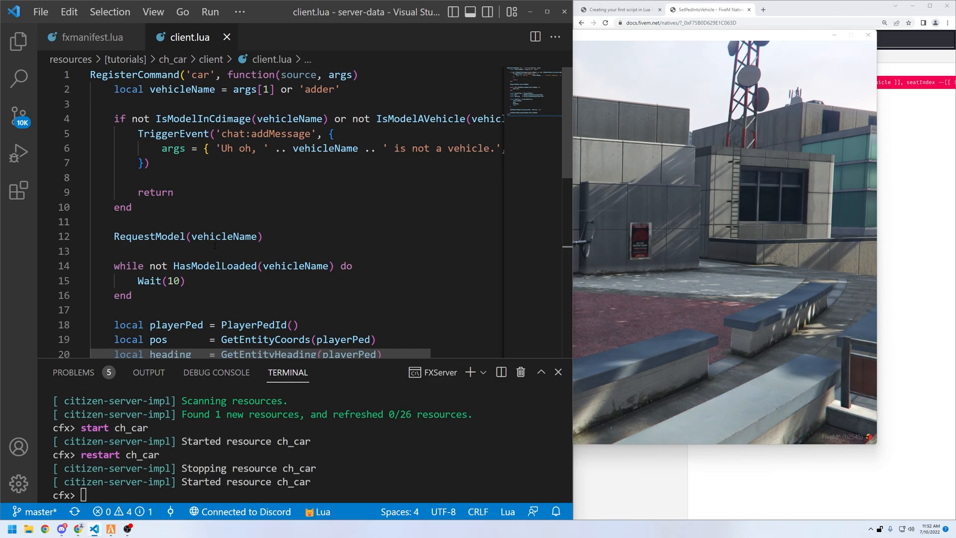
pyautogui.moveTo(215, 266)
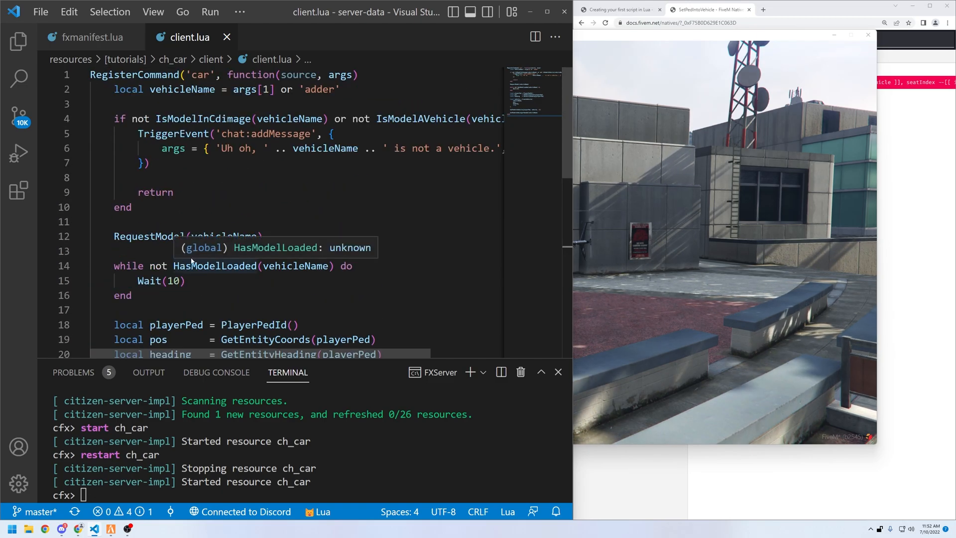
pyautogui.scroll(-3)
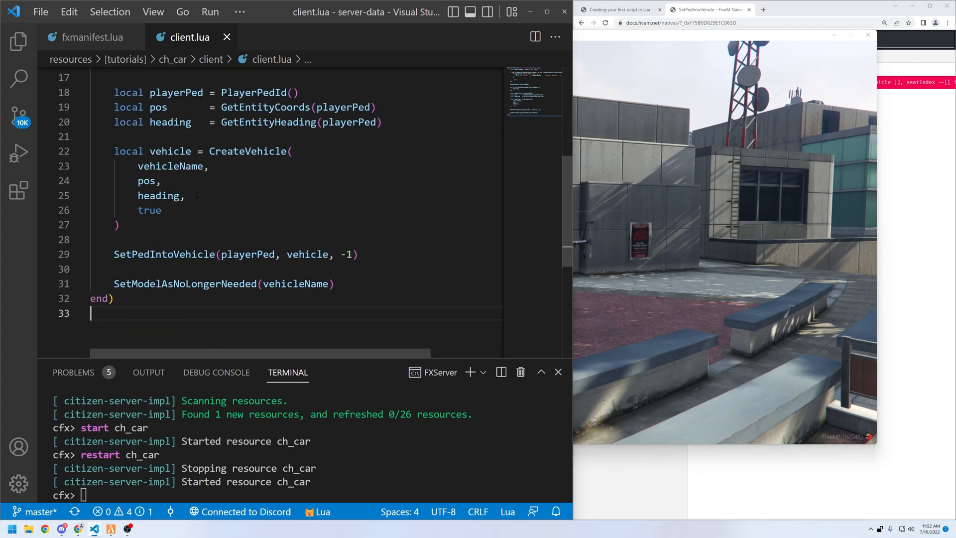
pyautogui.scroll(-3)
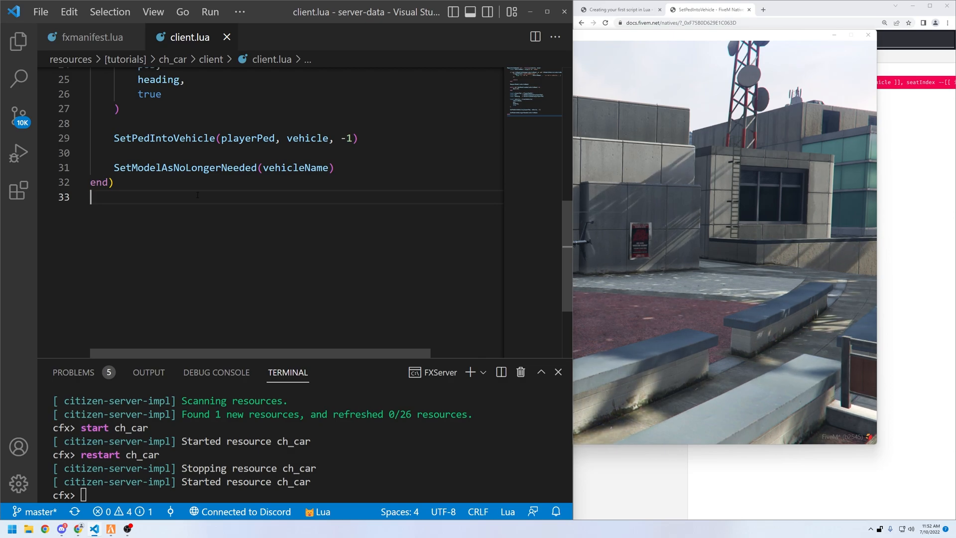
pyautogui.scroll(3)
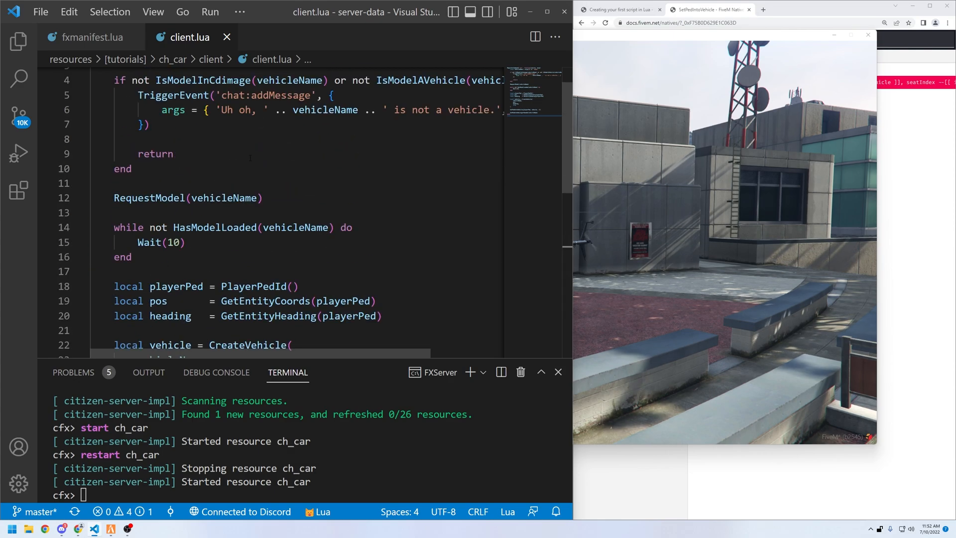